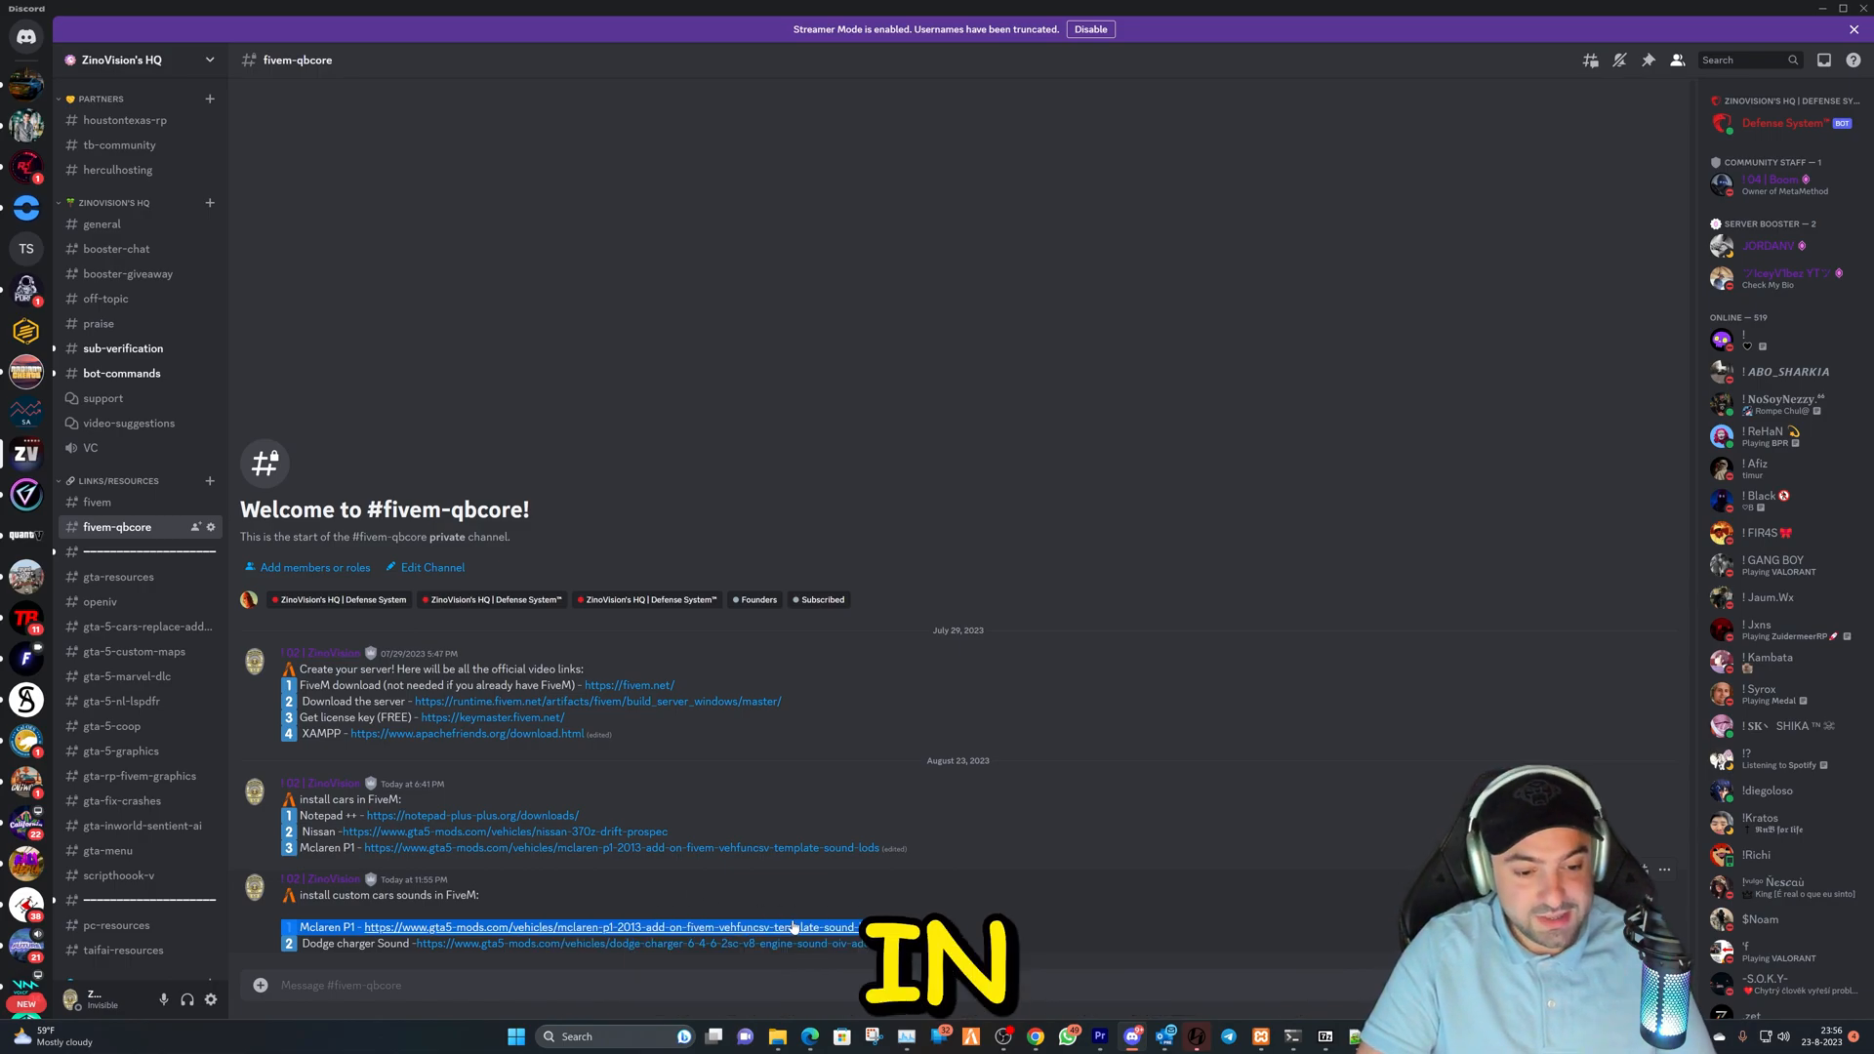
Follow the Dodge Charger Sound link posted in the #fivem-qbcore Discord channel.
click(609, 926)
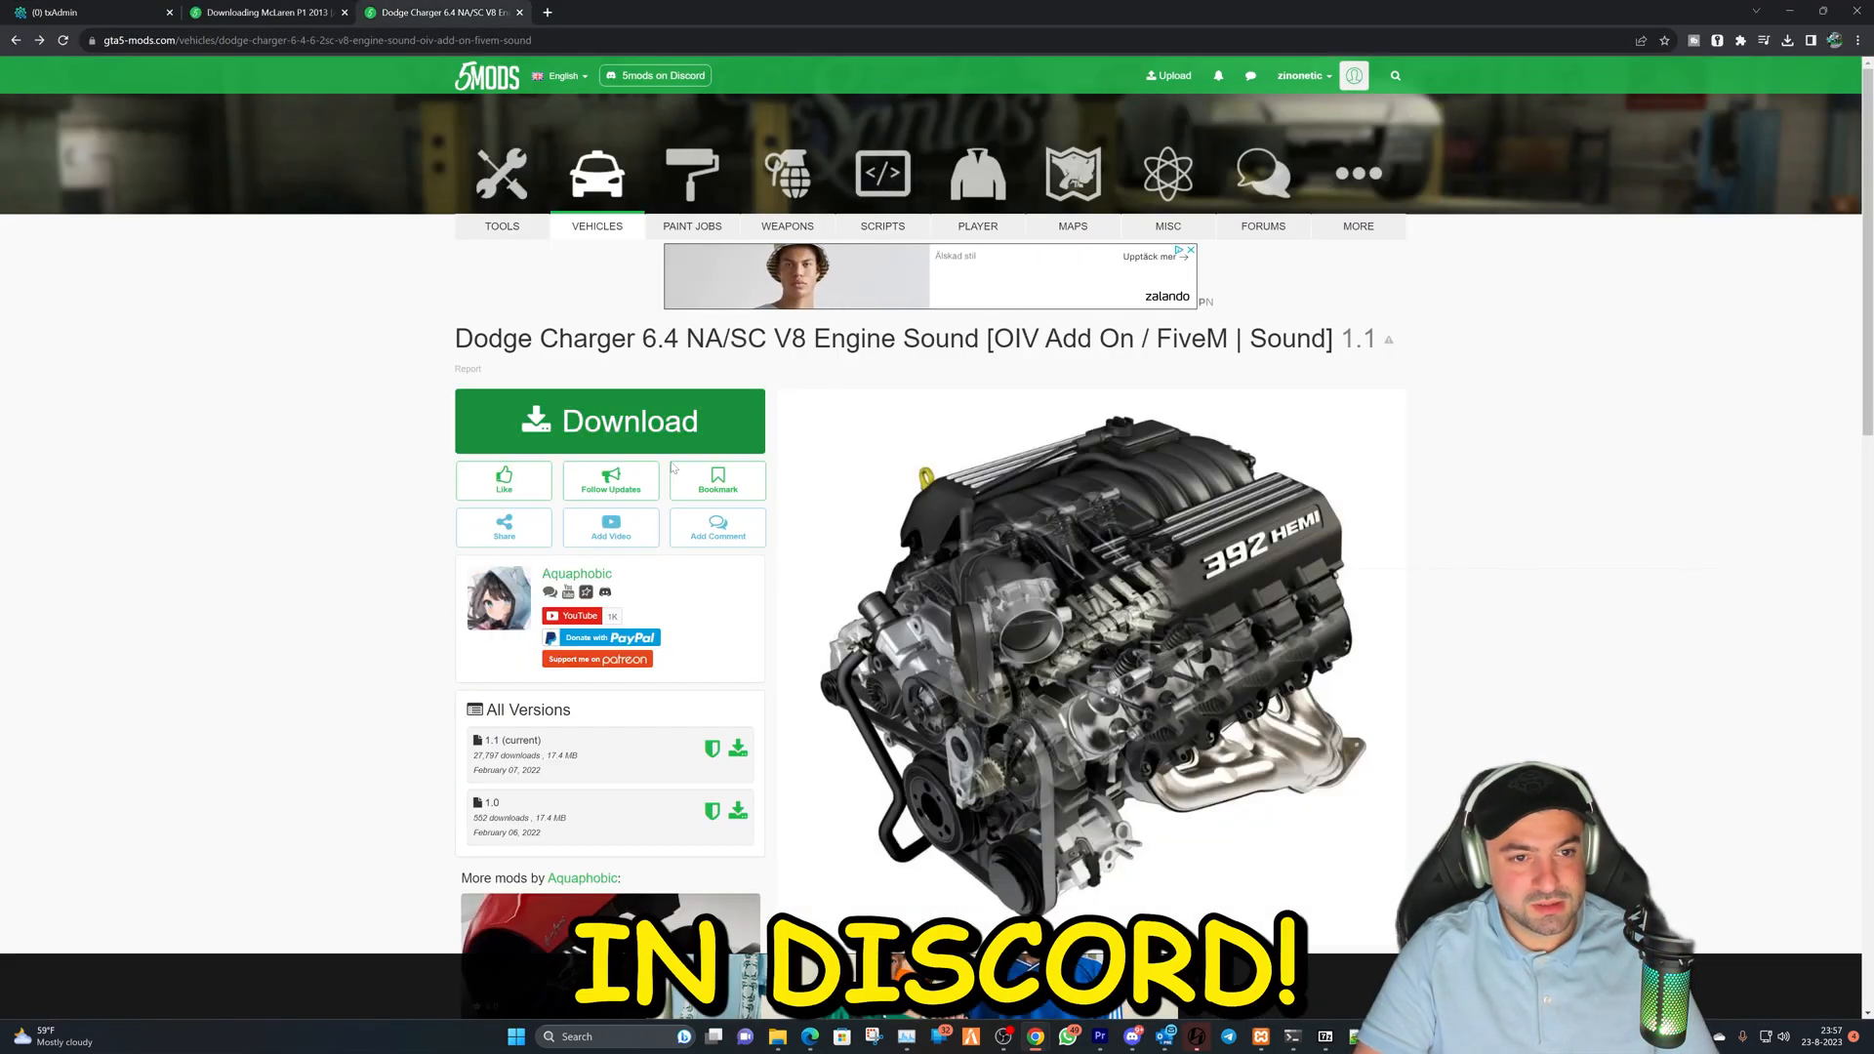
Download the Dodge Charger sound archive, then open the author's BMW 330d B57 sound page.
click(608, 421)
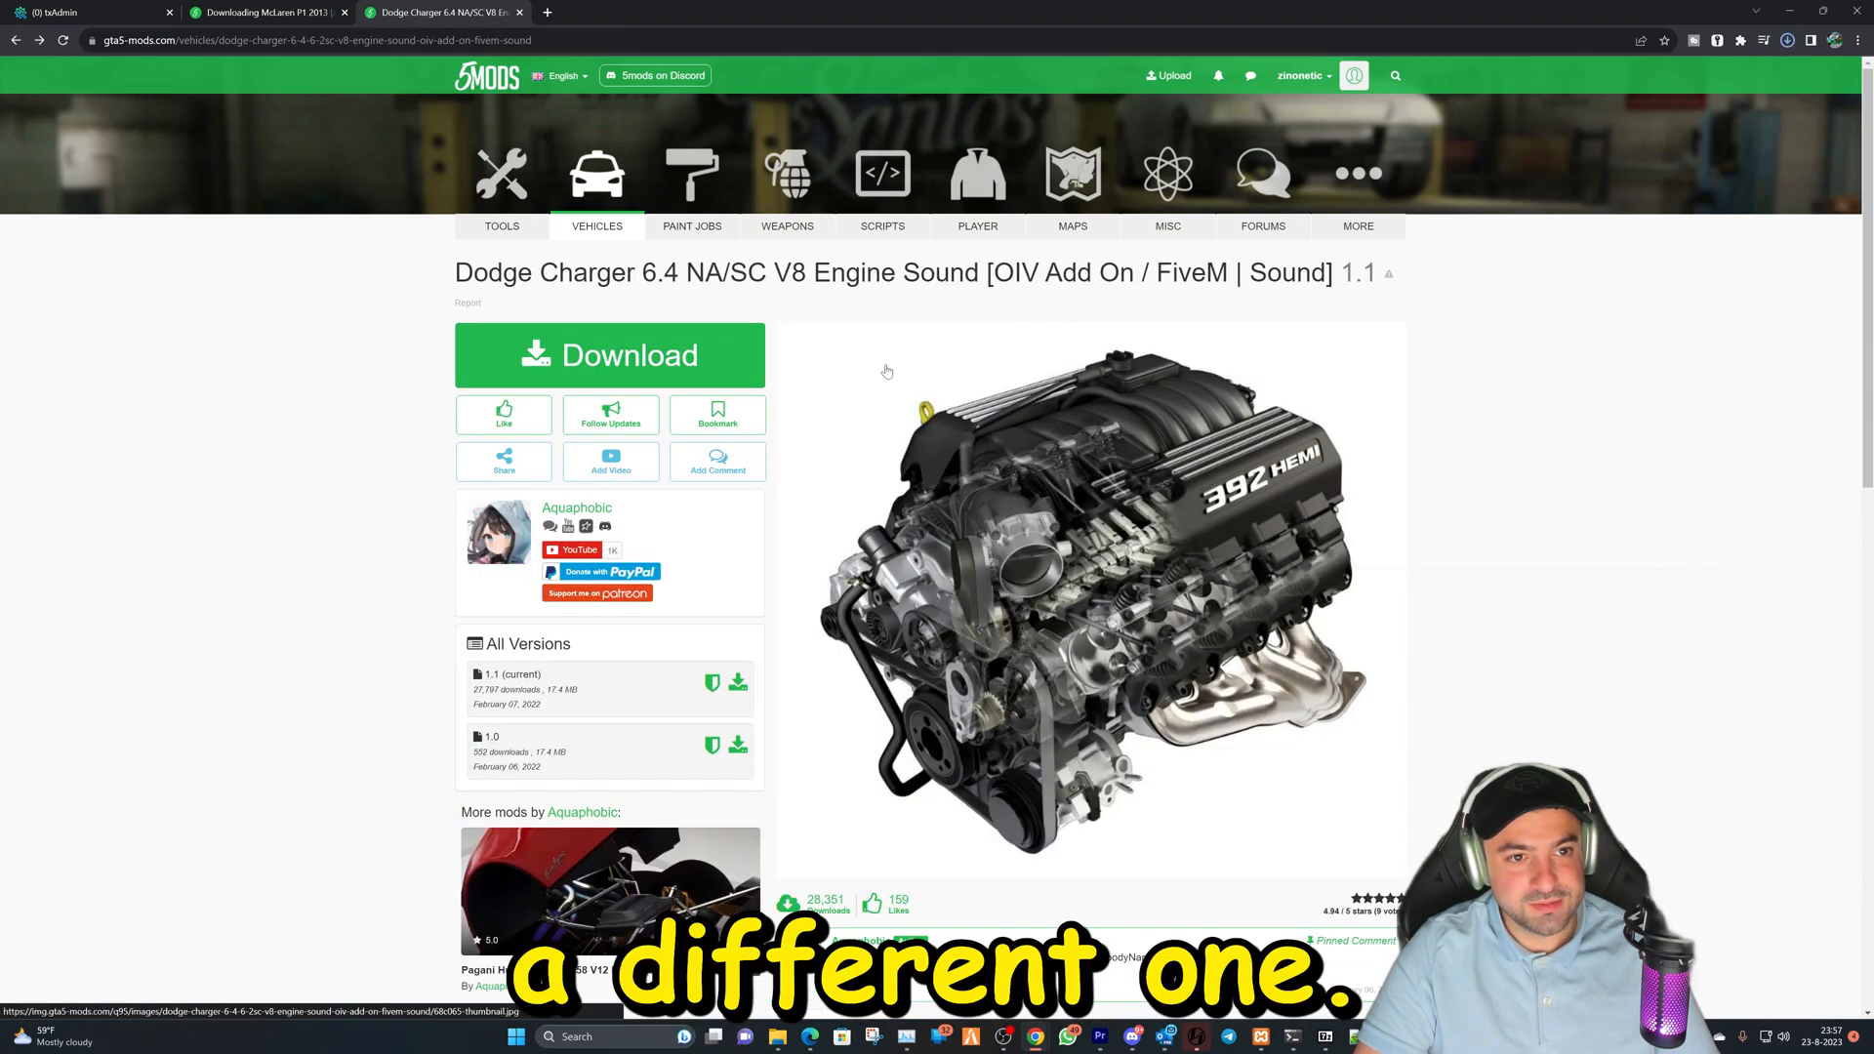
scroll(down, 3)
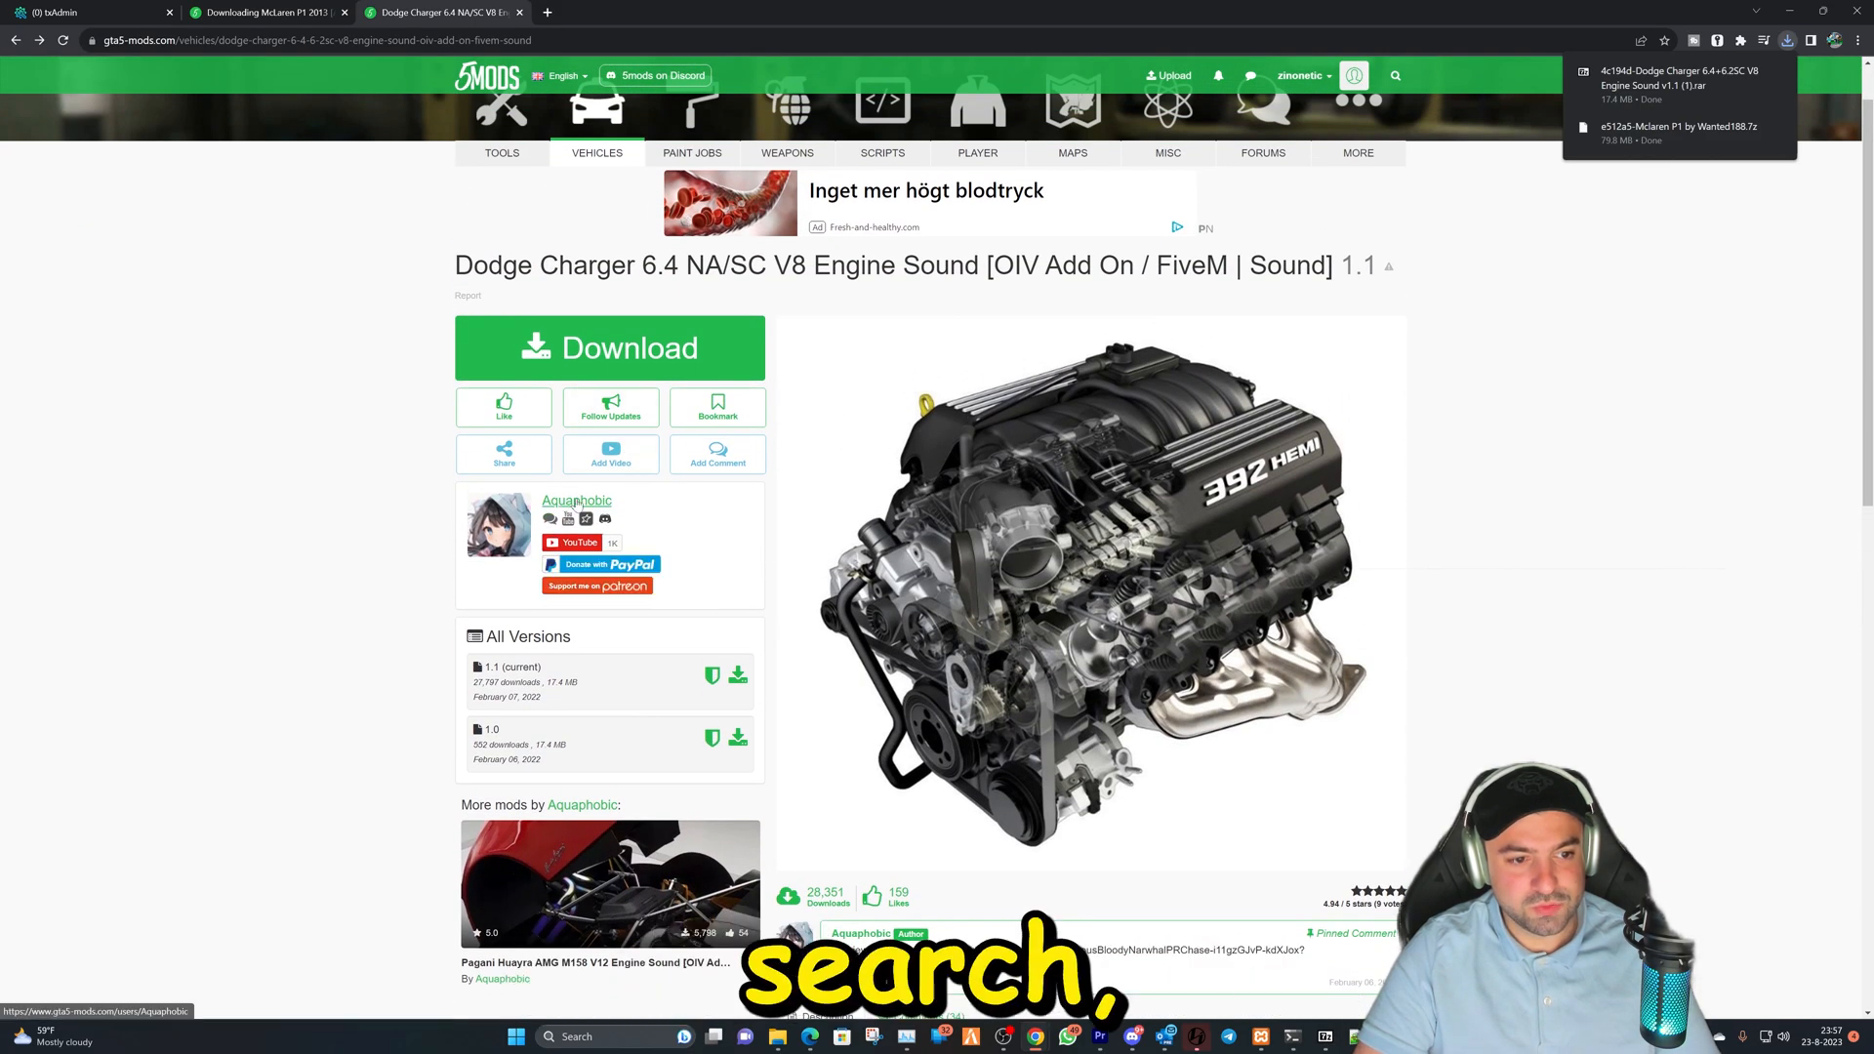
click(576, 500)
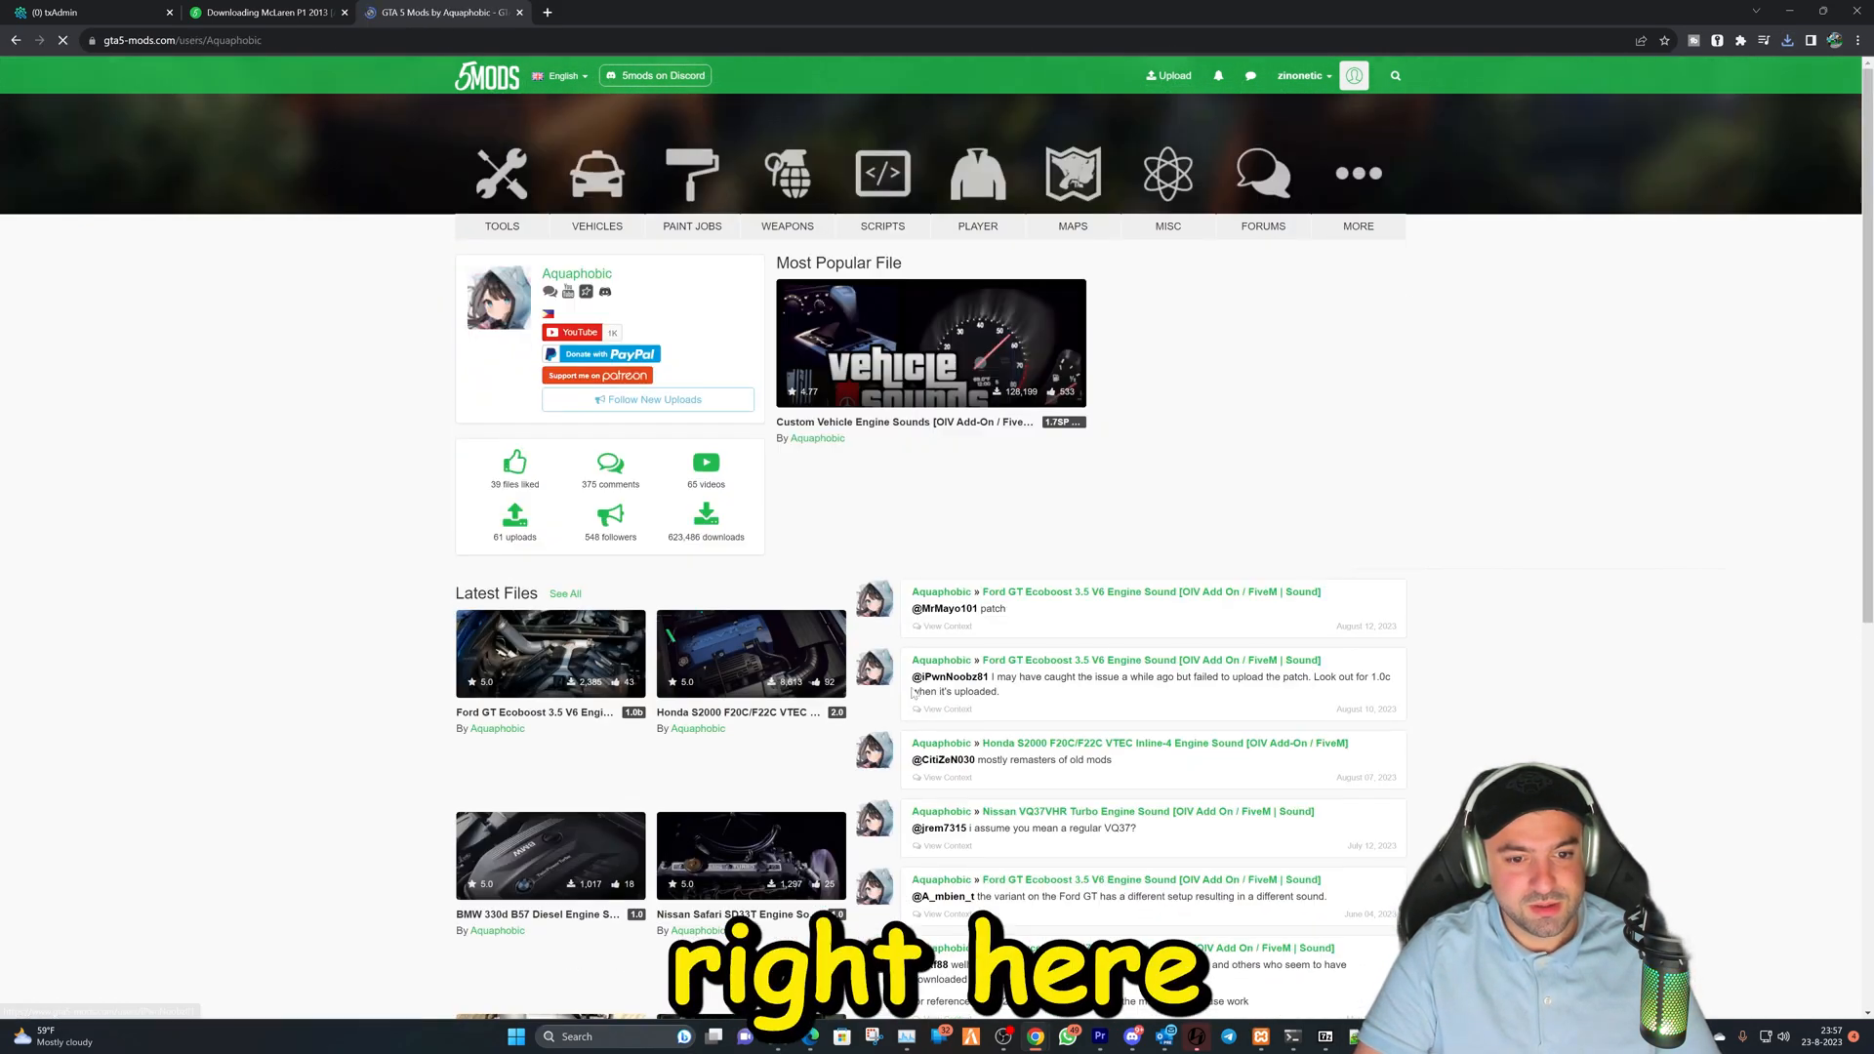
scroll(down, 3)
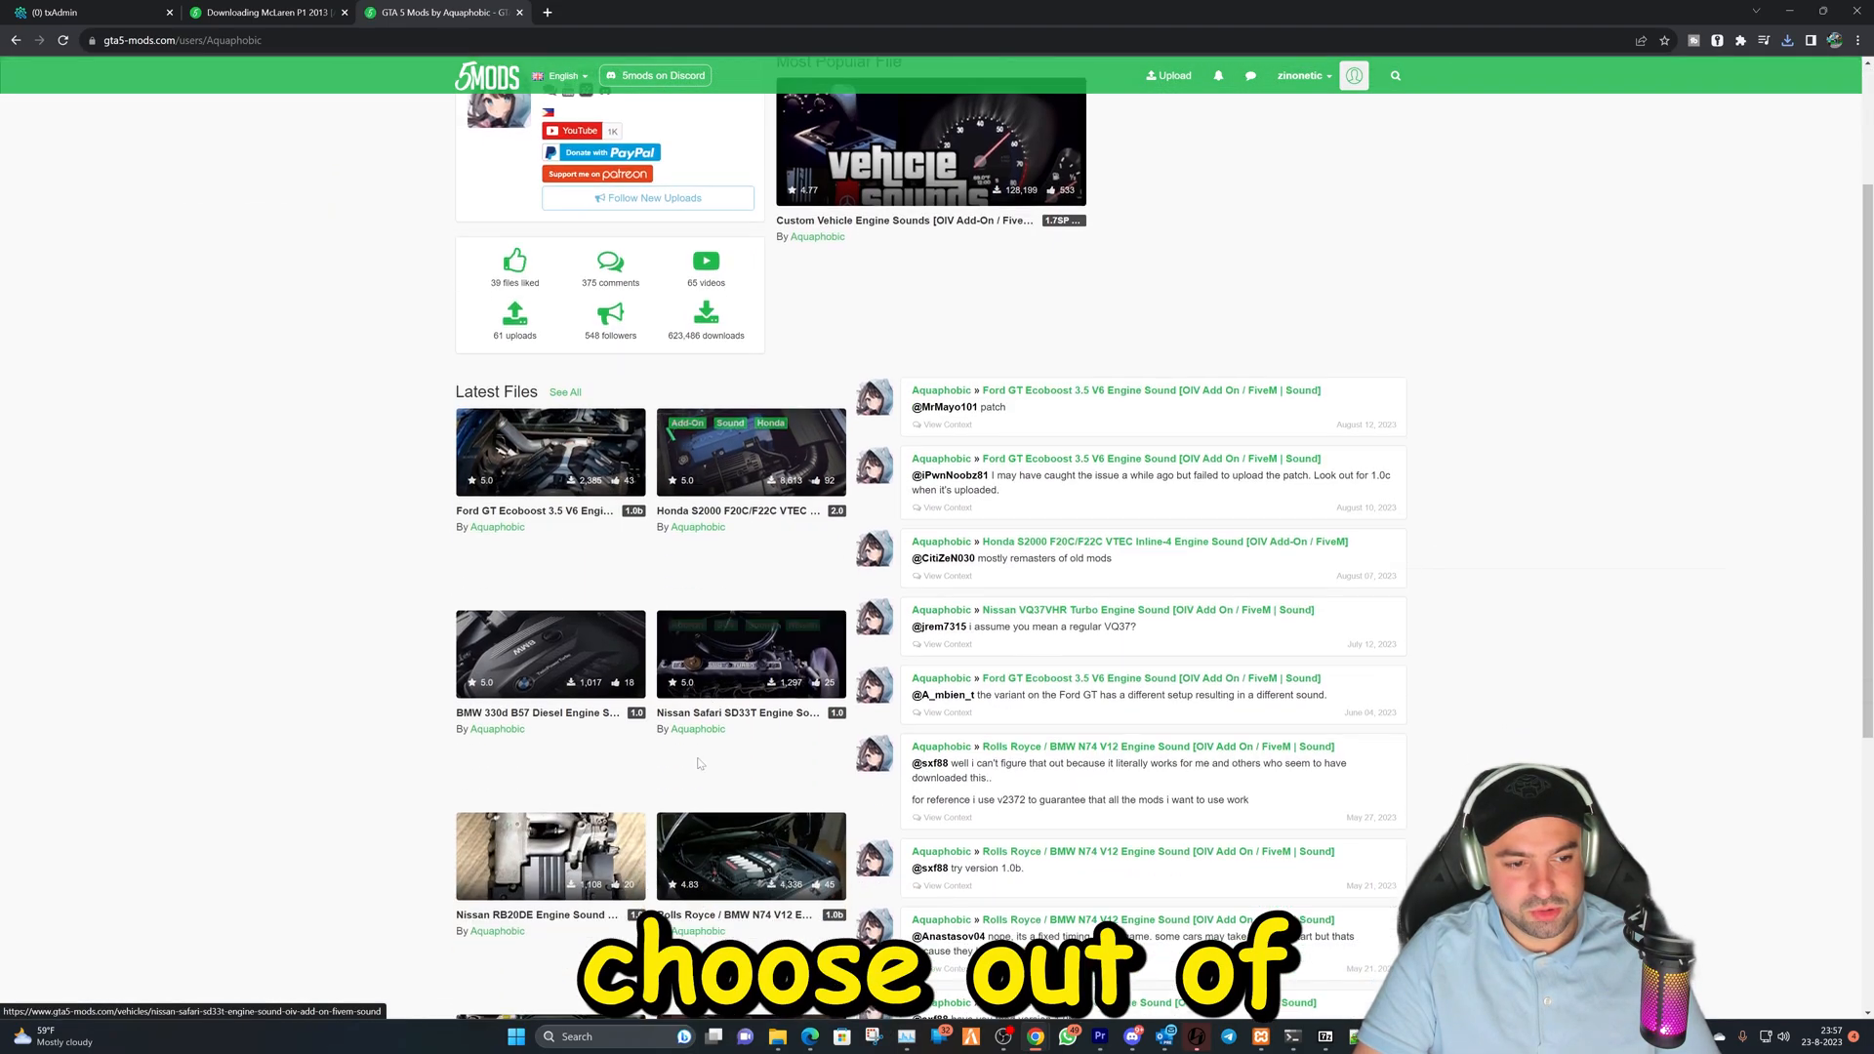
scroll(down, 3)
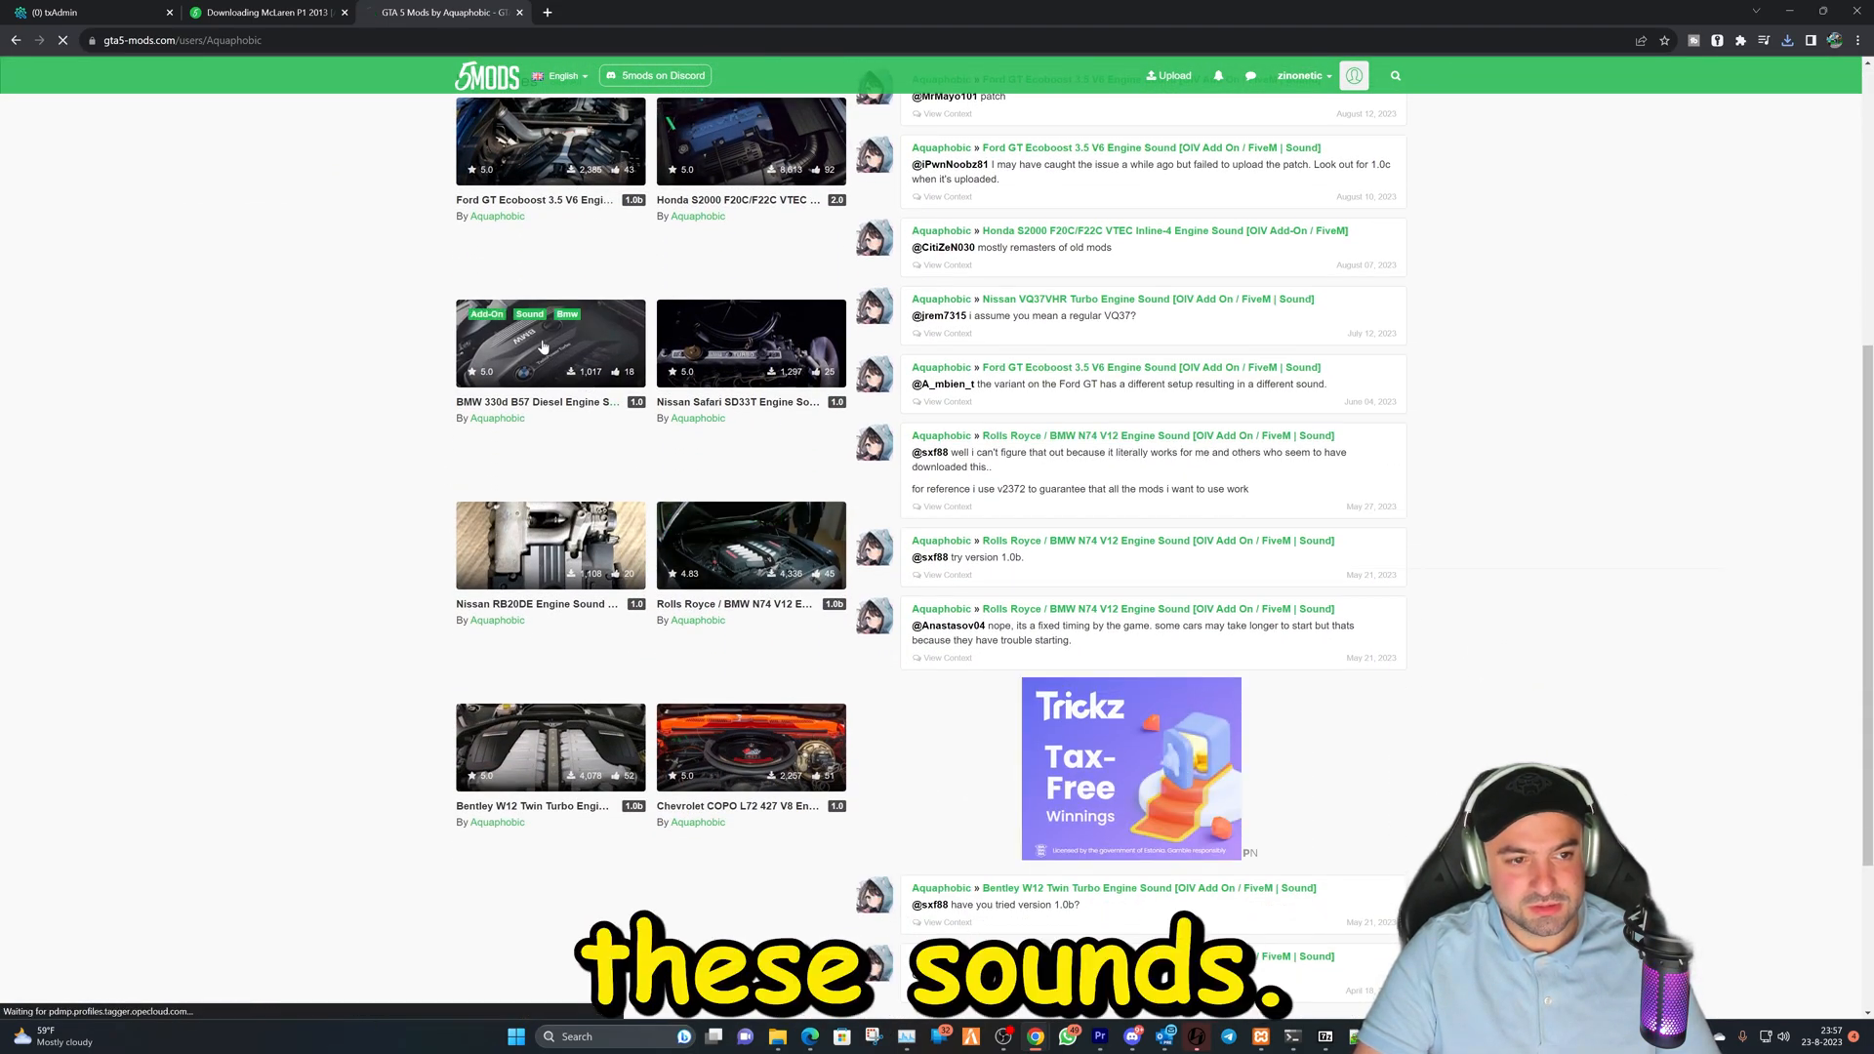
click(548, 343)
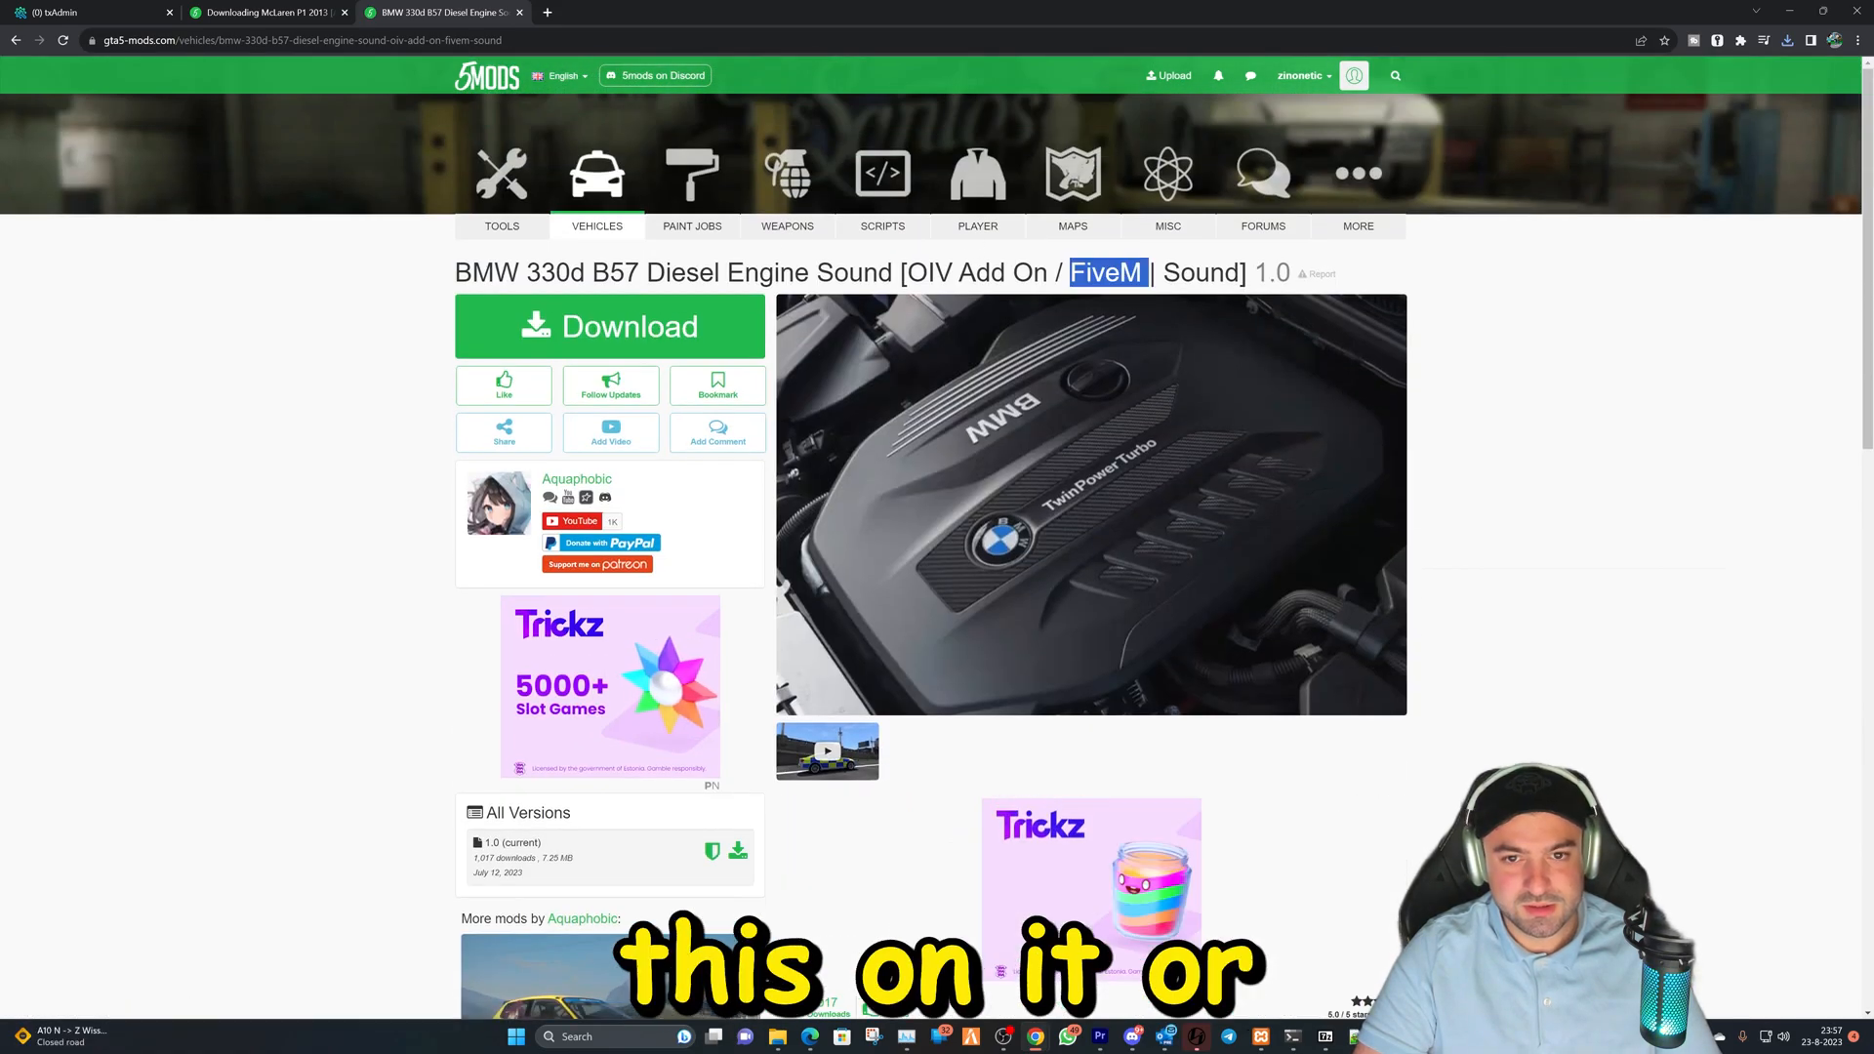
scroll(down, 3)
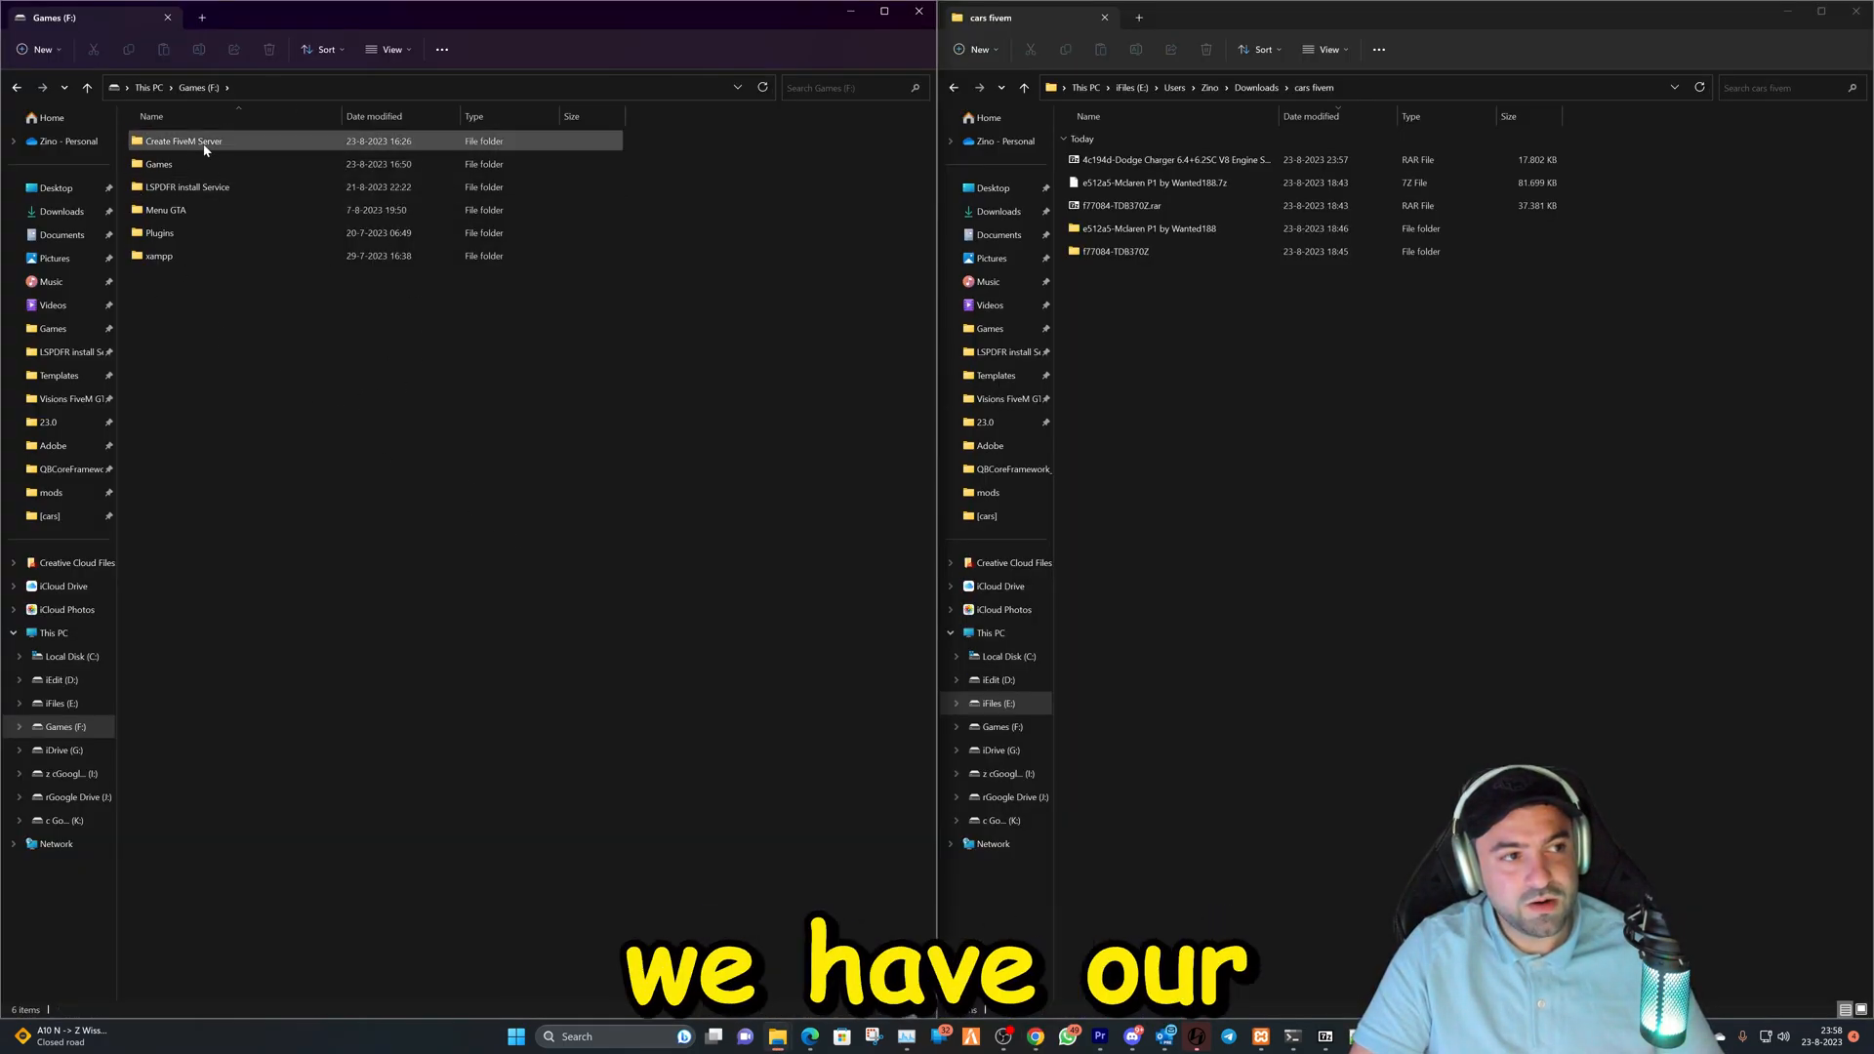
Browse to Create FiveM Server > txData > QBCoreFramework > resources on the Games drive.
double_click(183, 140)
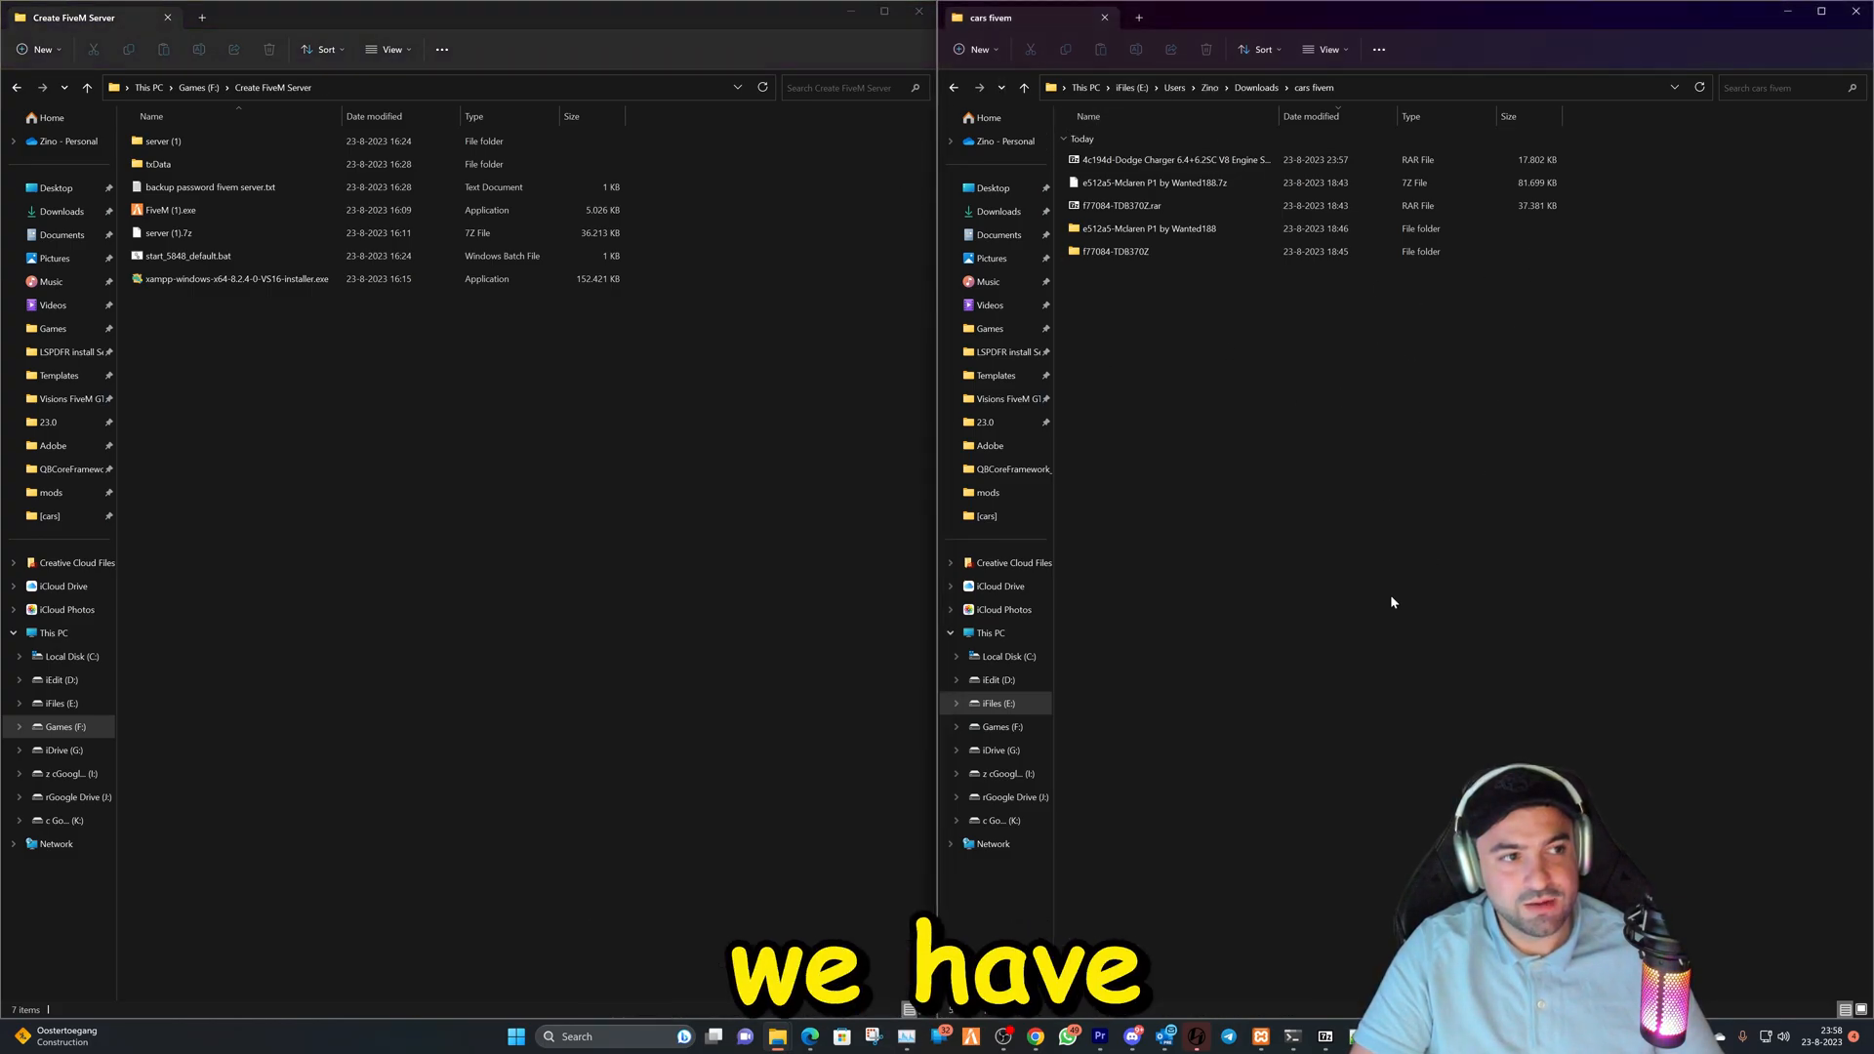
click(159, 164)
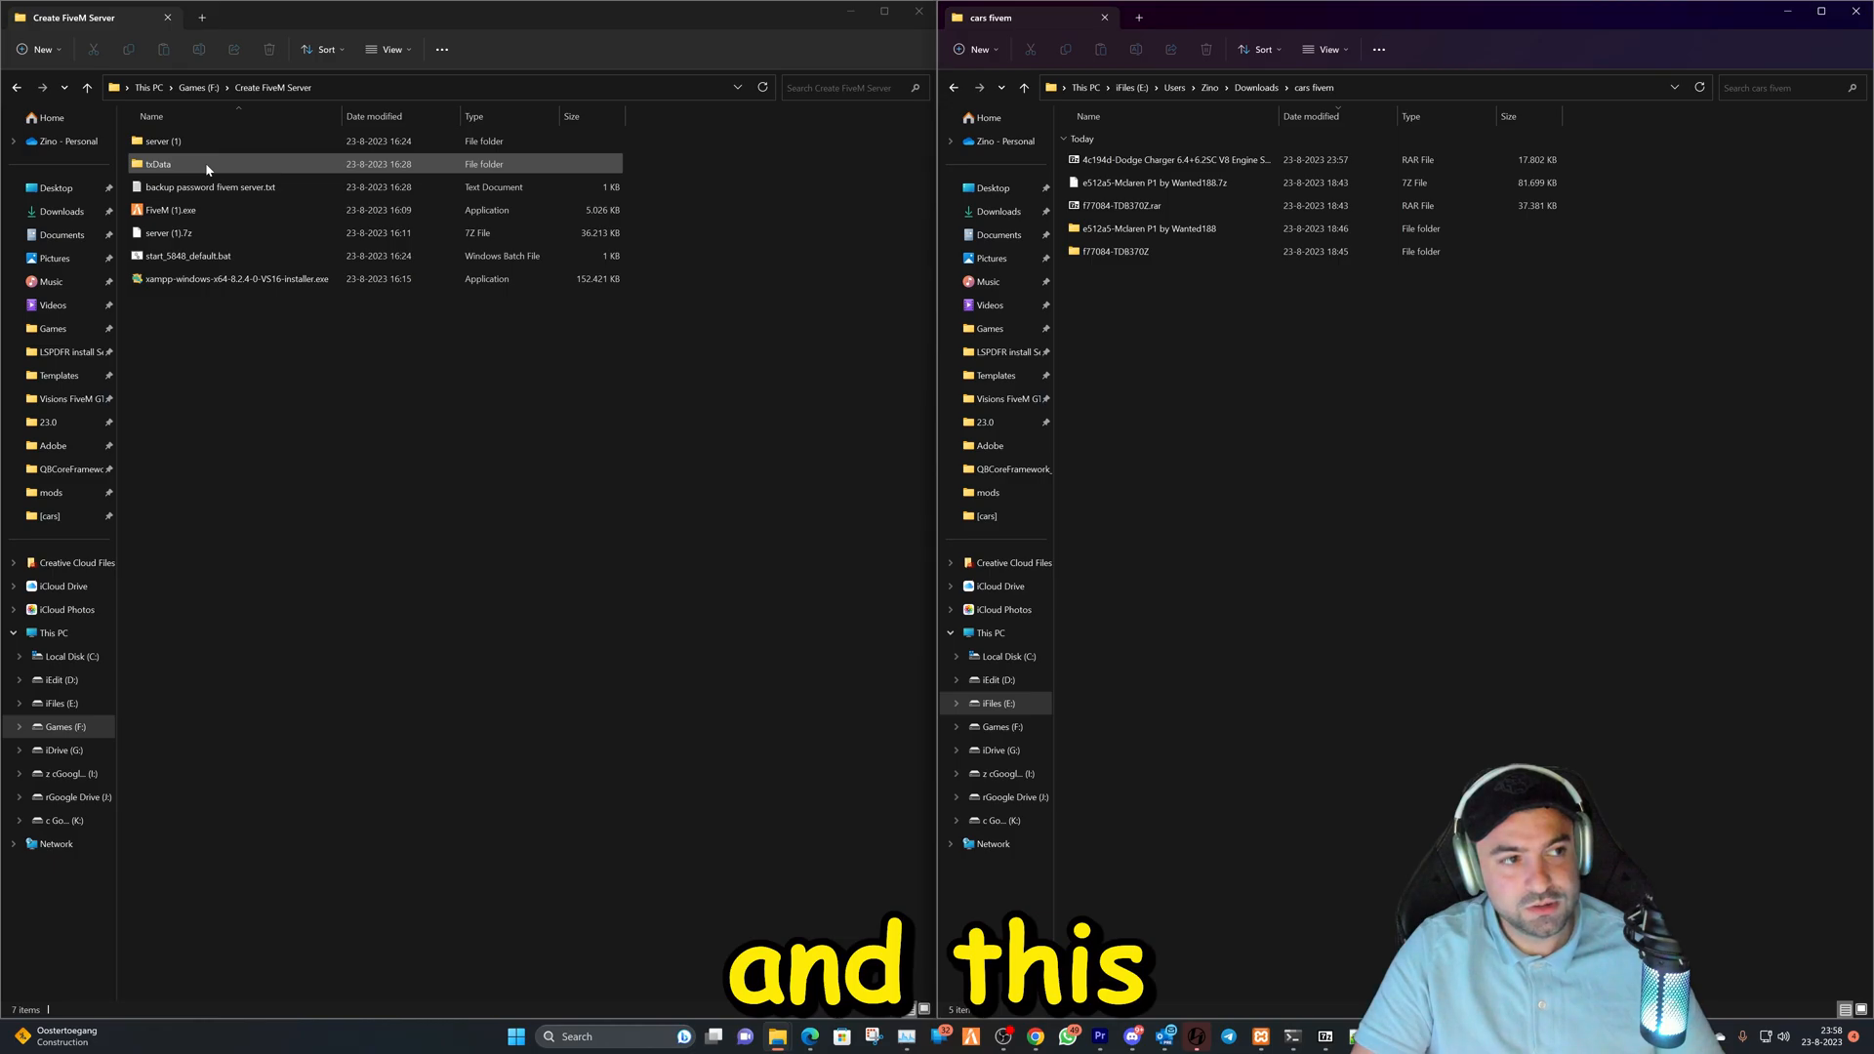
double_click(156, 164)
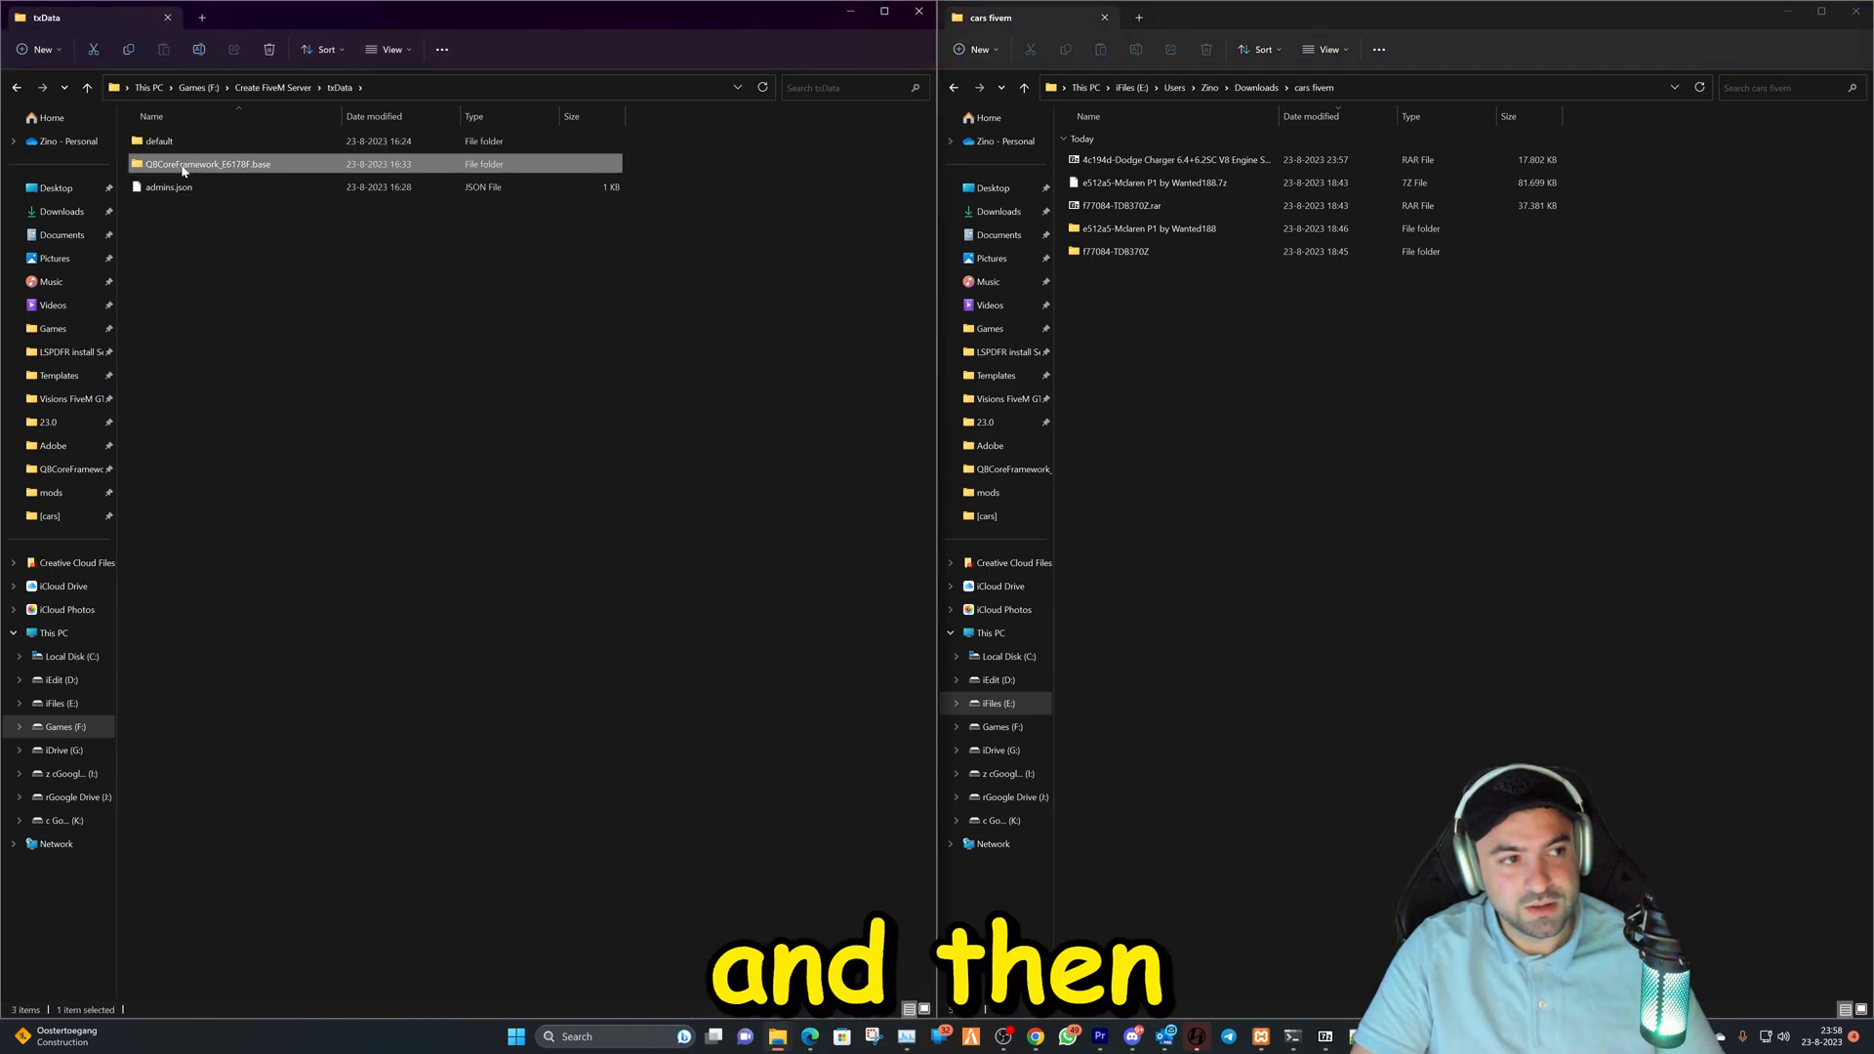
double_click(207, 164)
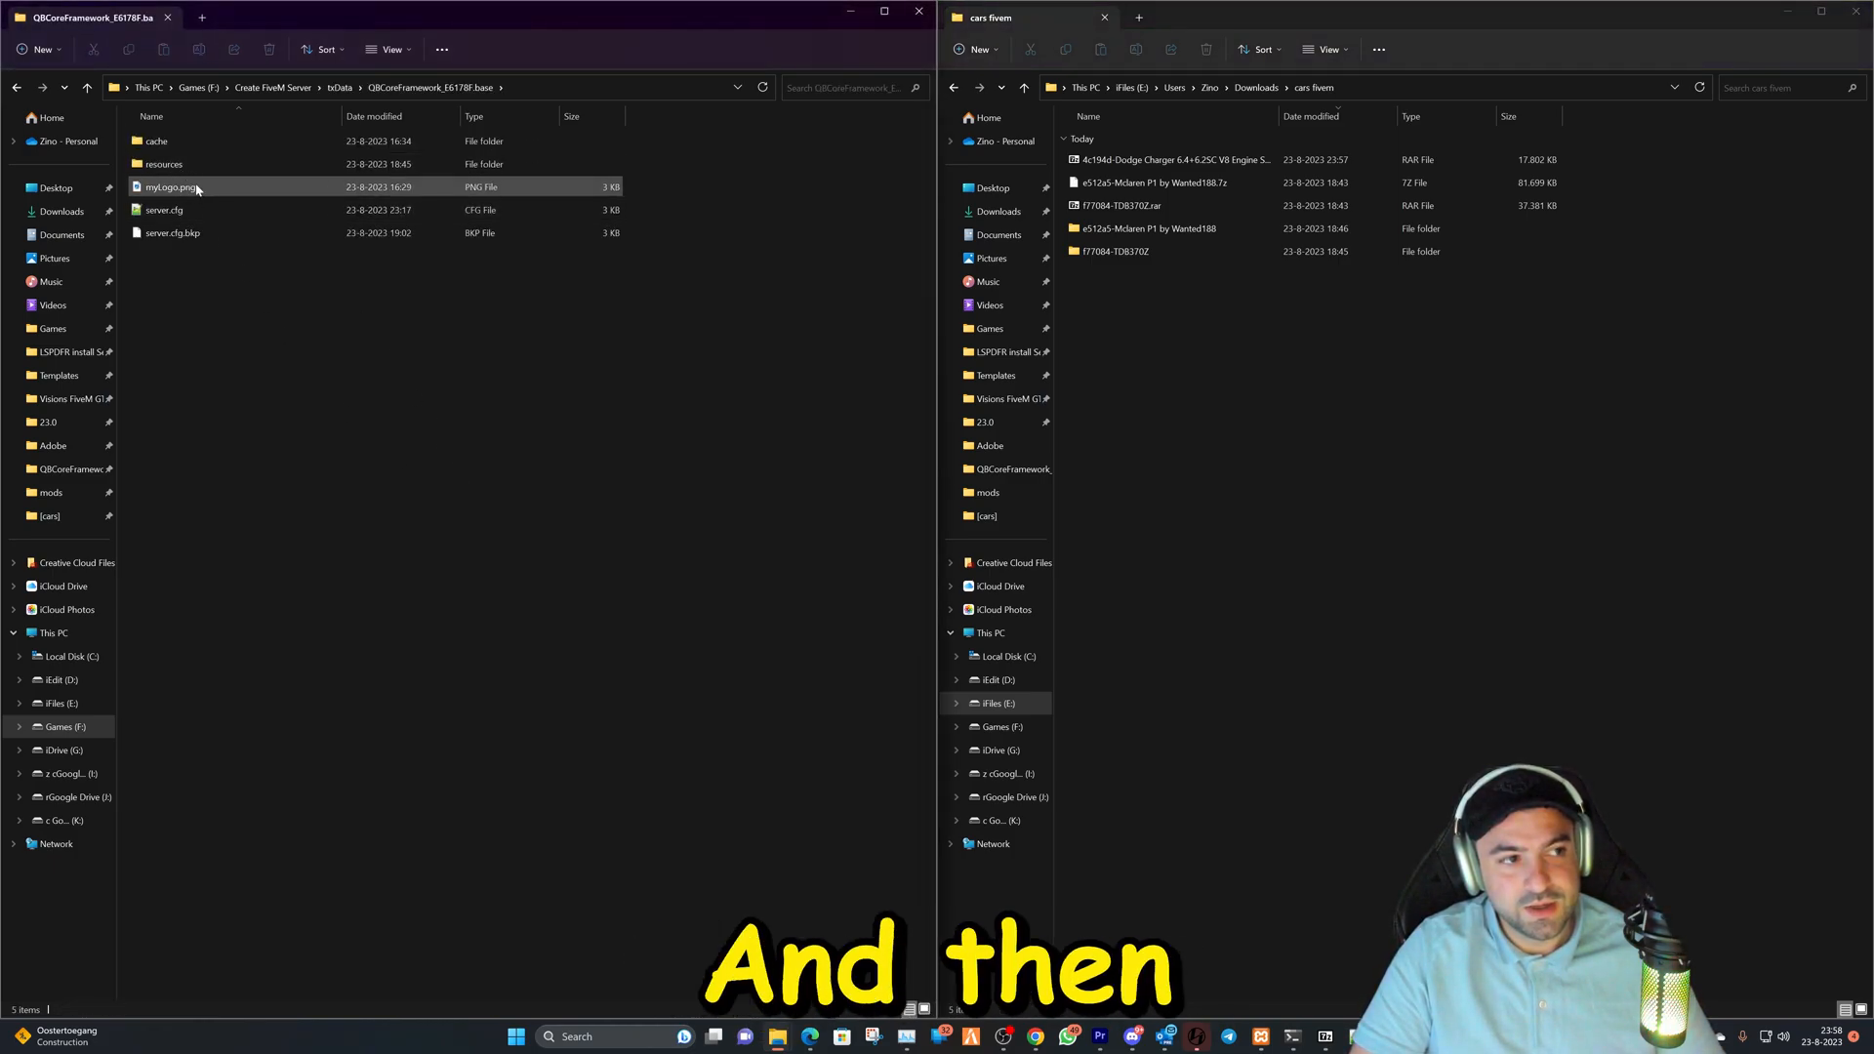
double_click(163, 164)
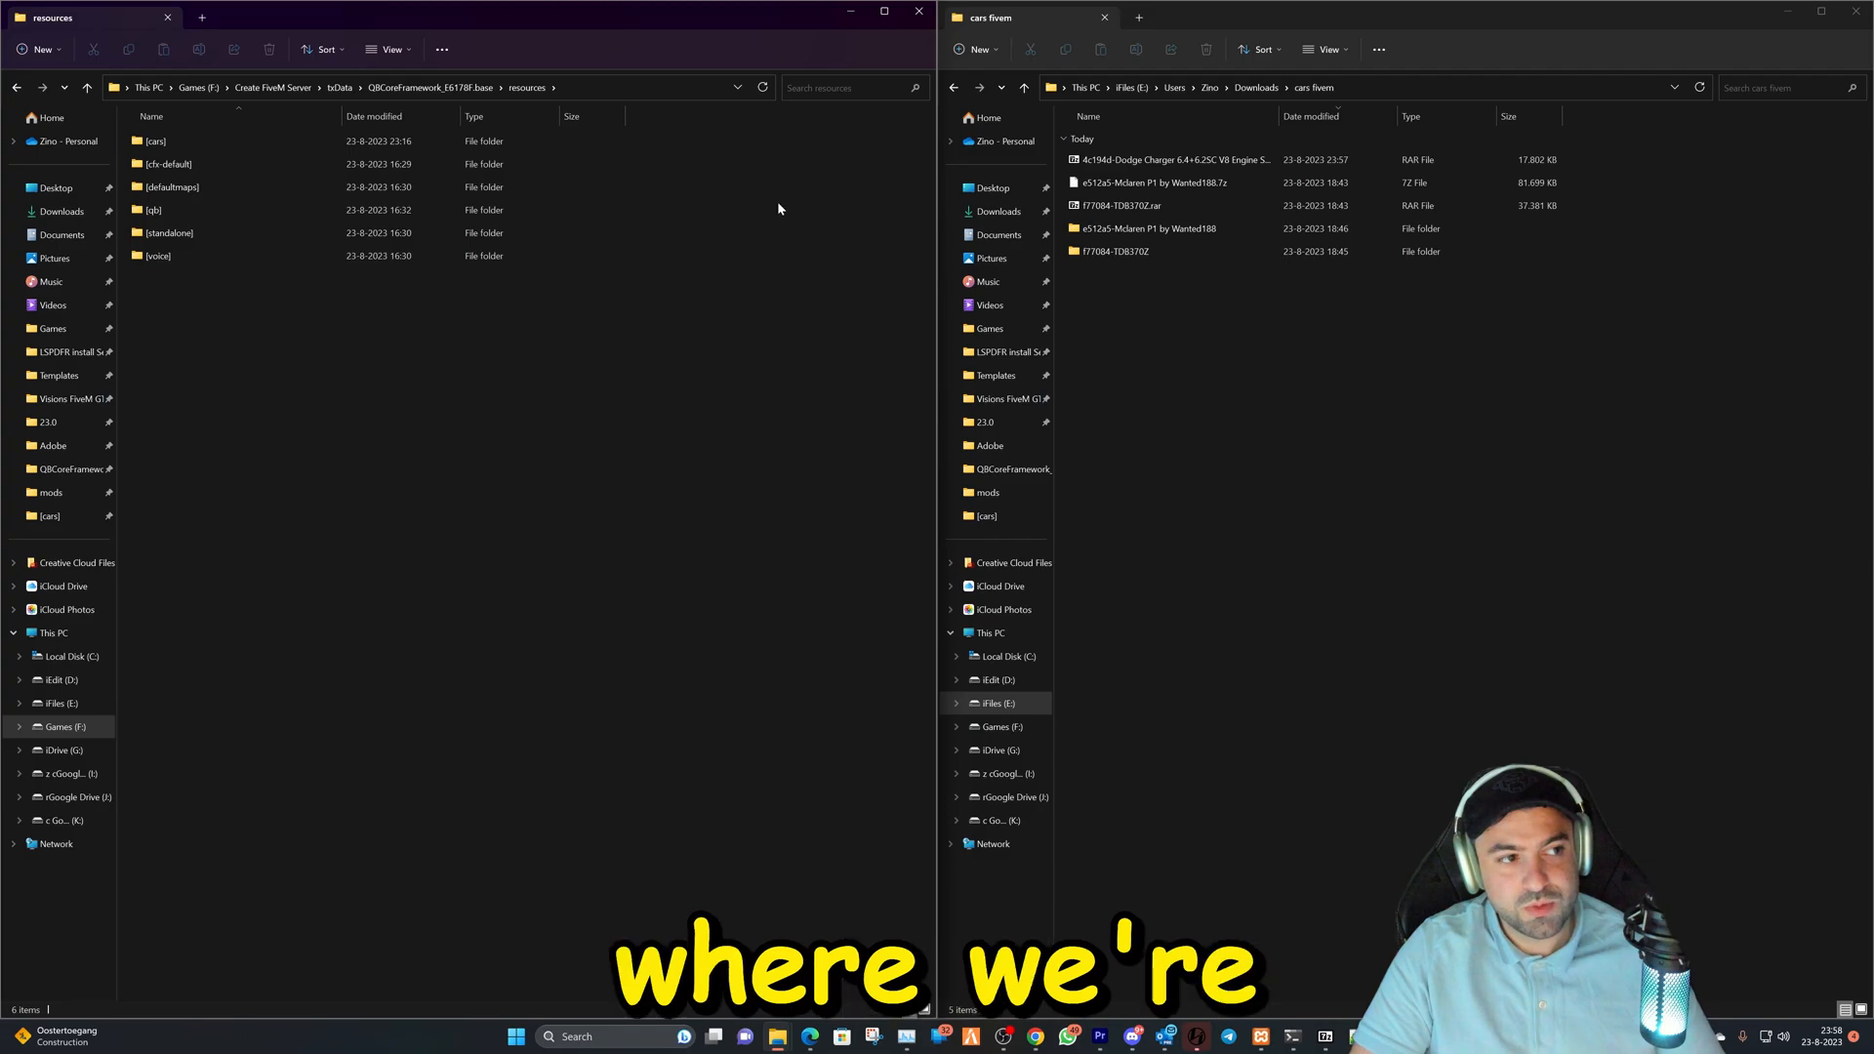
click(1159, 206)
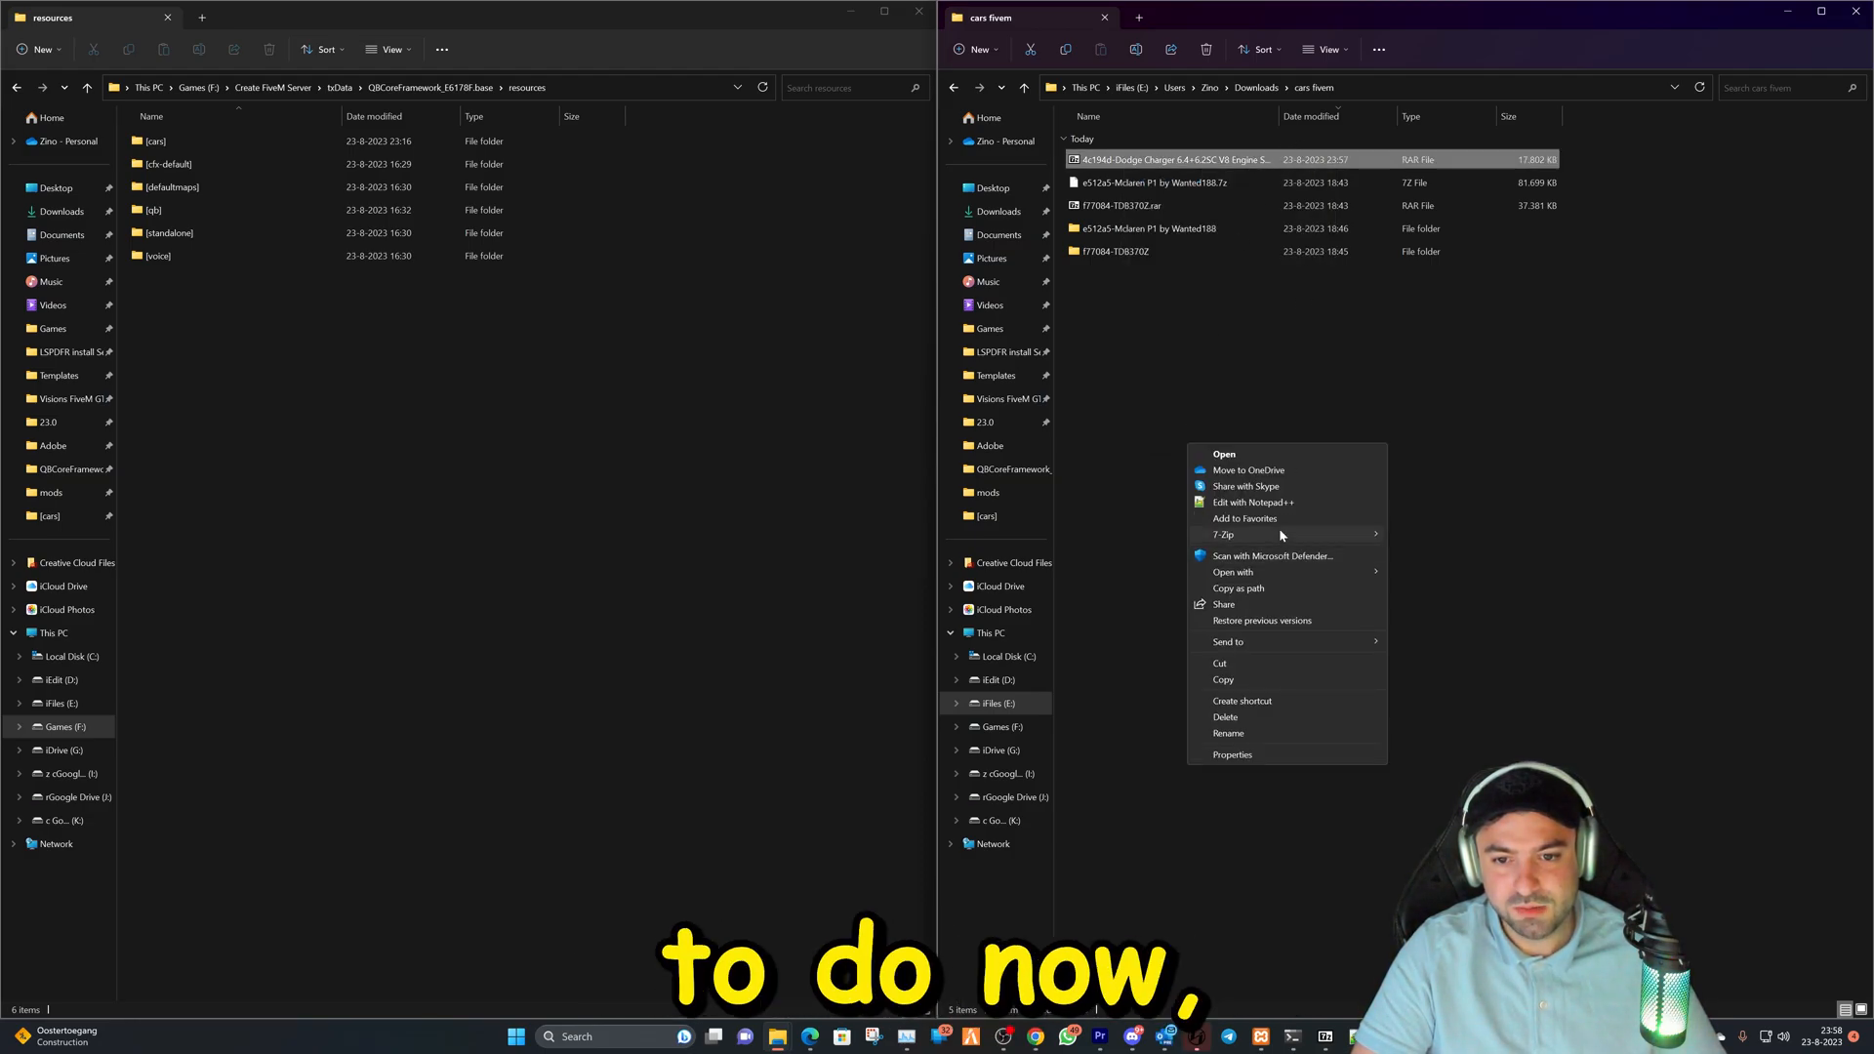
Extract the Dodge Charger RAR here and open its FiveM Resource folder.
click(1284, 292)
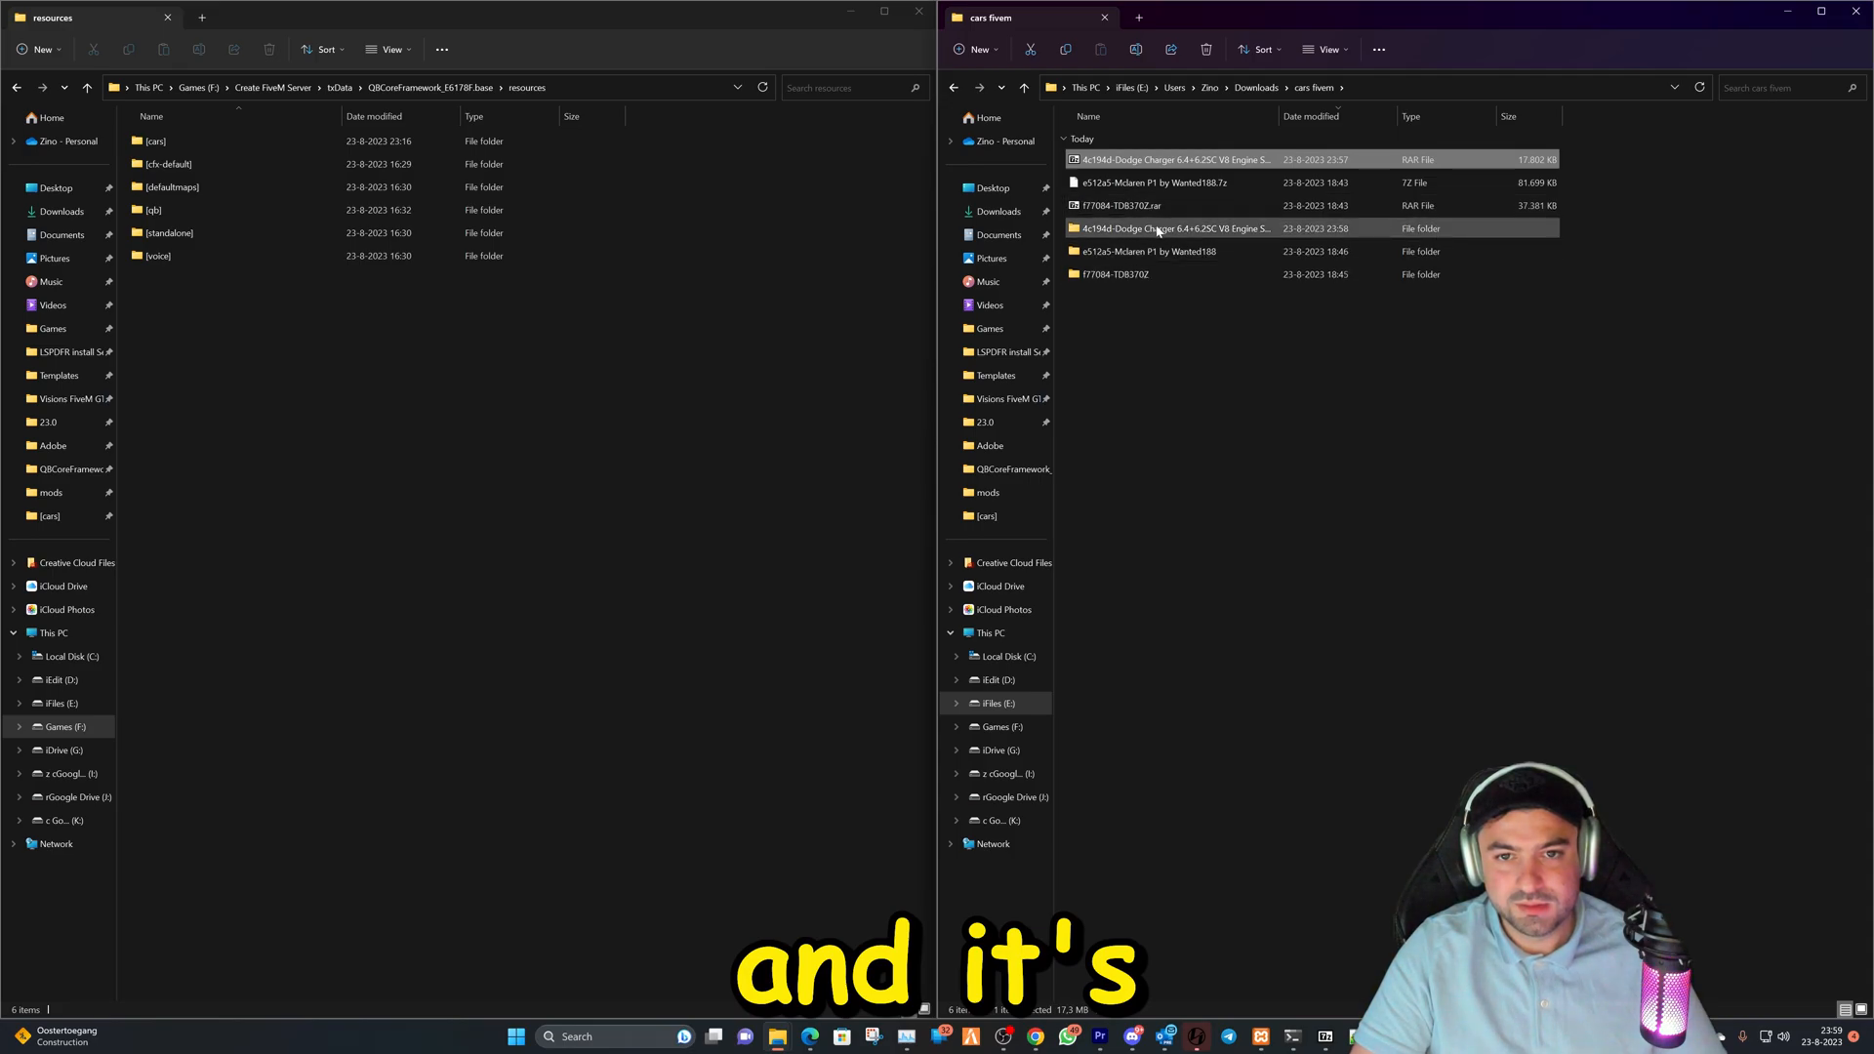
double_click(1171, 228)
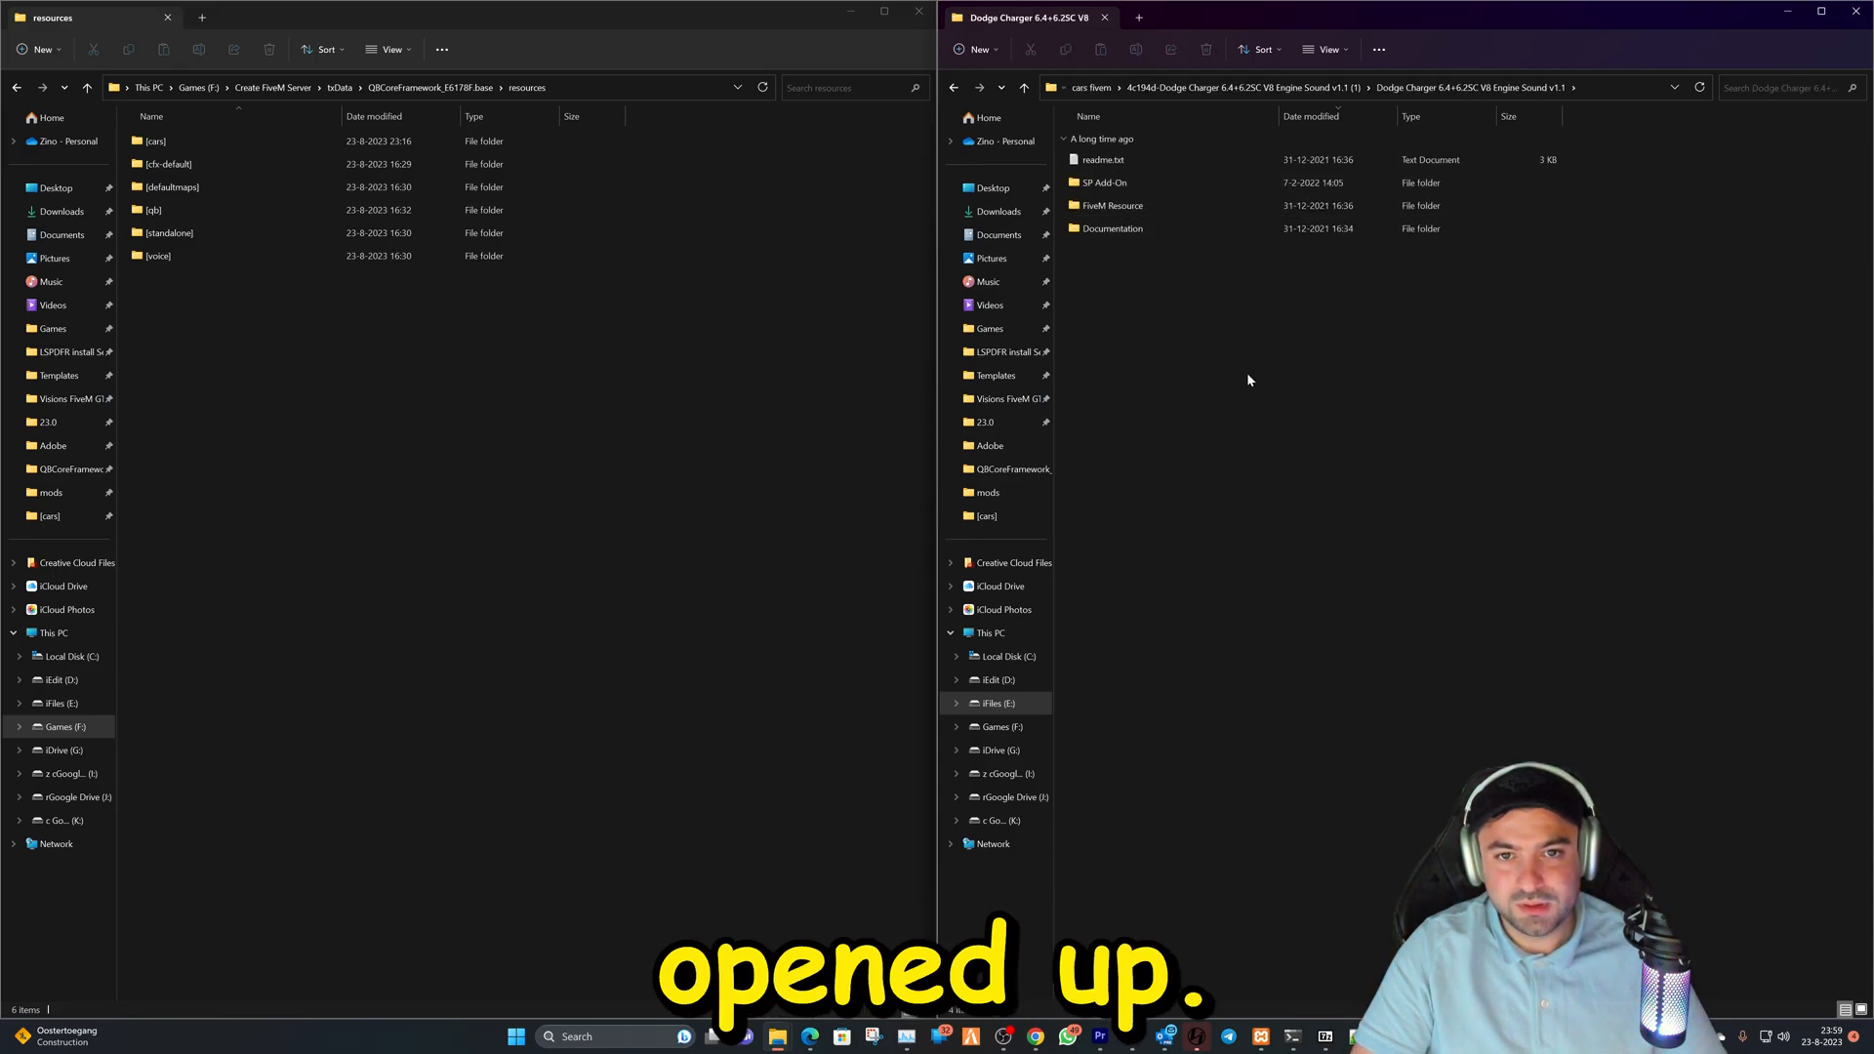
double_click(1111, 204)
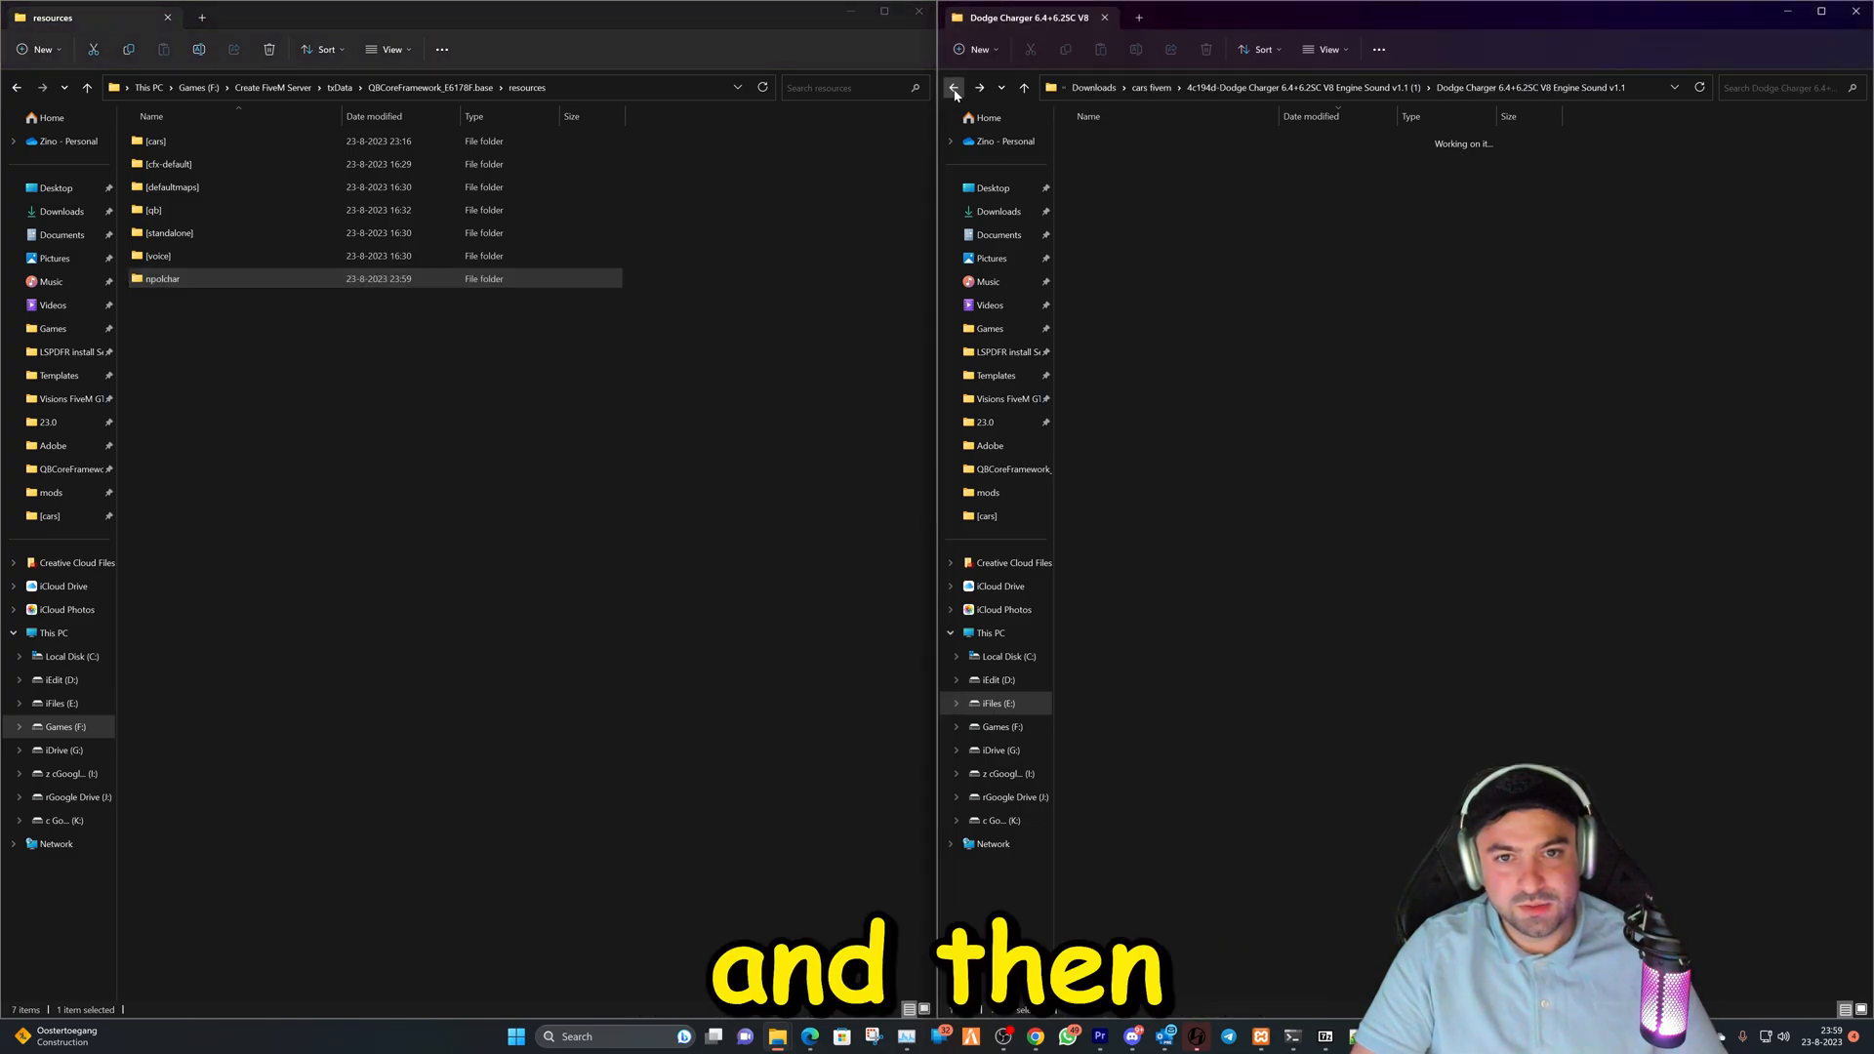
Open the McLaren P1 download's inner folder and bring aq38mclm838tq into resources.
click(952, 87)
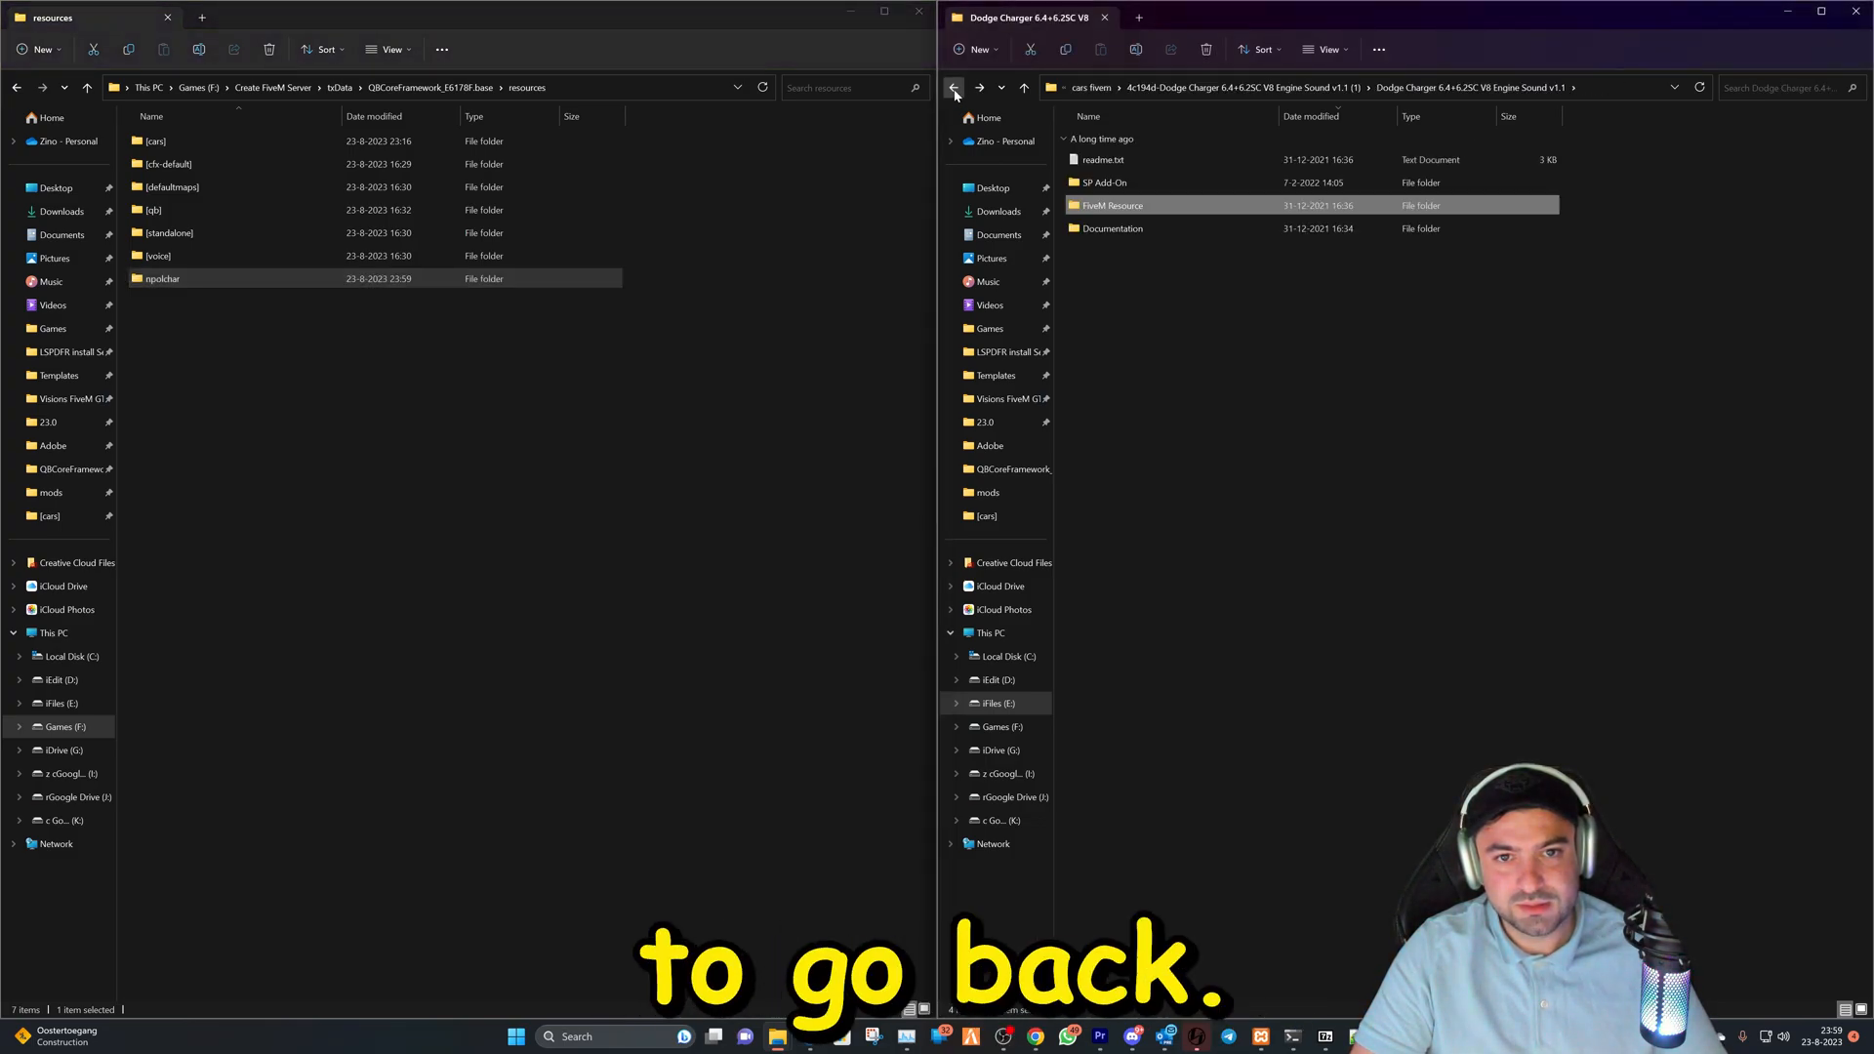
click(954, 87)
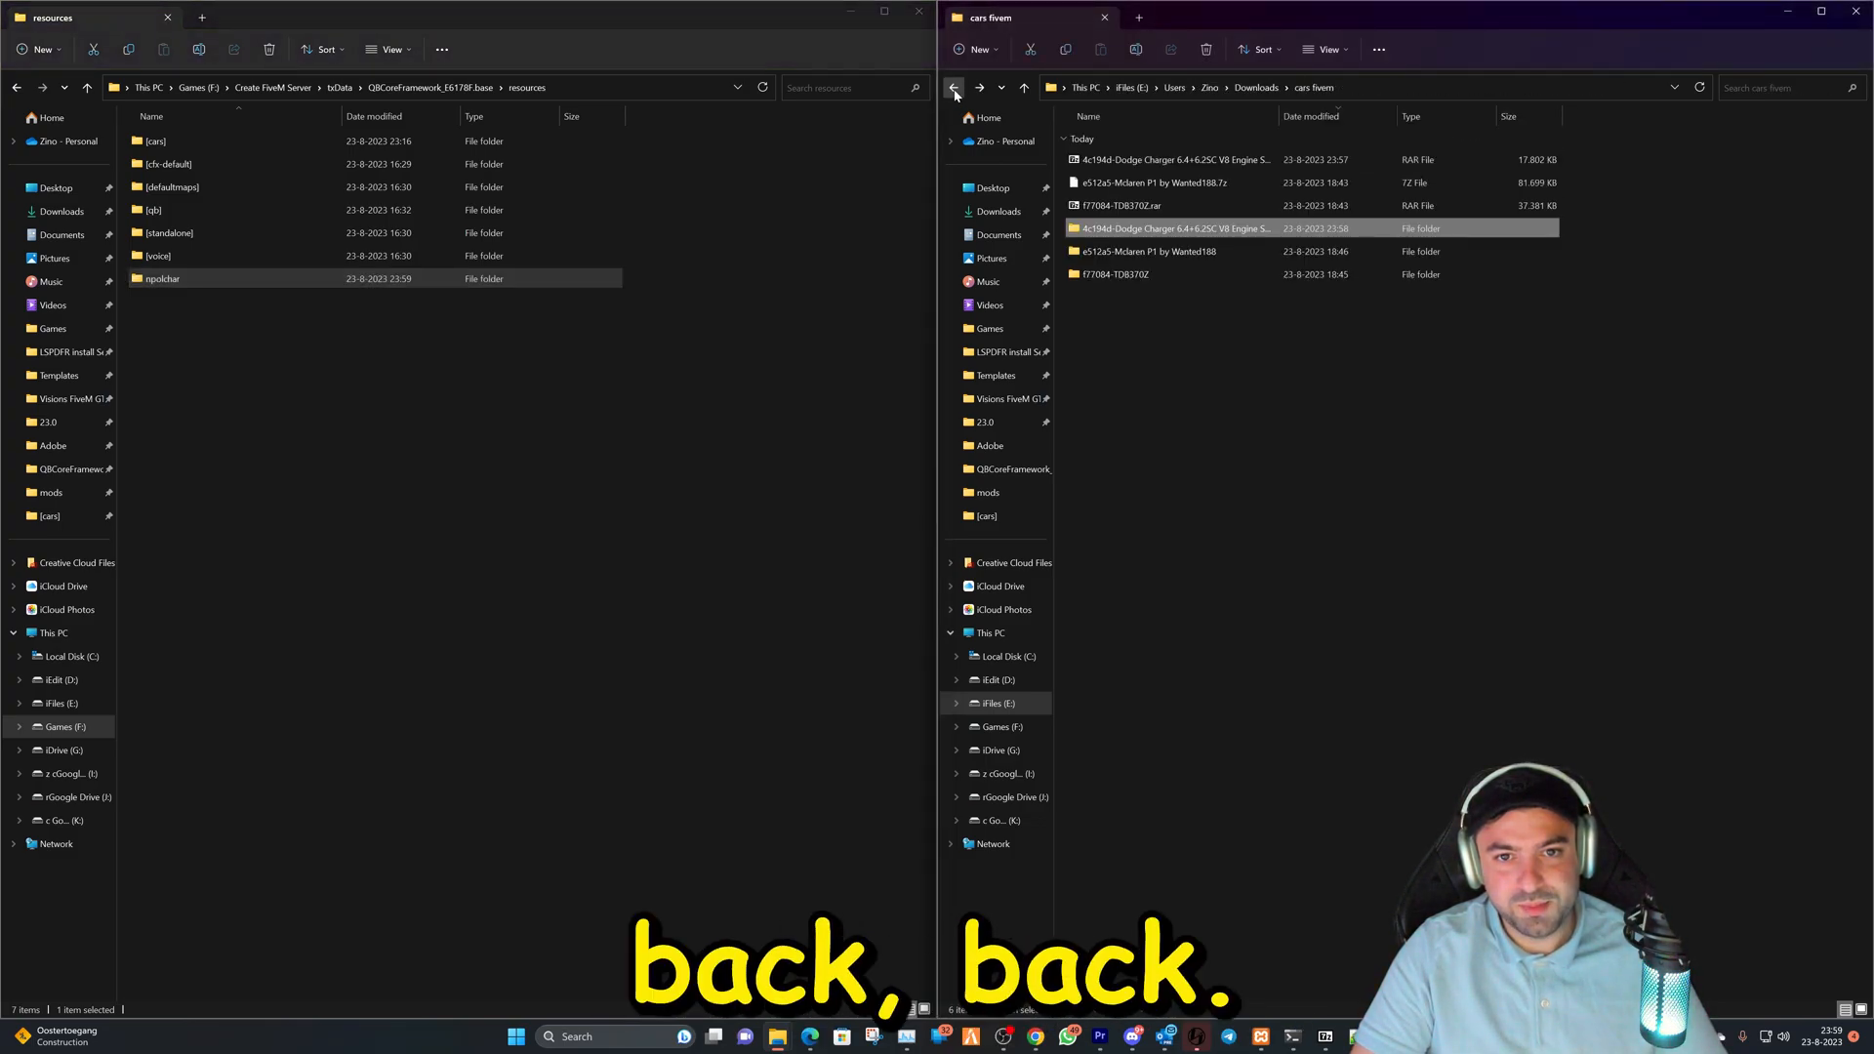
double_click(1148, 228)
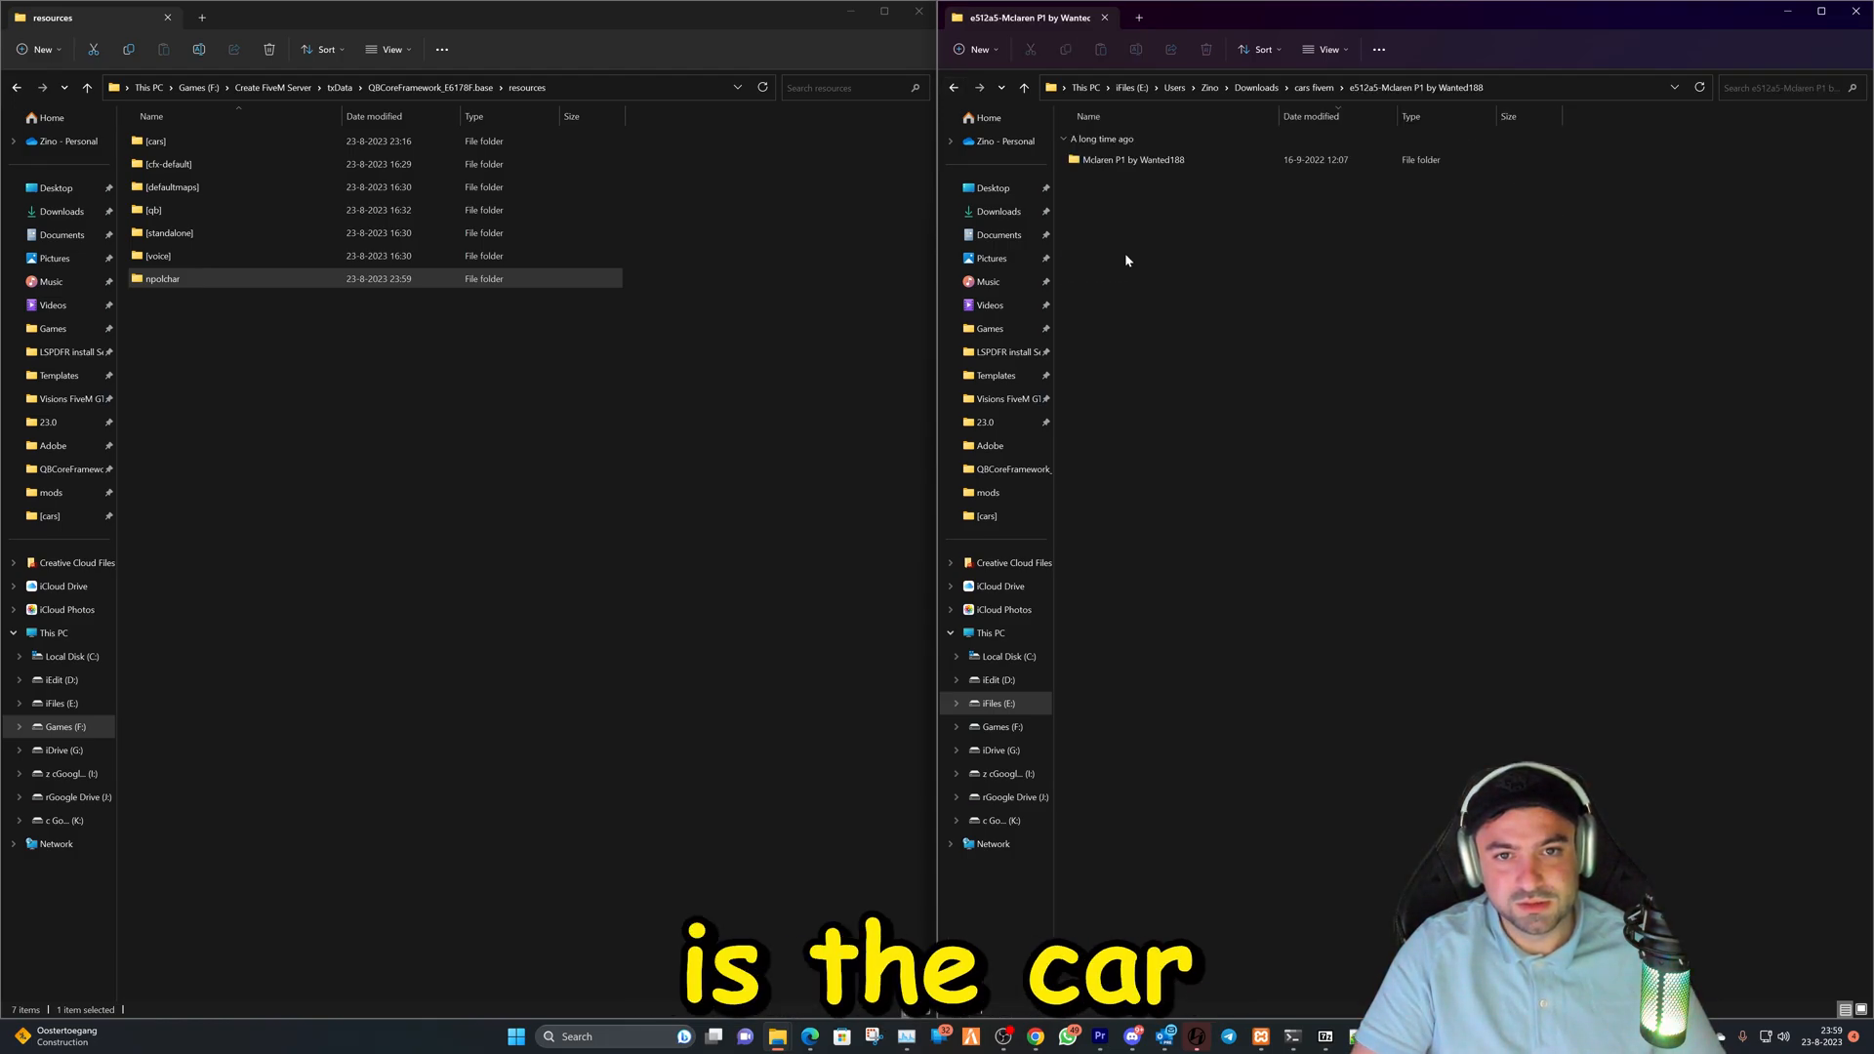
double_click(1132, 159)
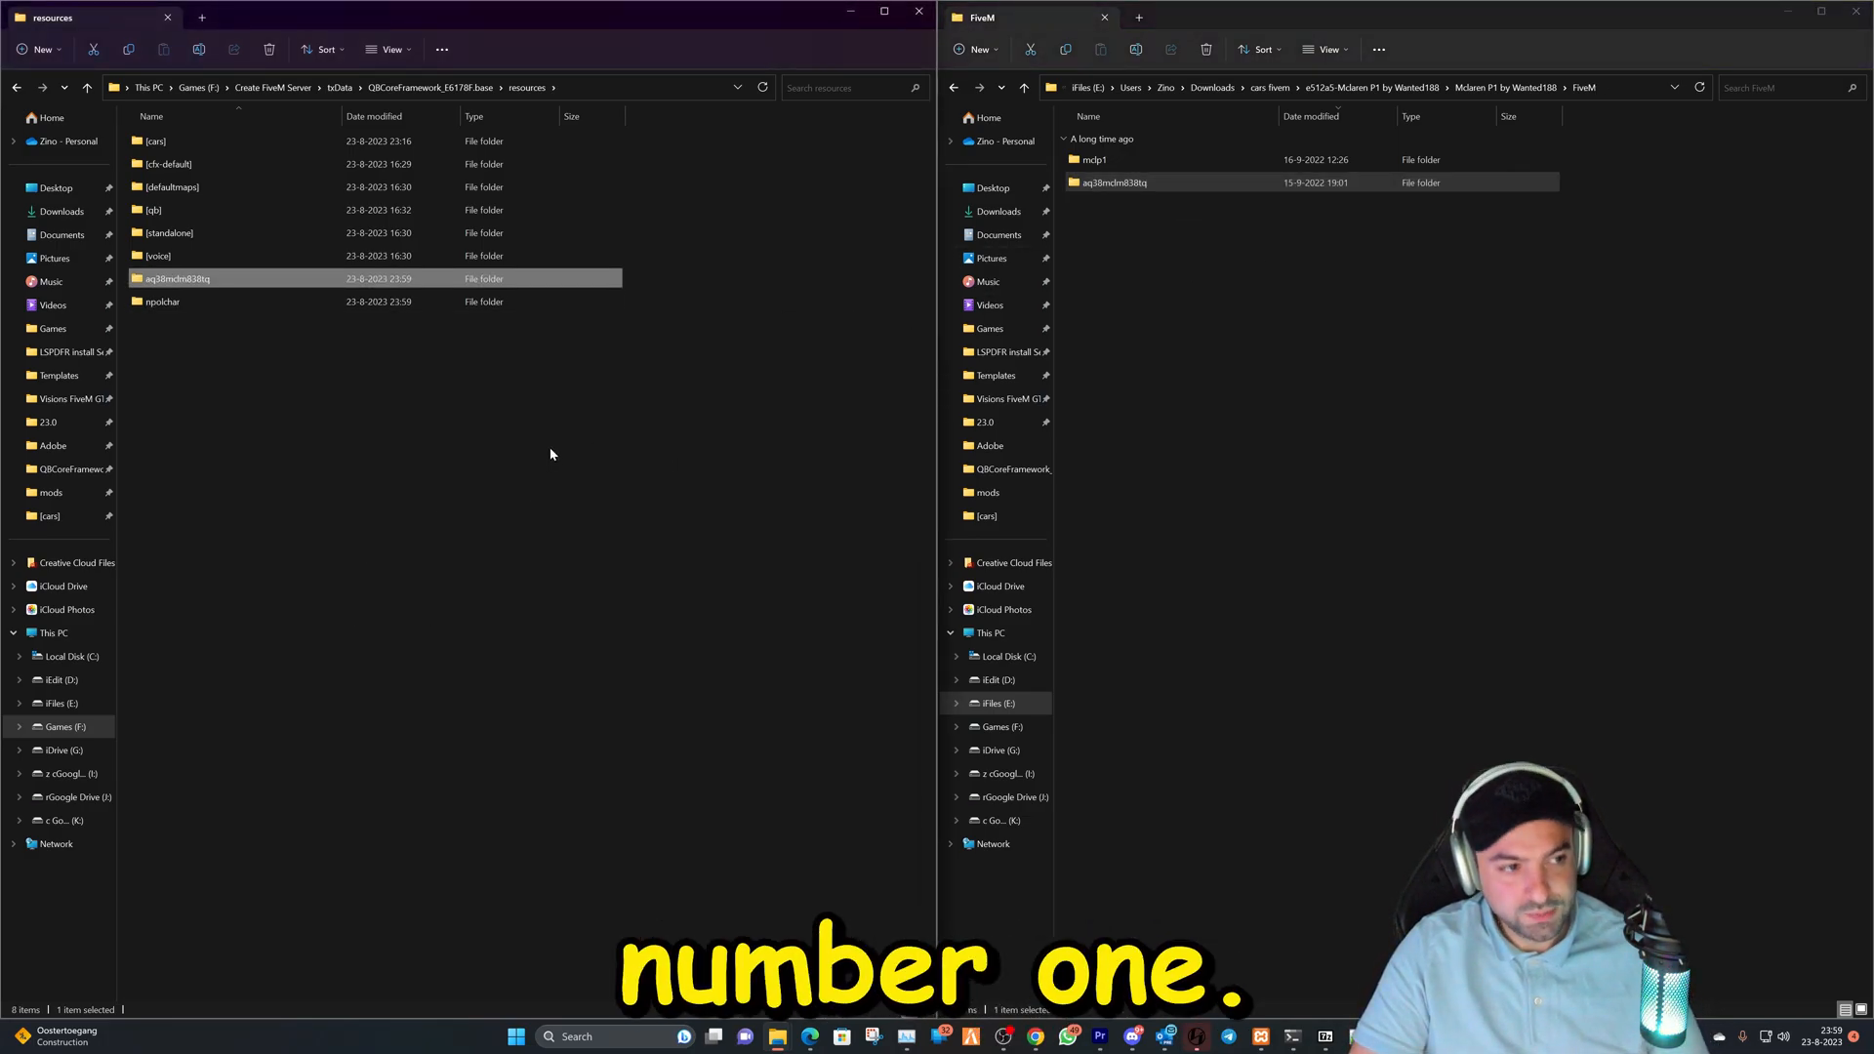
mouse_move(356, 370)
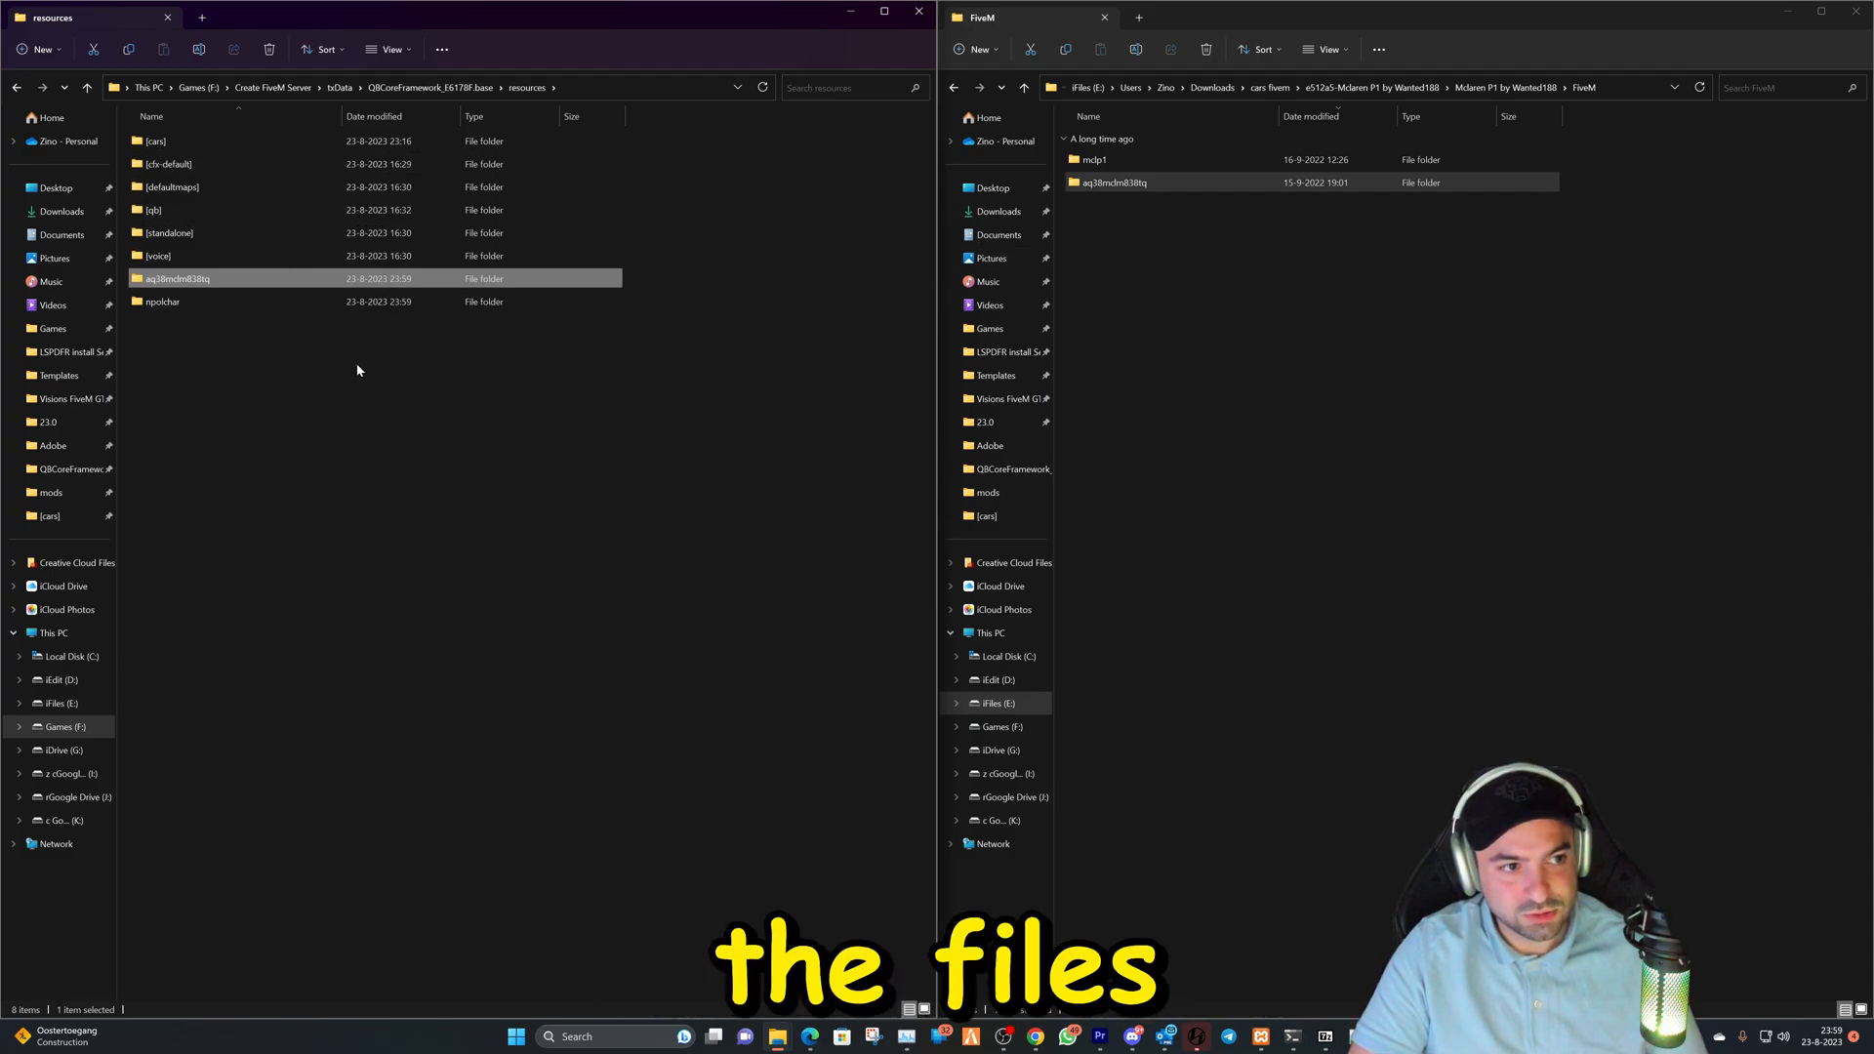
click(161, 301)
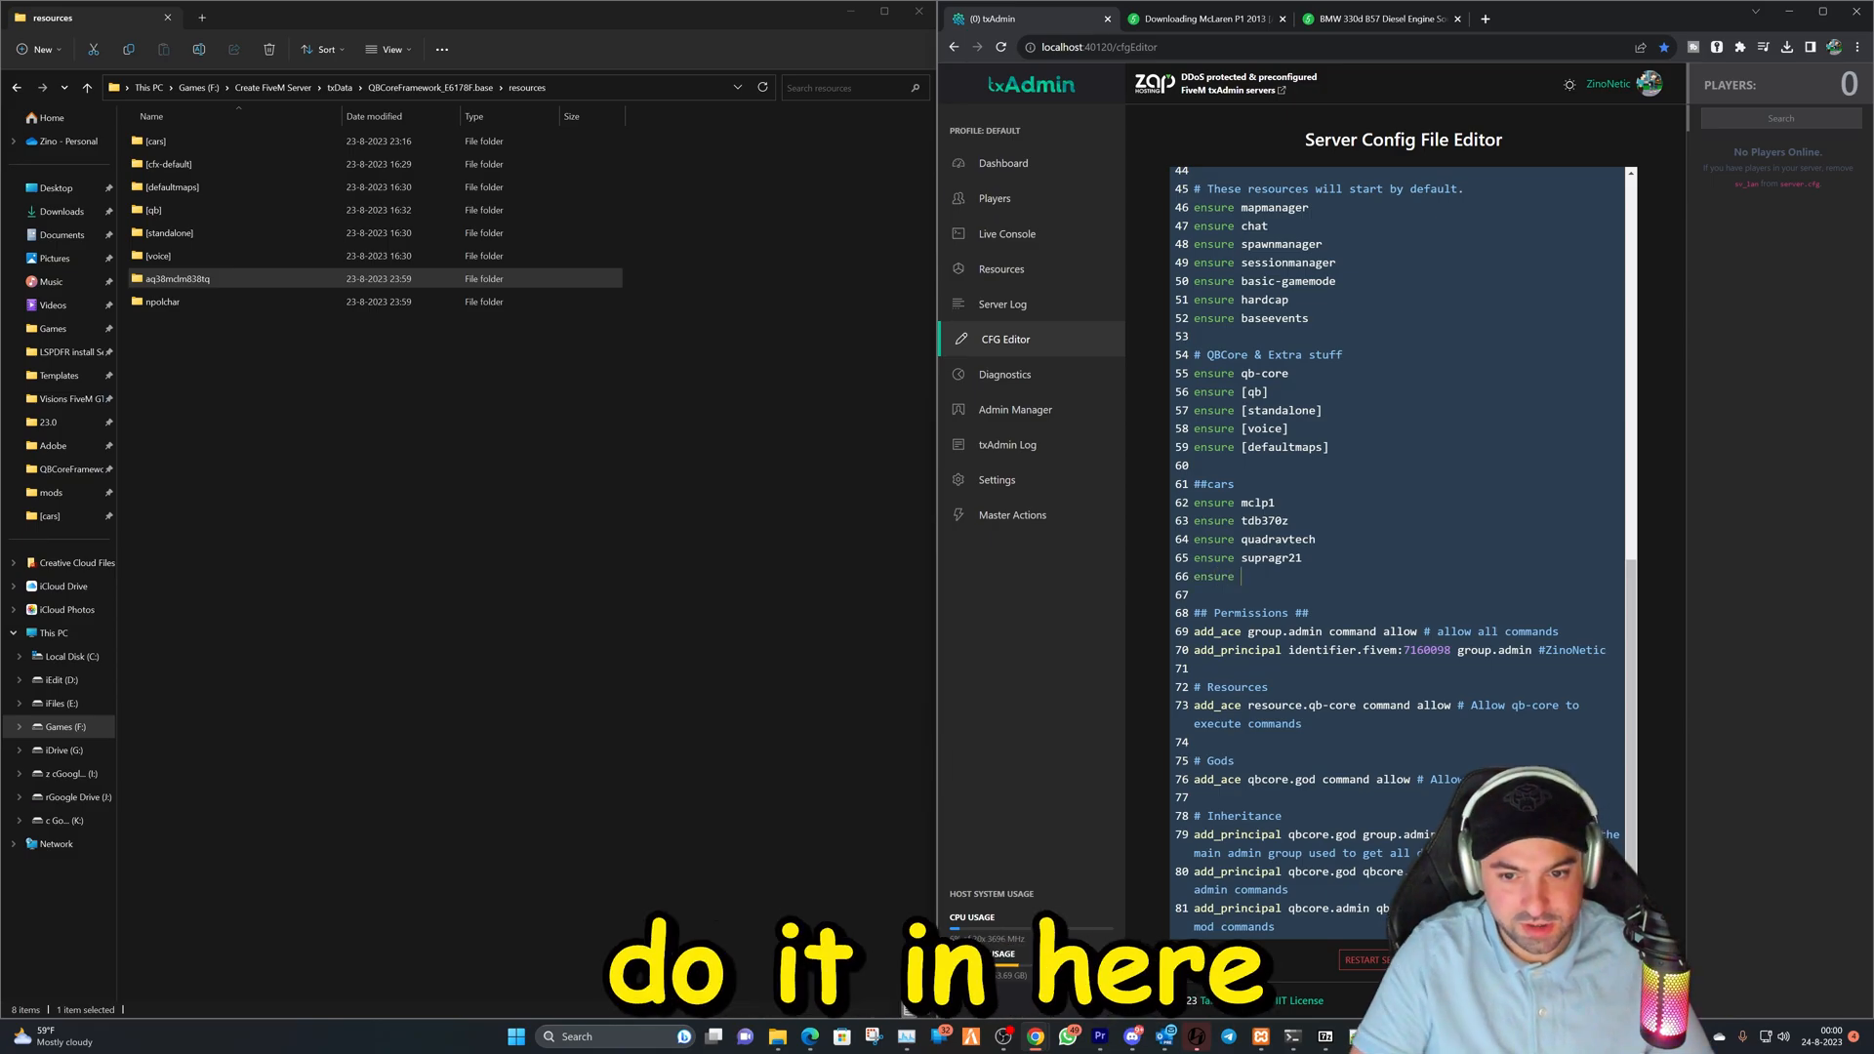
Copy the aq38mclm838tq folder name and add 'ensure aq38mclm838tq' and 'ensure npolchar' under ##cars.
click(175, 278)
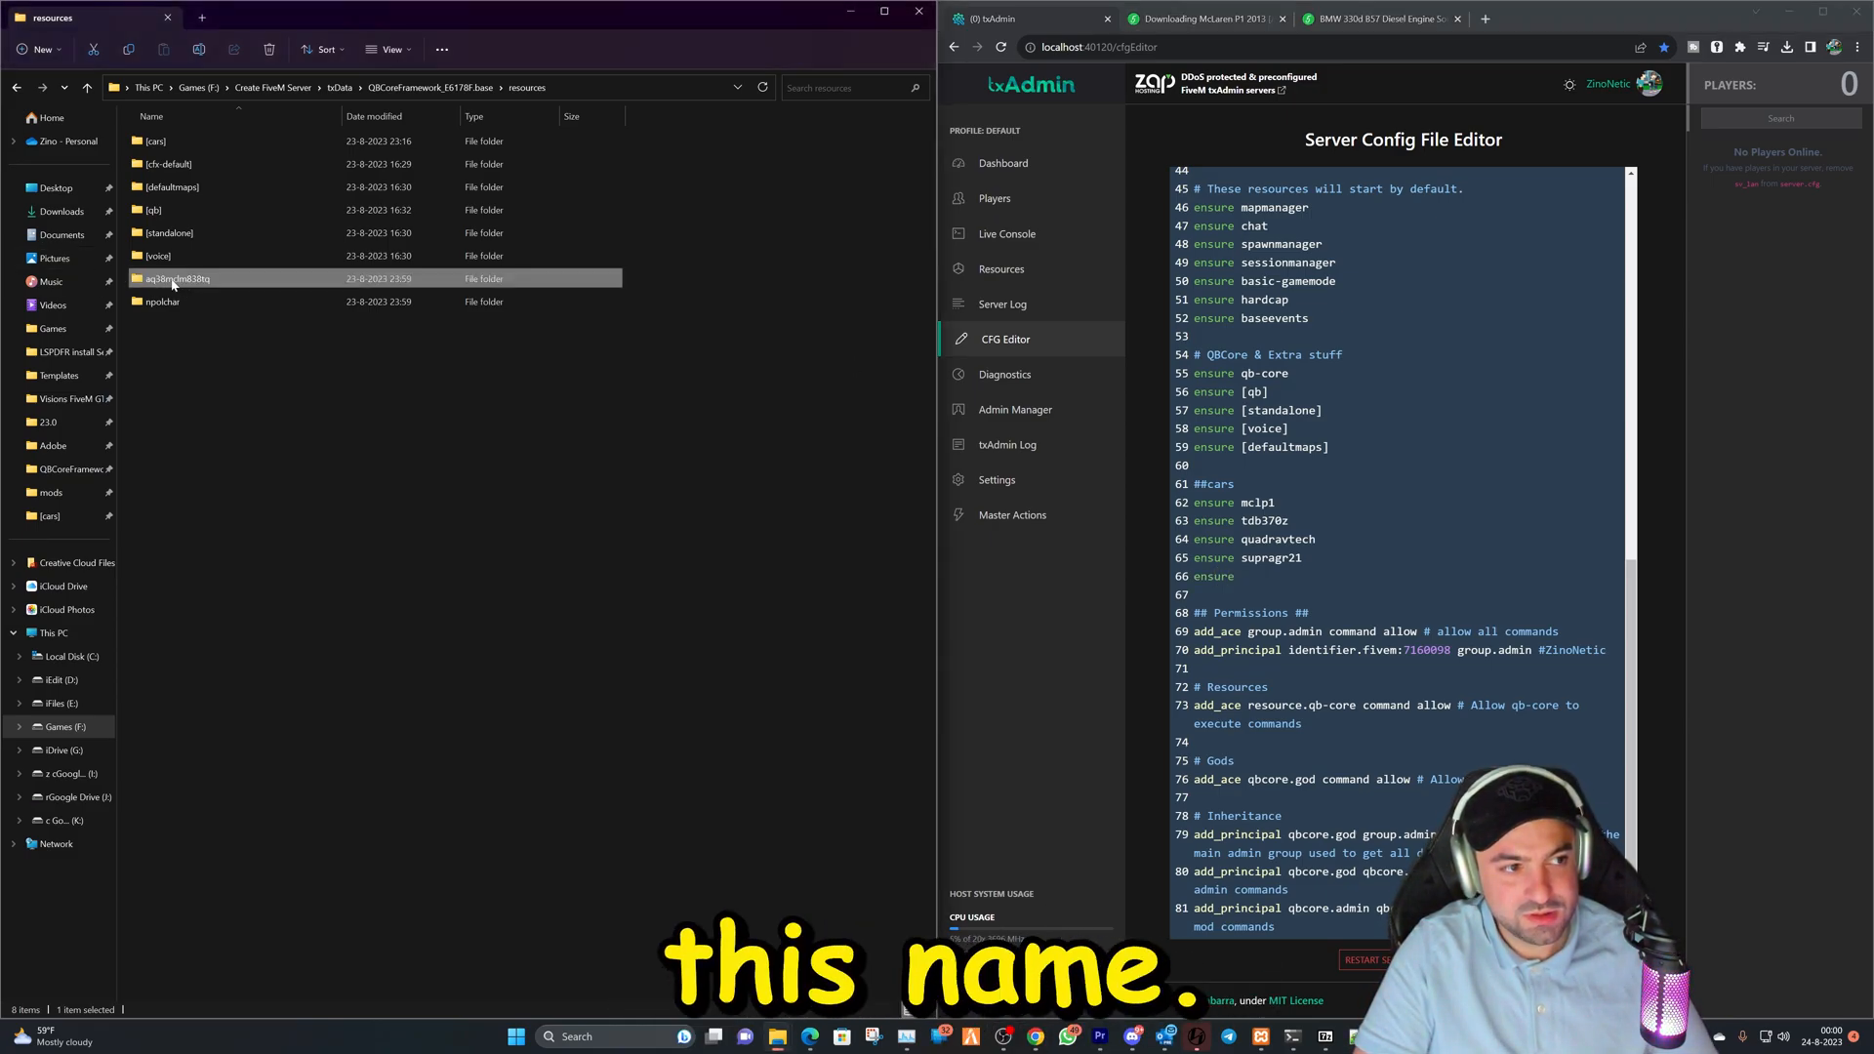
double_click(176, 278)
text(ensure)
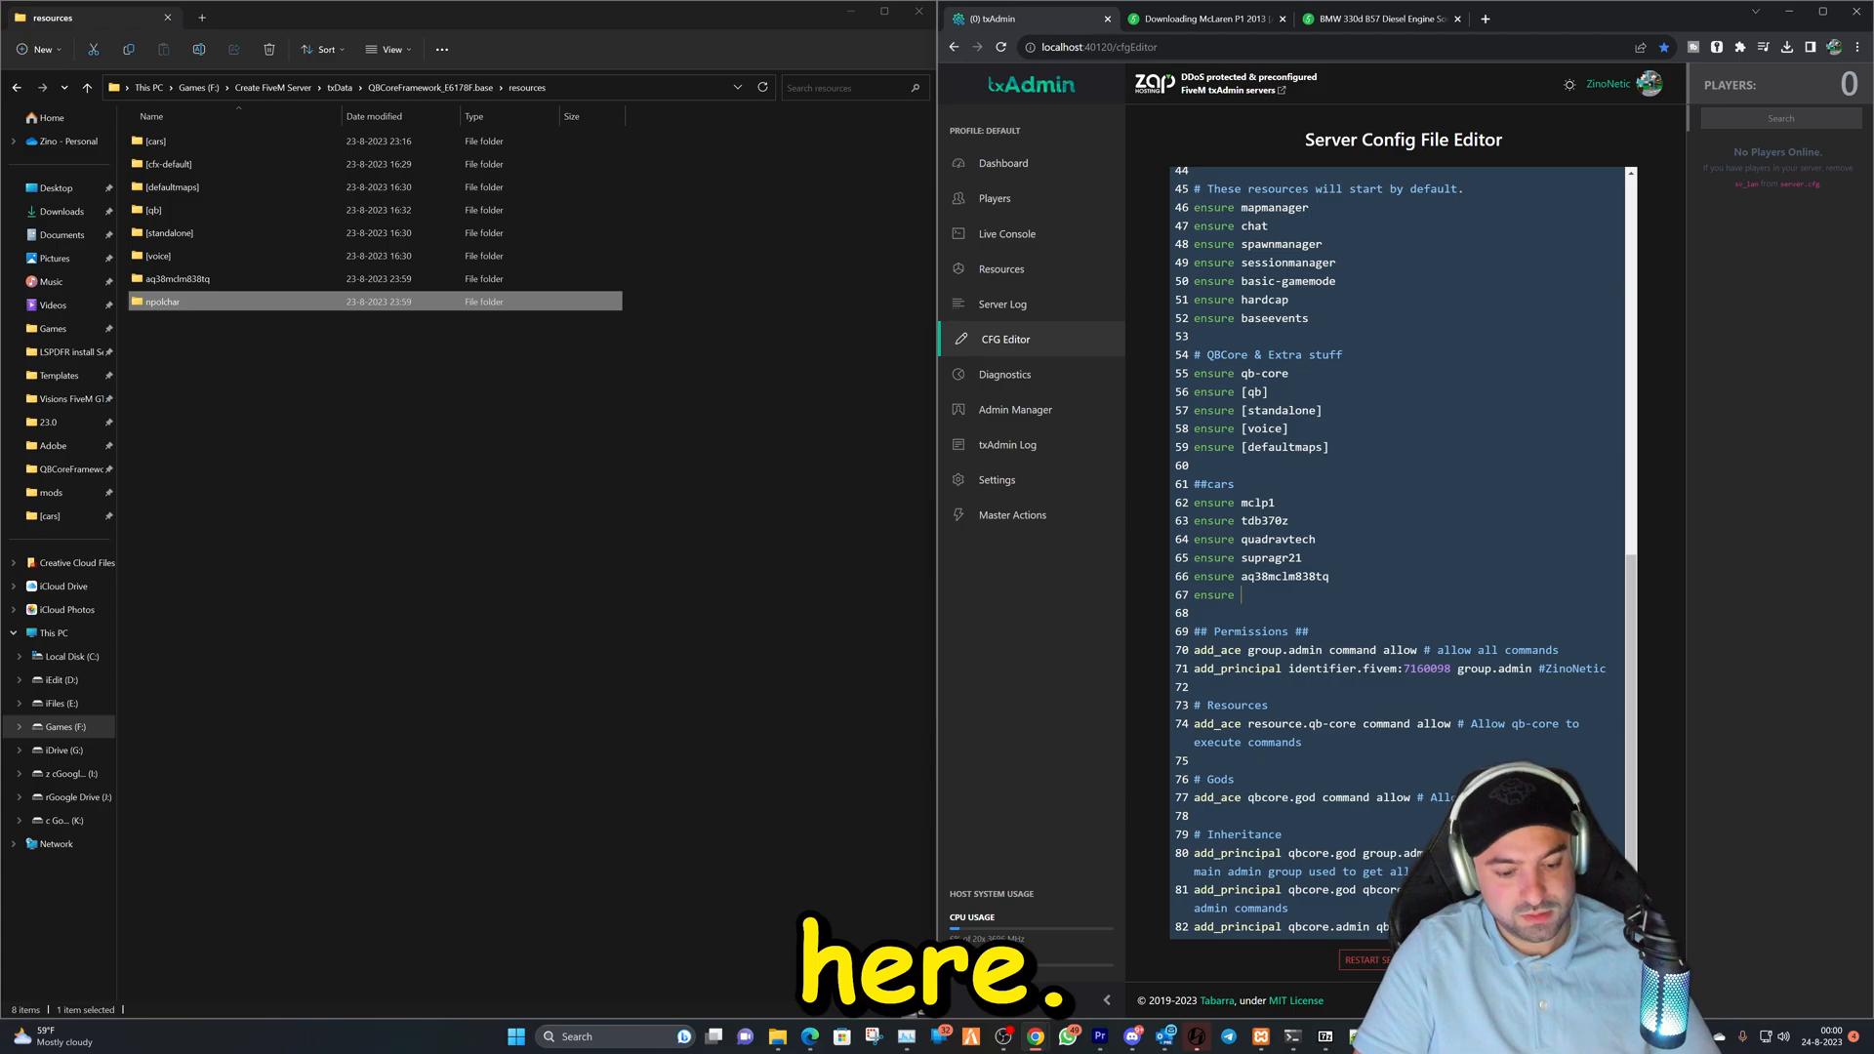
text(npolchar)
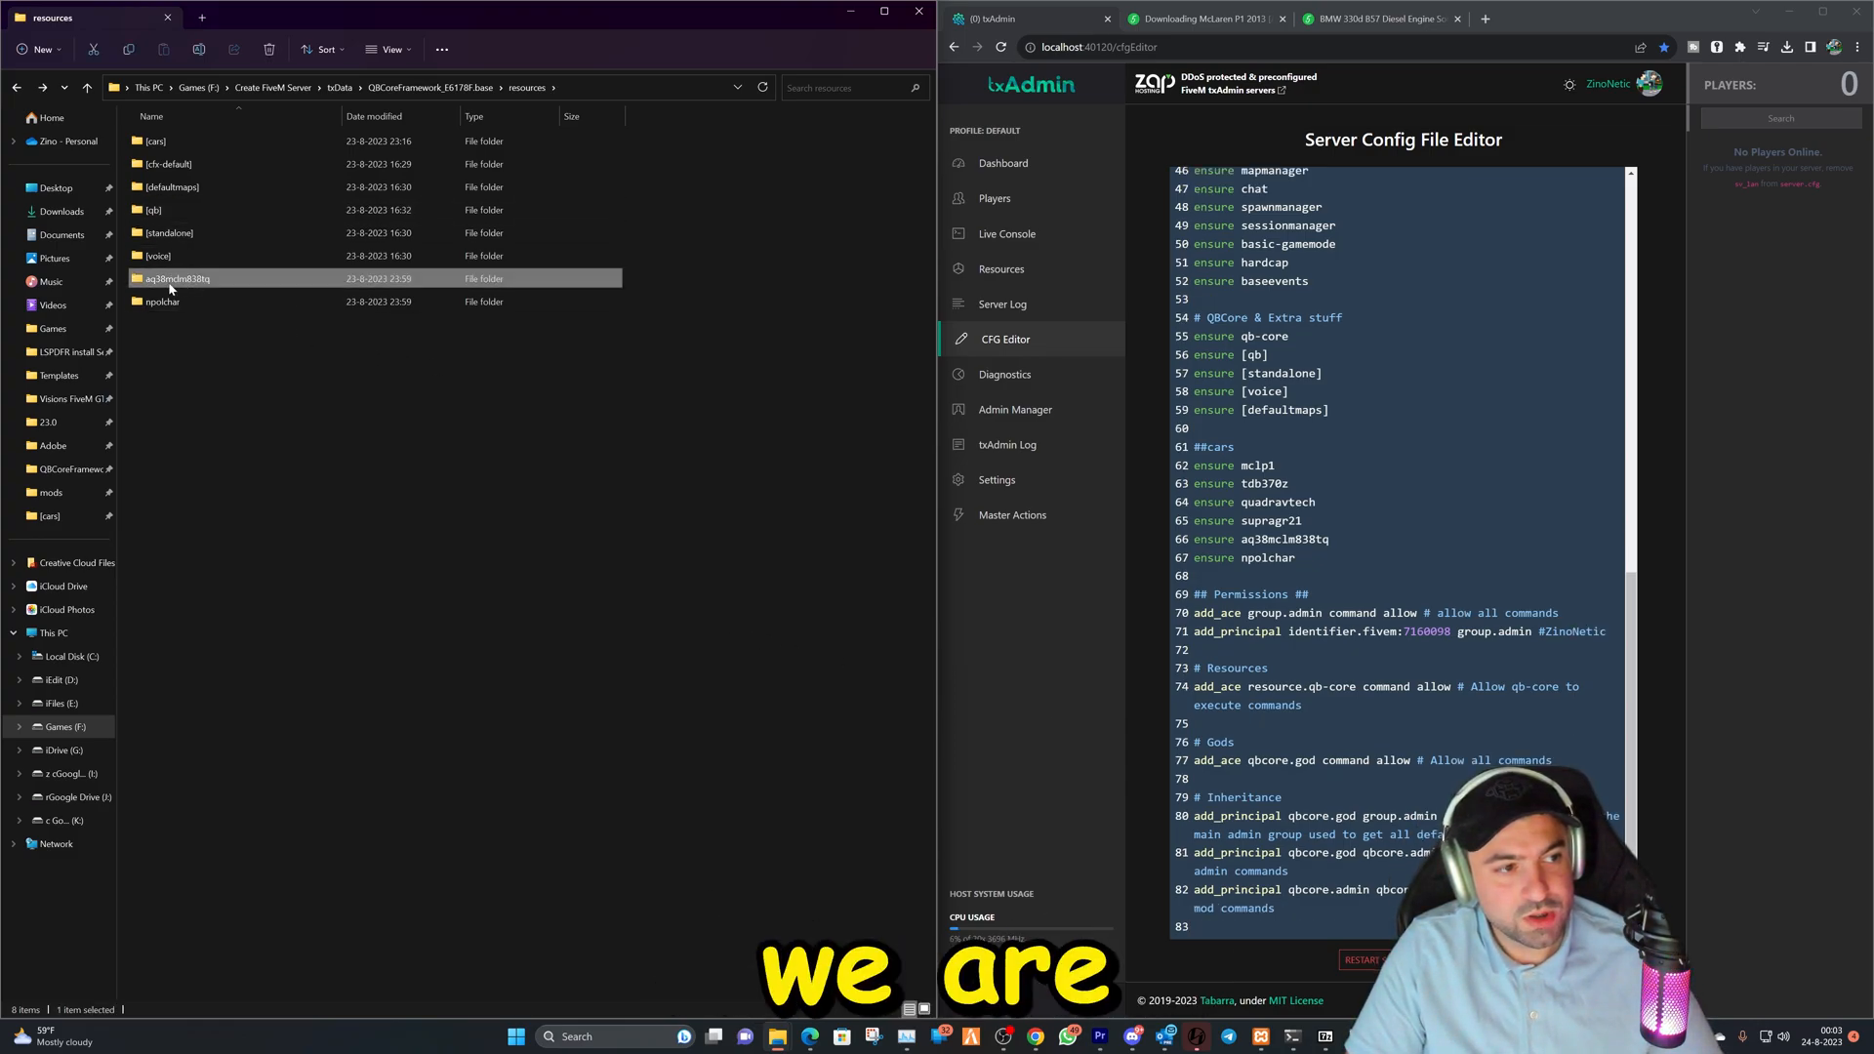
Copy the aq38mclm838tq folder name, then open [cars] > mclp1 > data > vehicles.meta.
right_click(161, 278)
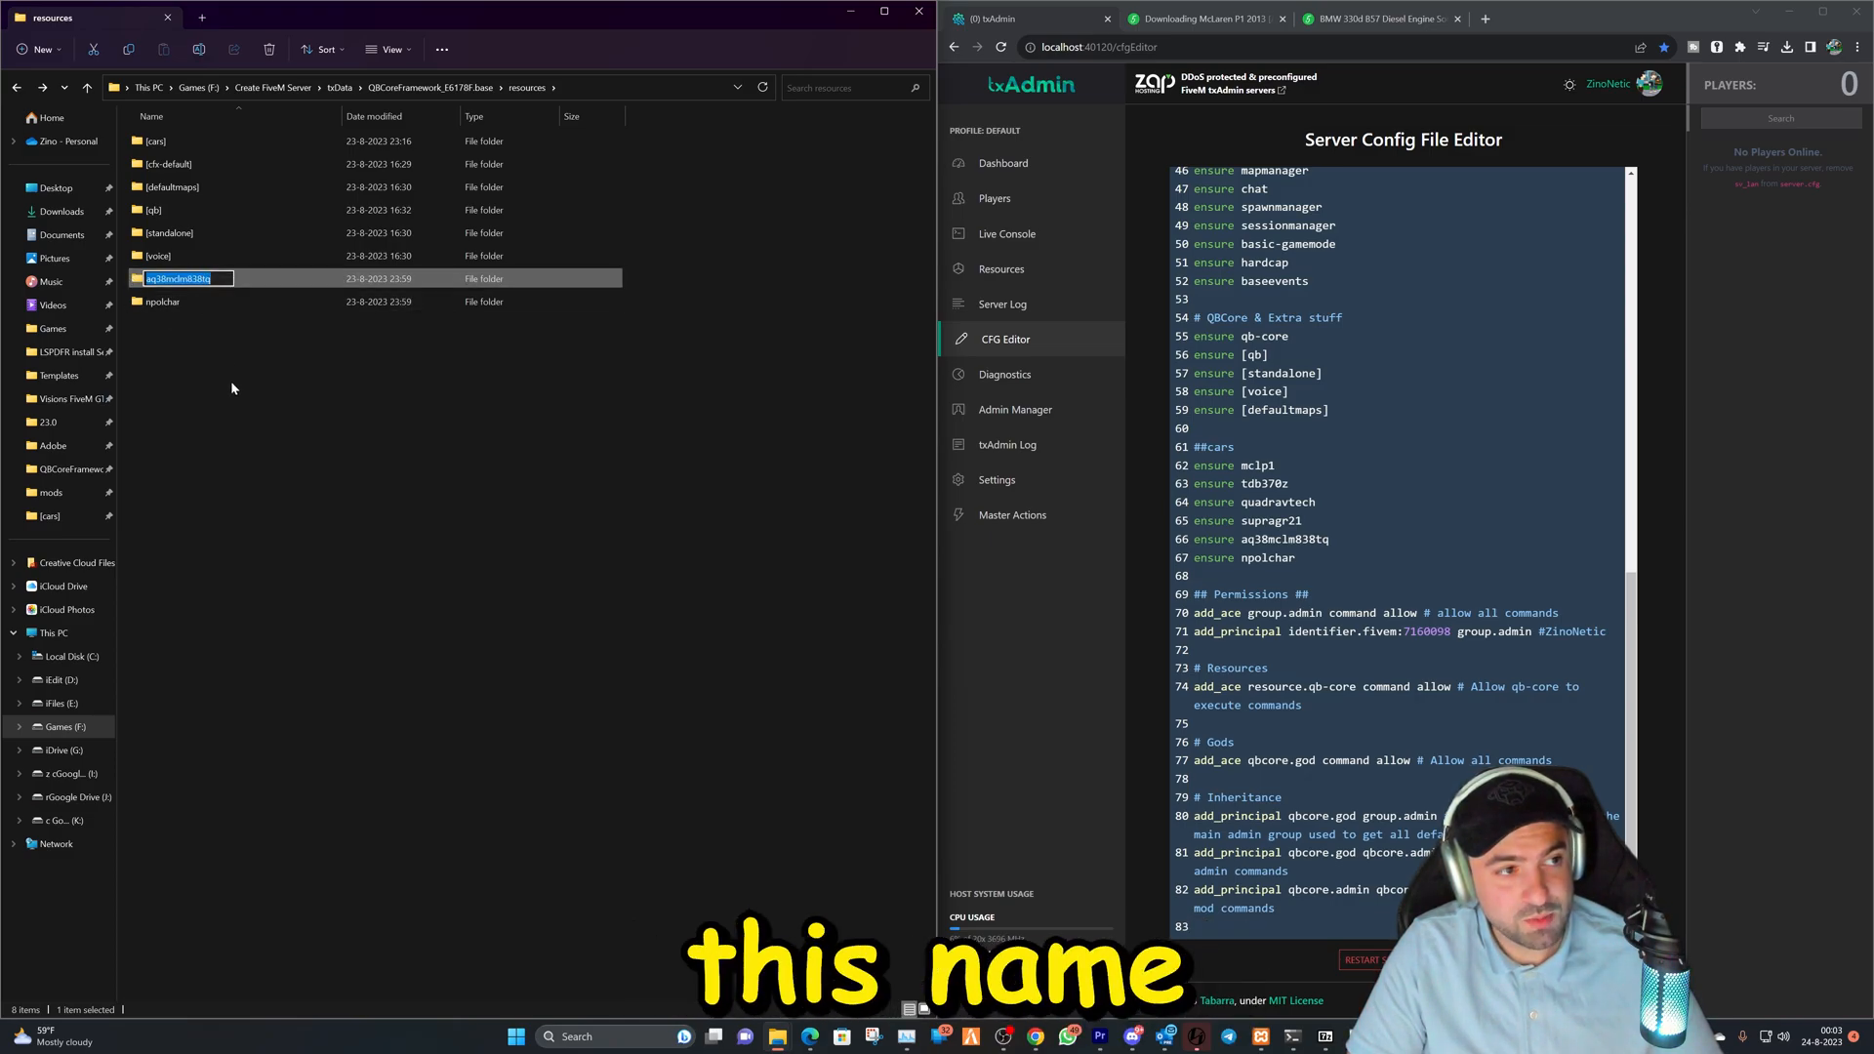
double_click(155, 139)
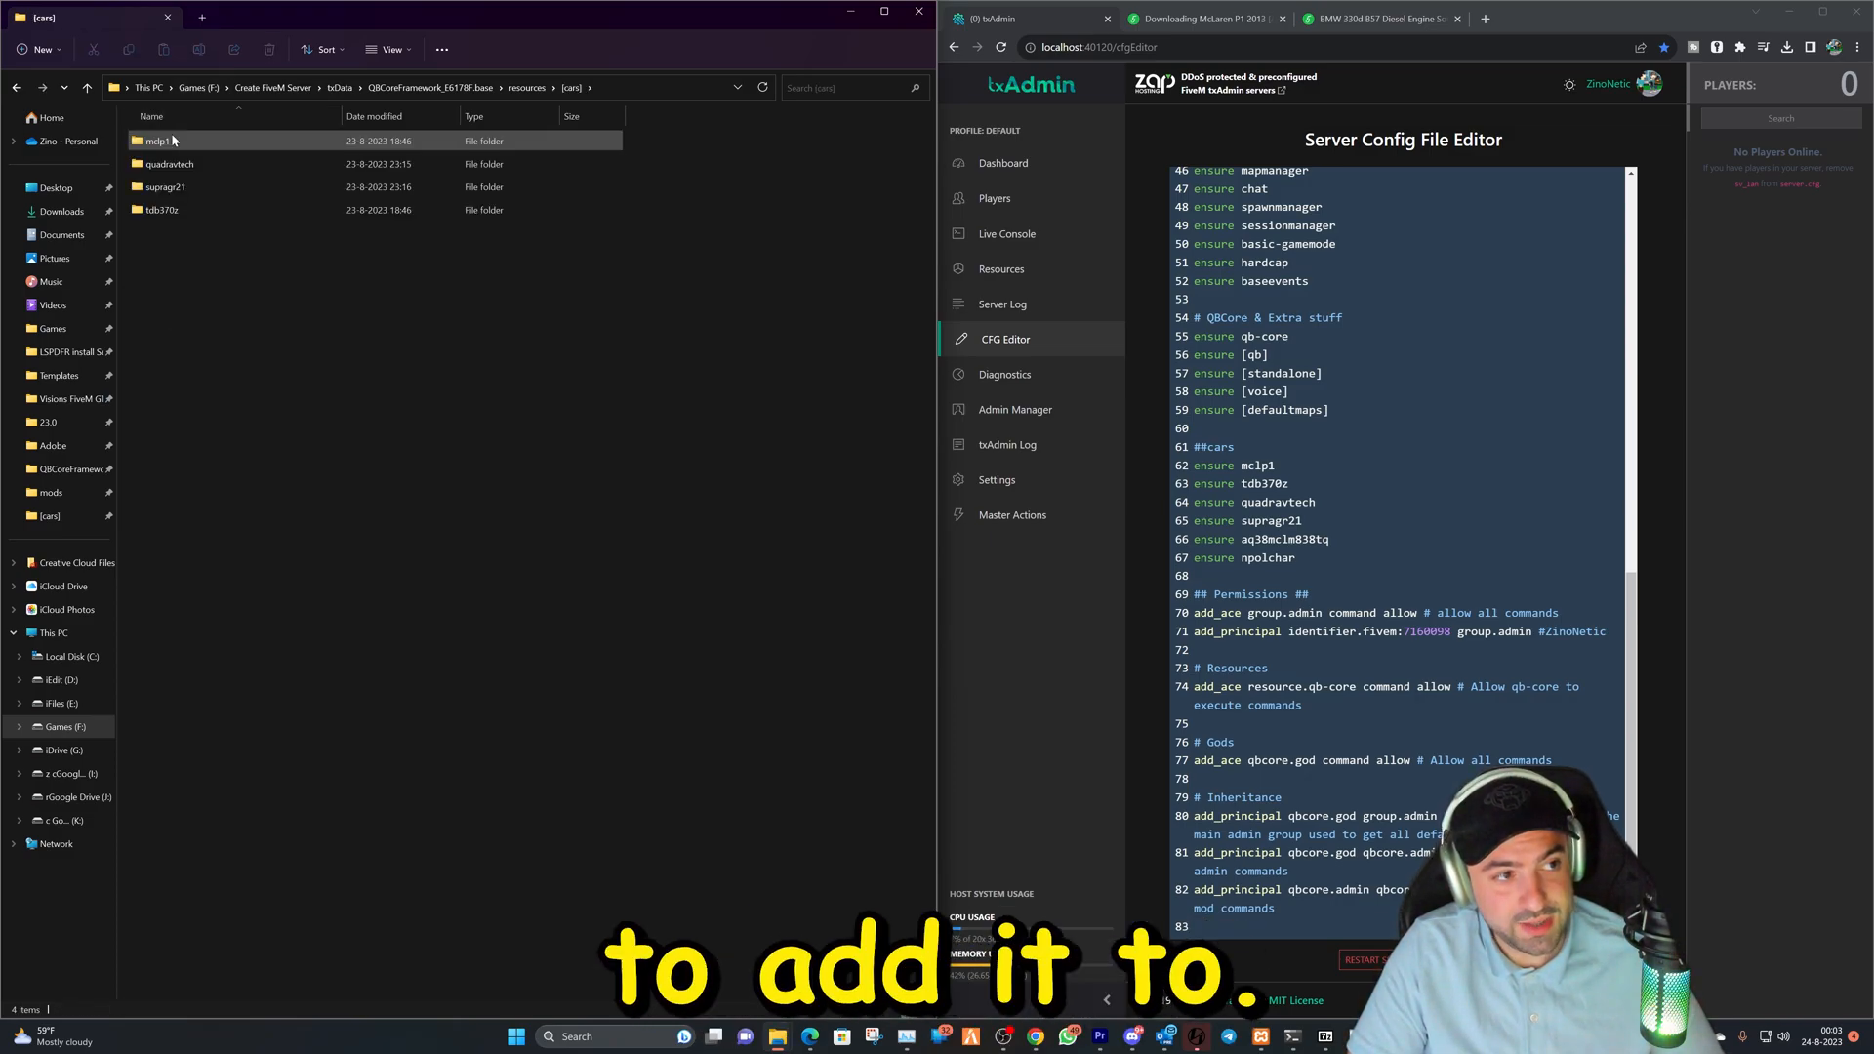
double_click(156, 140)
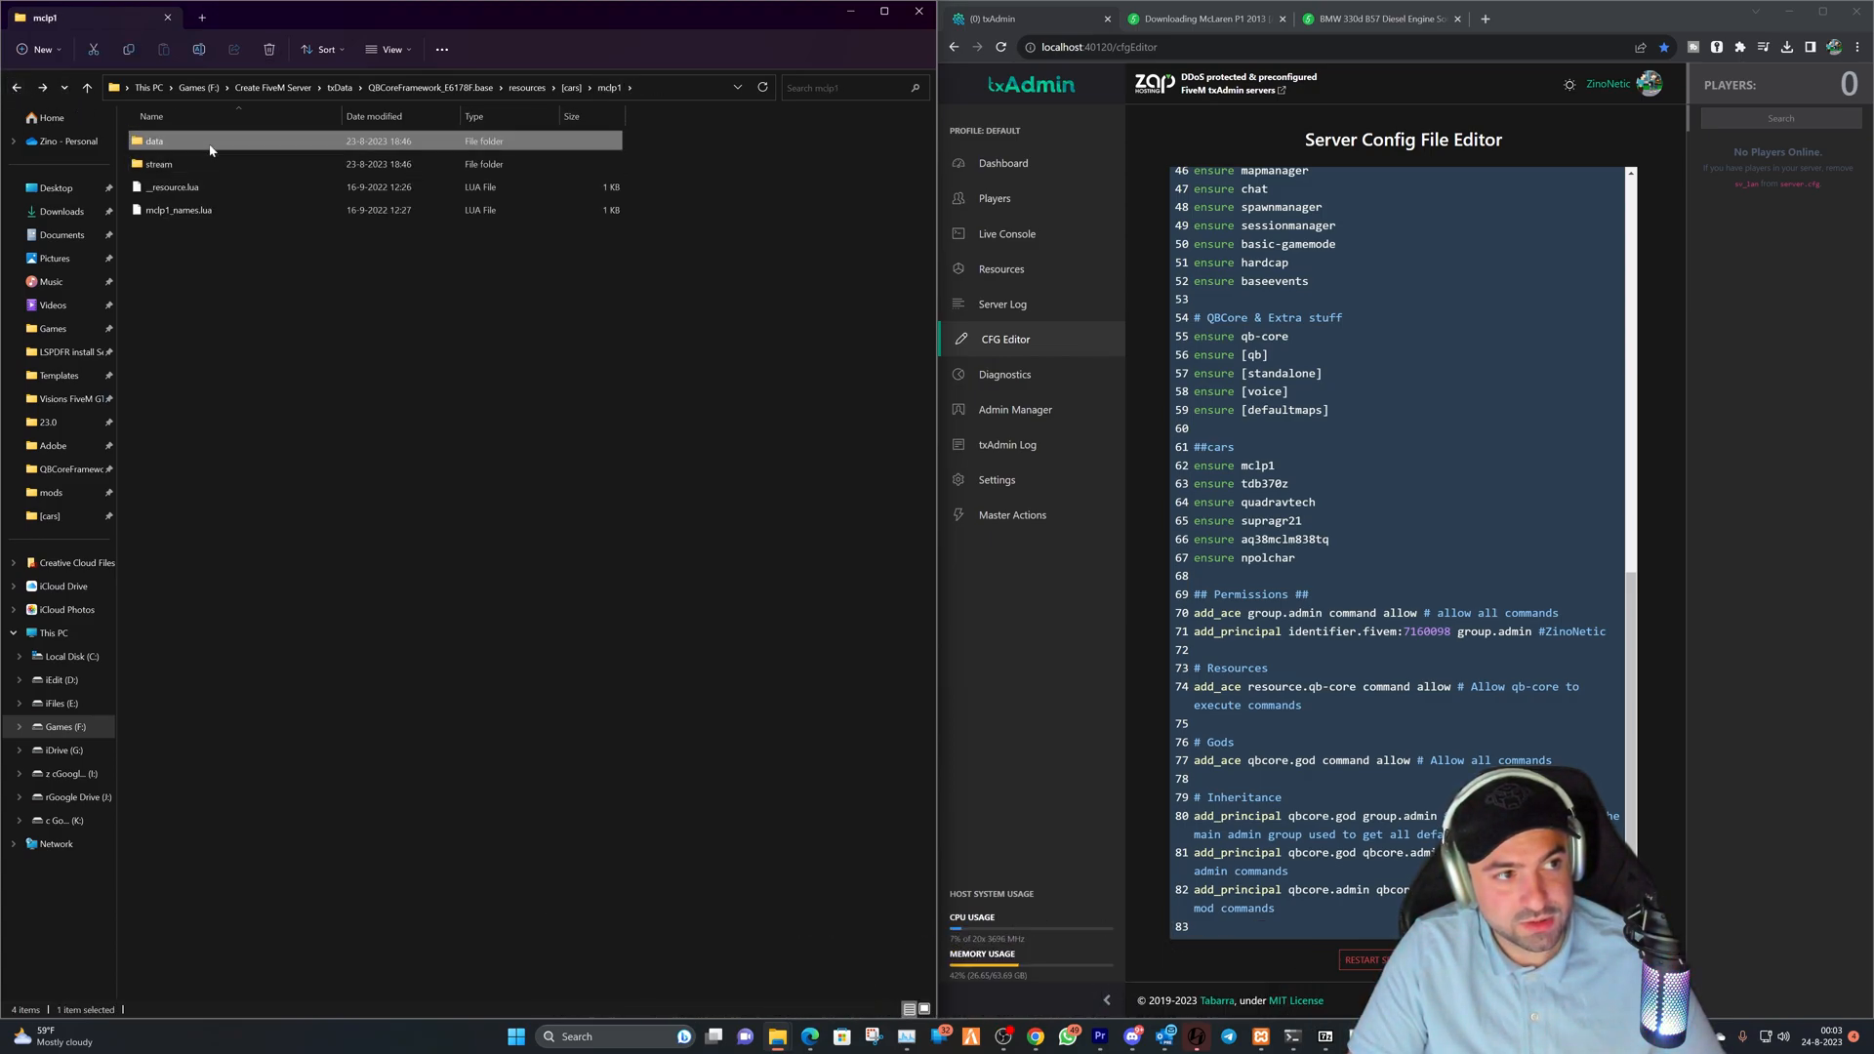
double_click(153, 140)
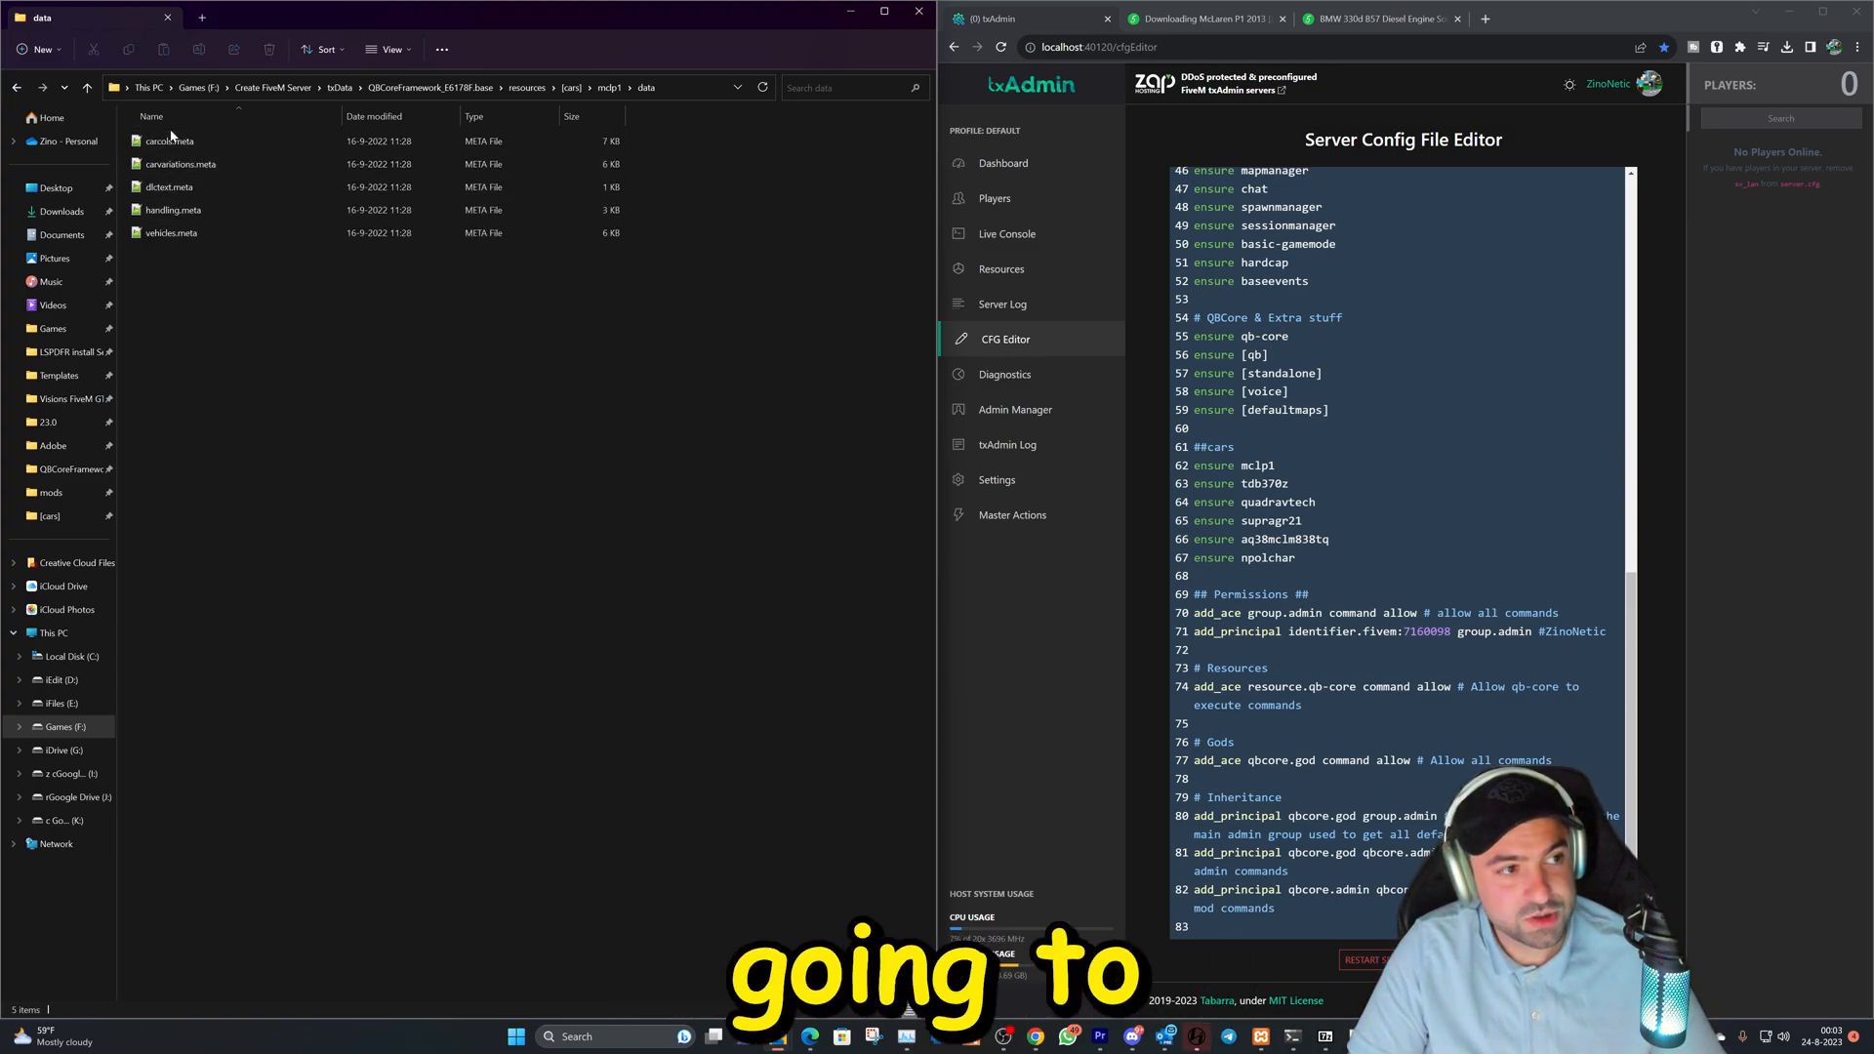
click(171, 232)
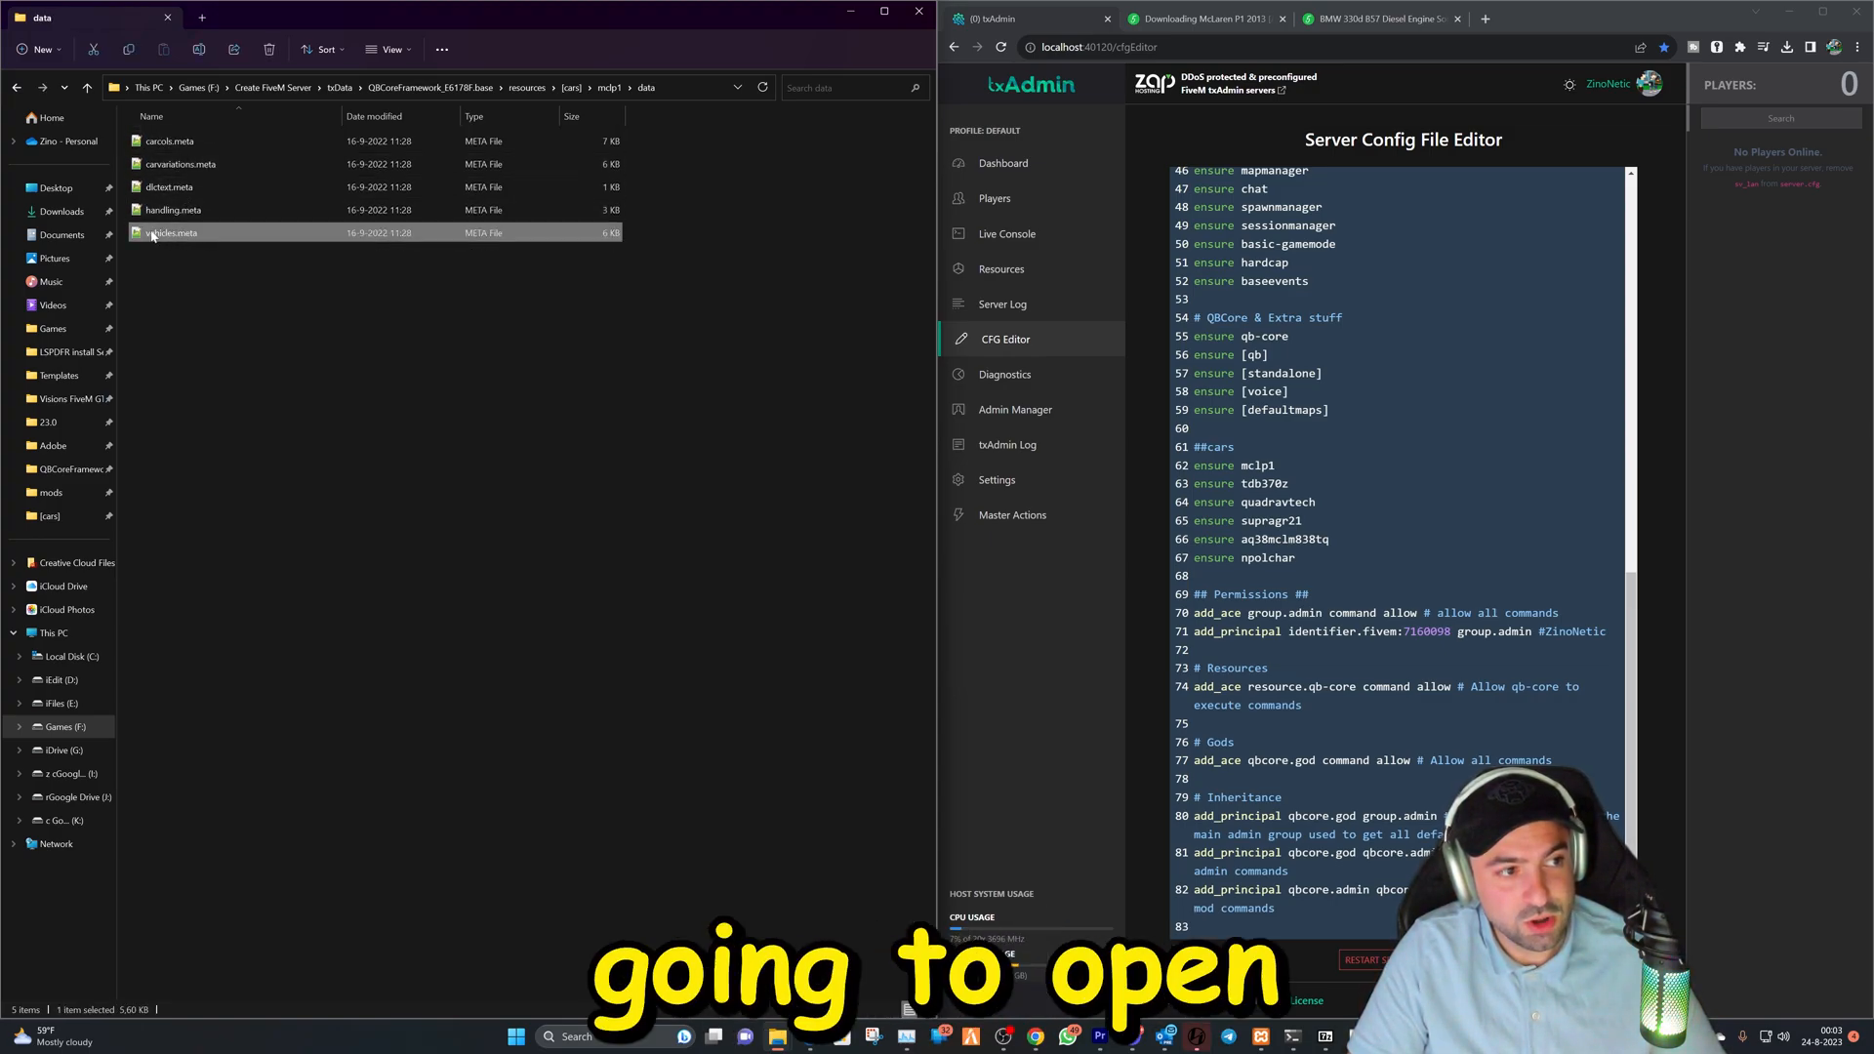
double_click(171, 232)
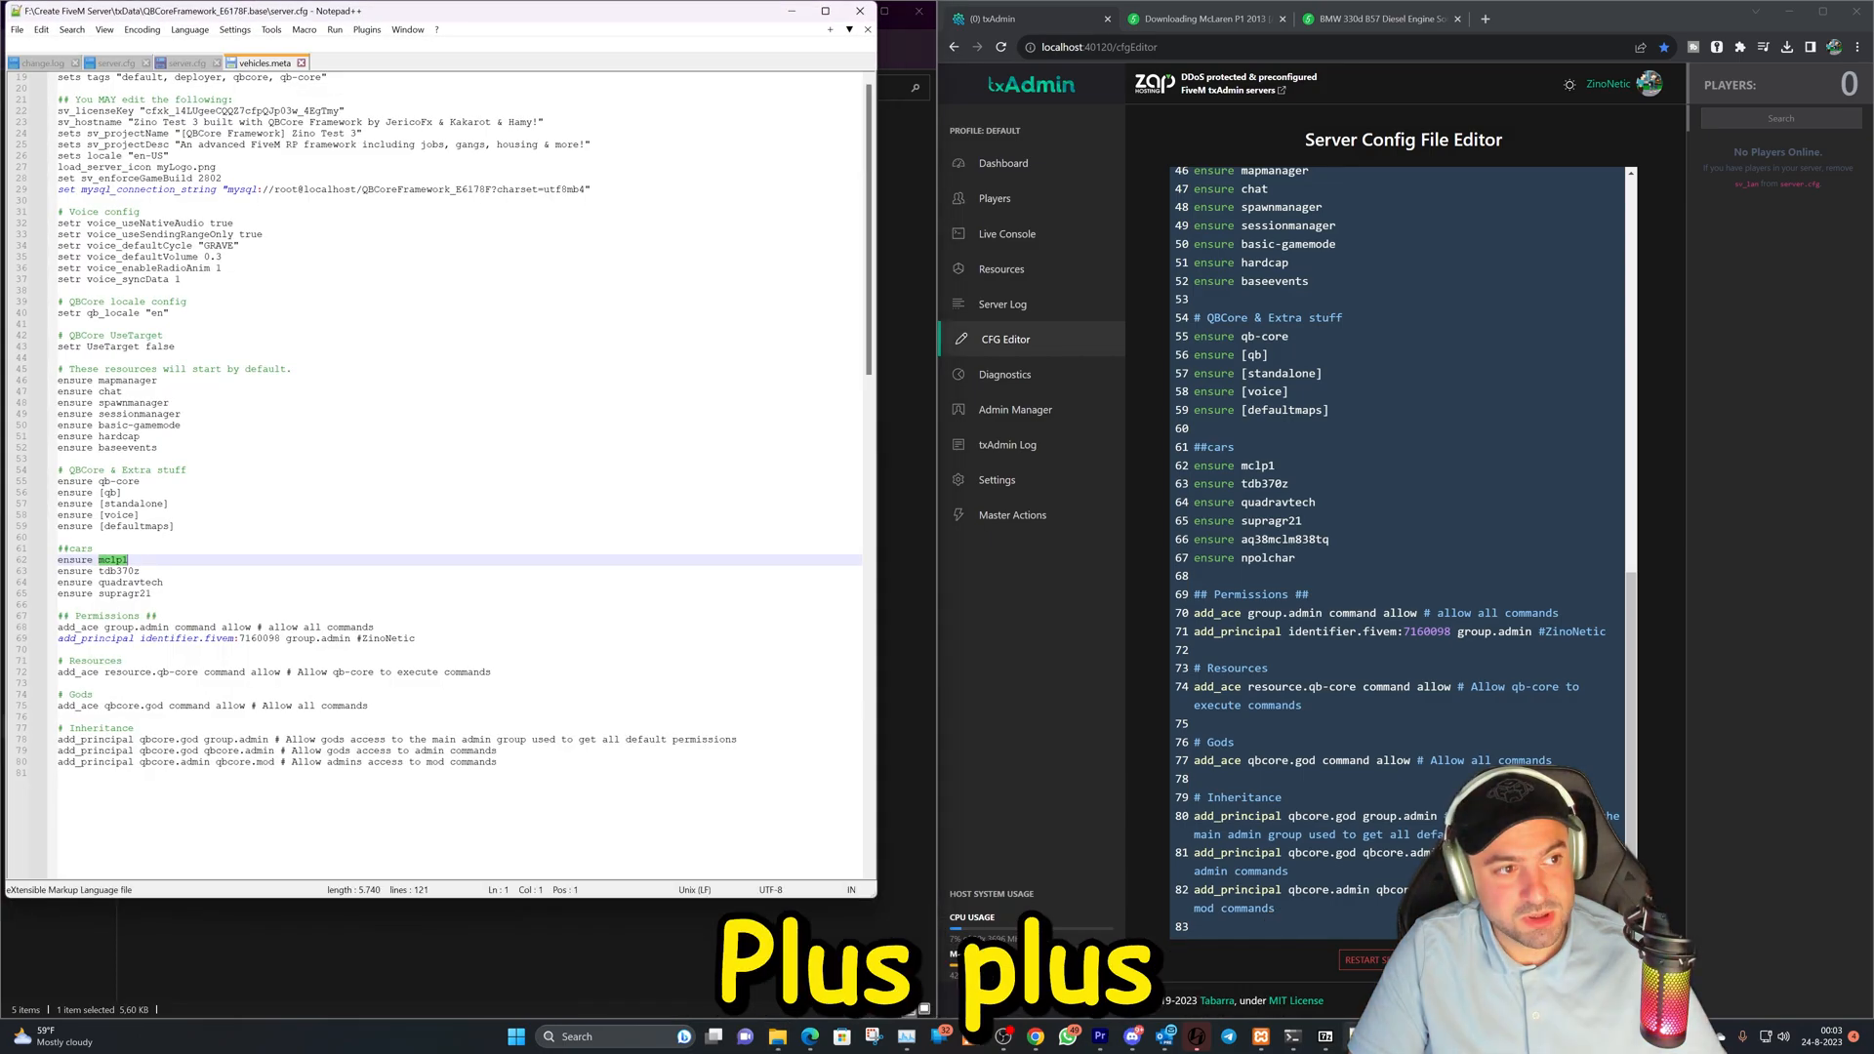
Paste aq38mclm838tq as the line-18 audioNameHash value in mclp1's vehicles.meta.
click(263, 62)
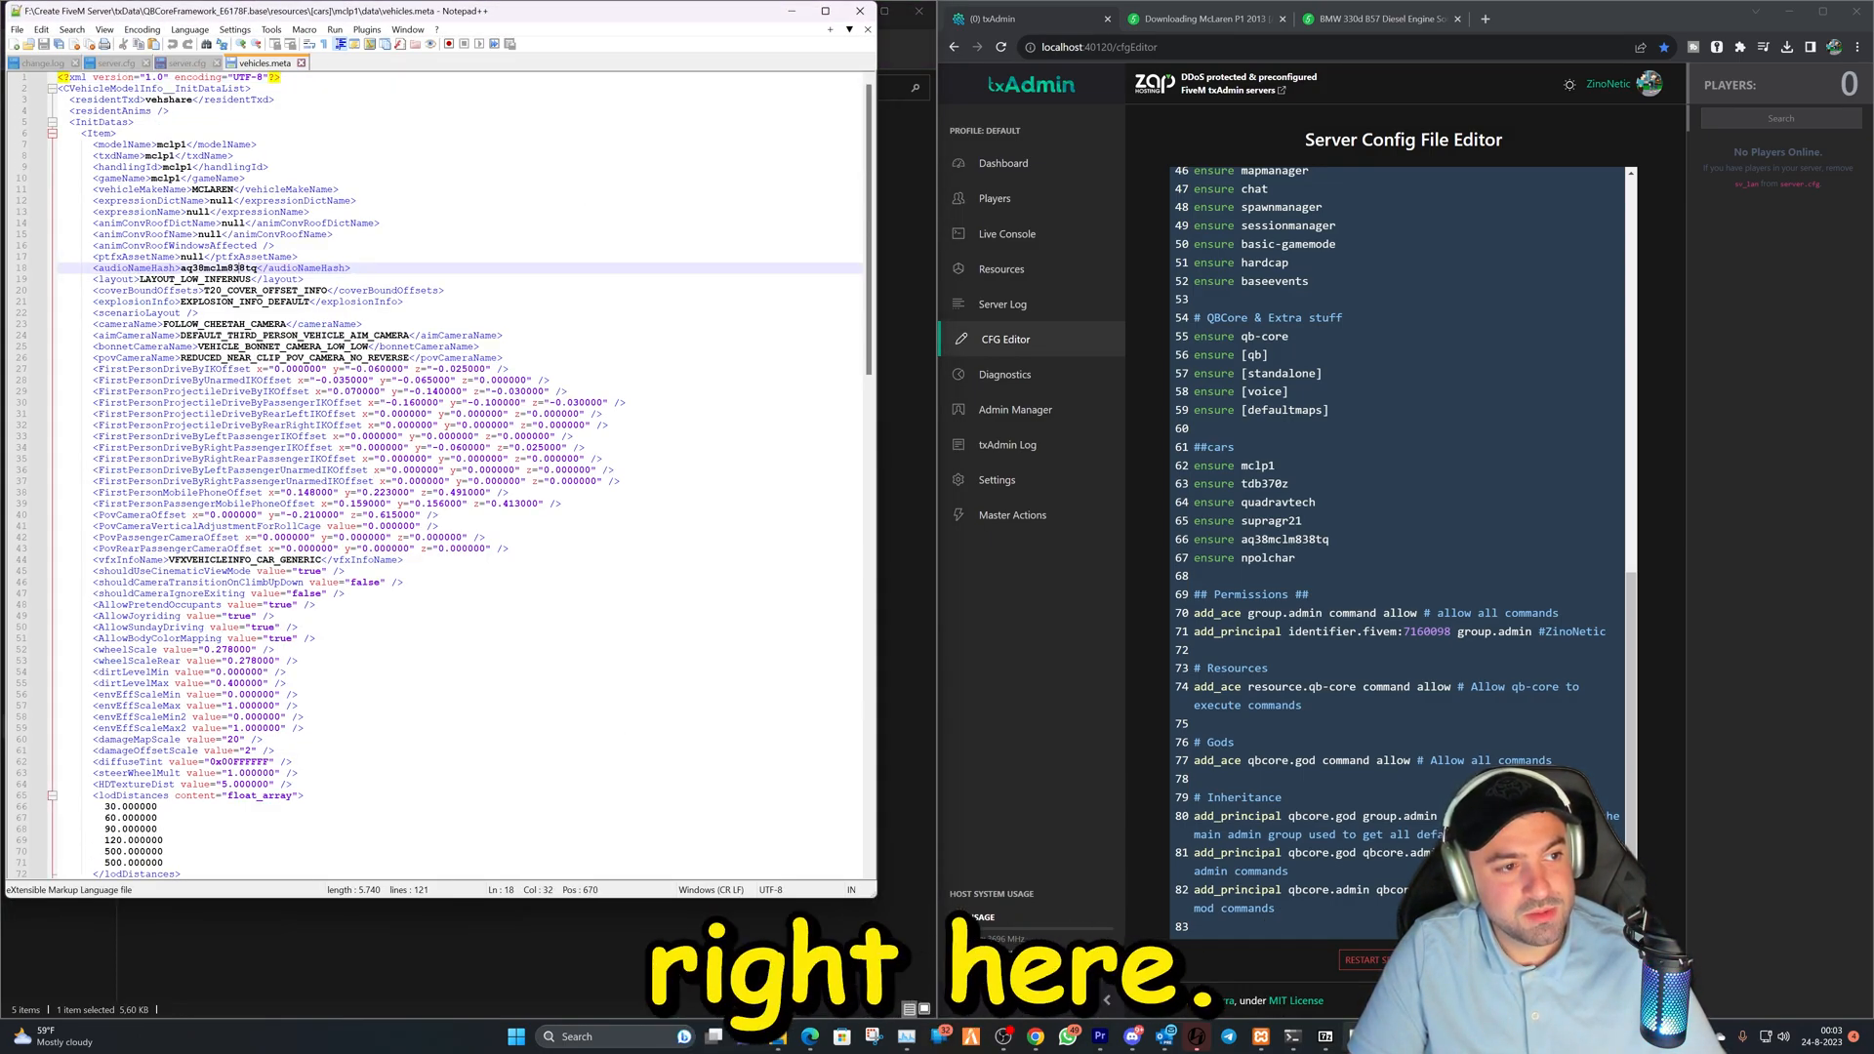
right_click(215, 267)
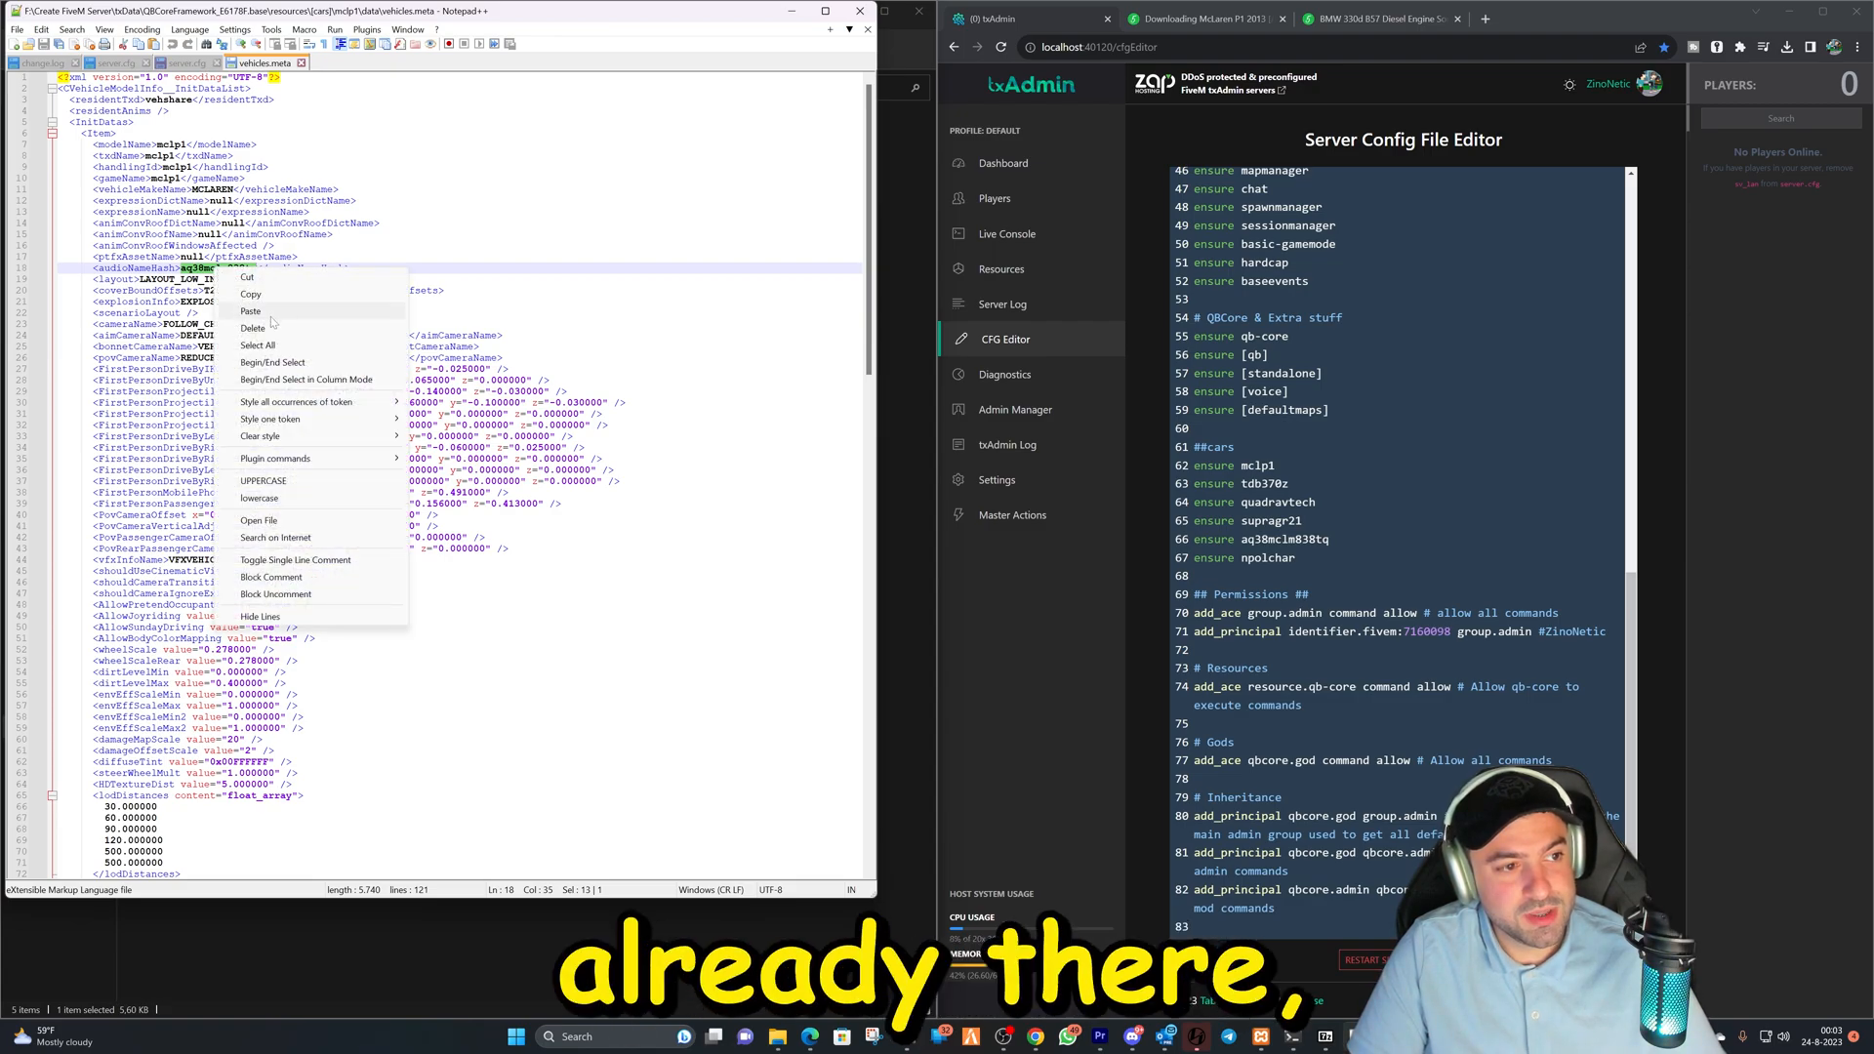
click(250, 310)
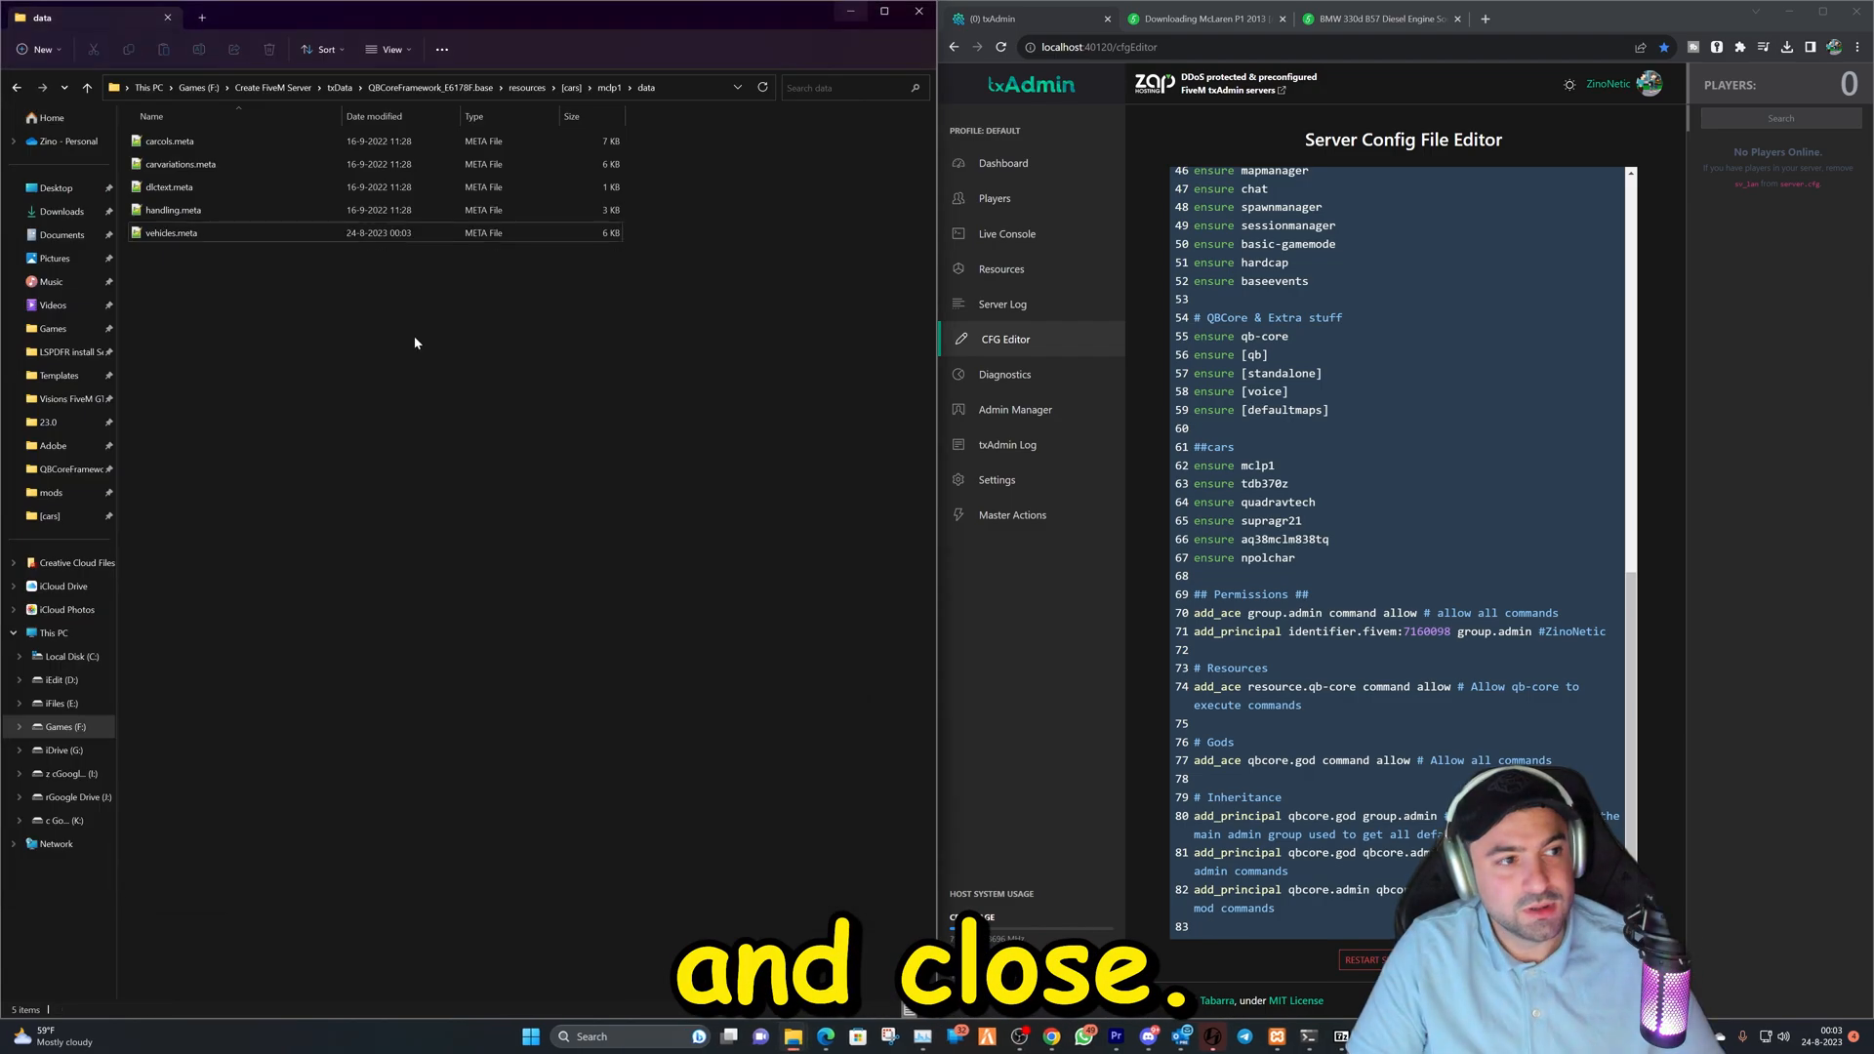
Return to the resources folder and copy the npolchar folder name.
click(17, 87)
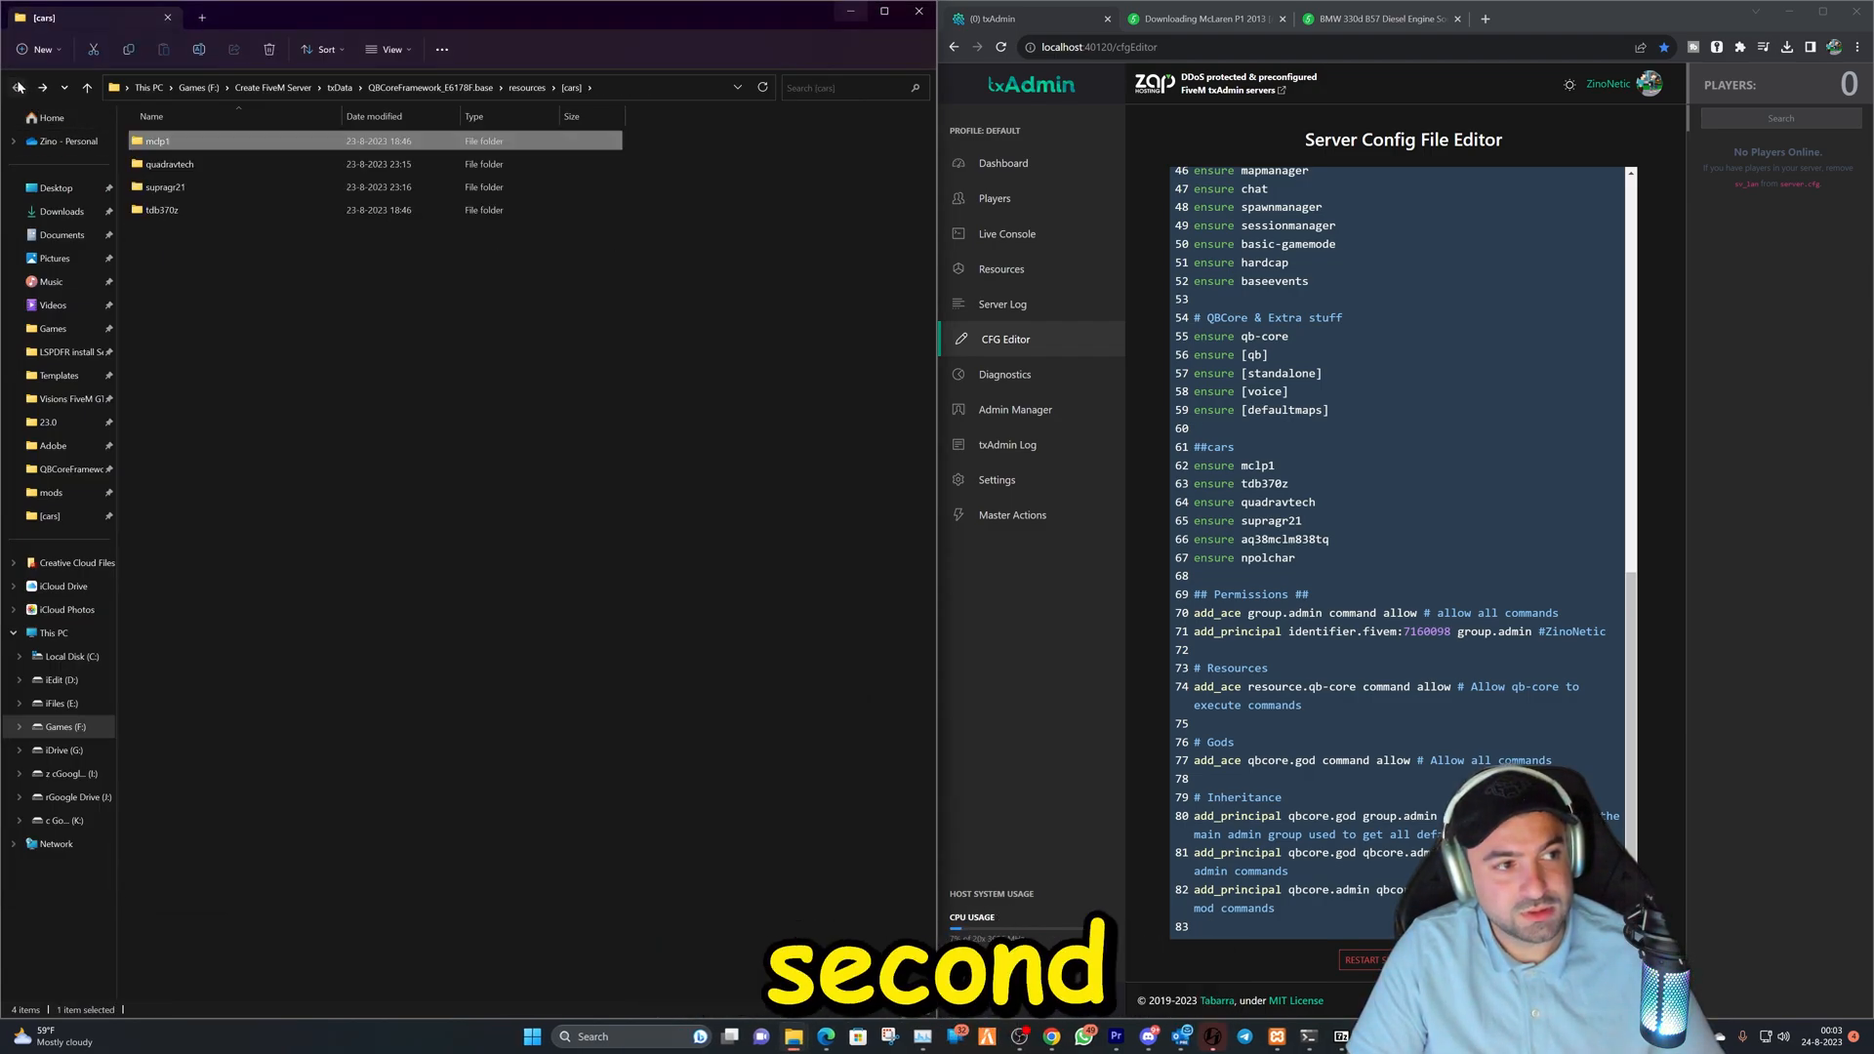
click(17, 86)
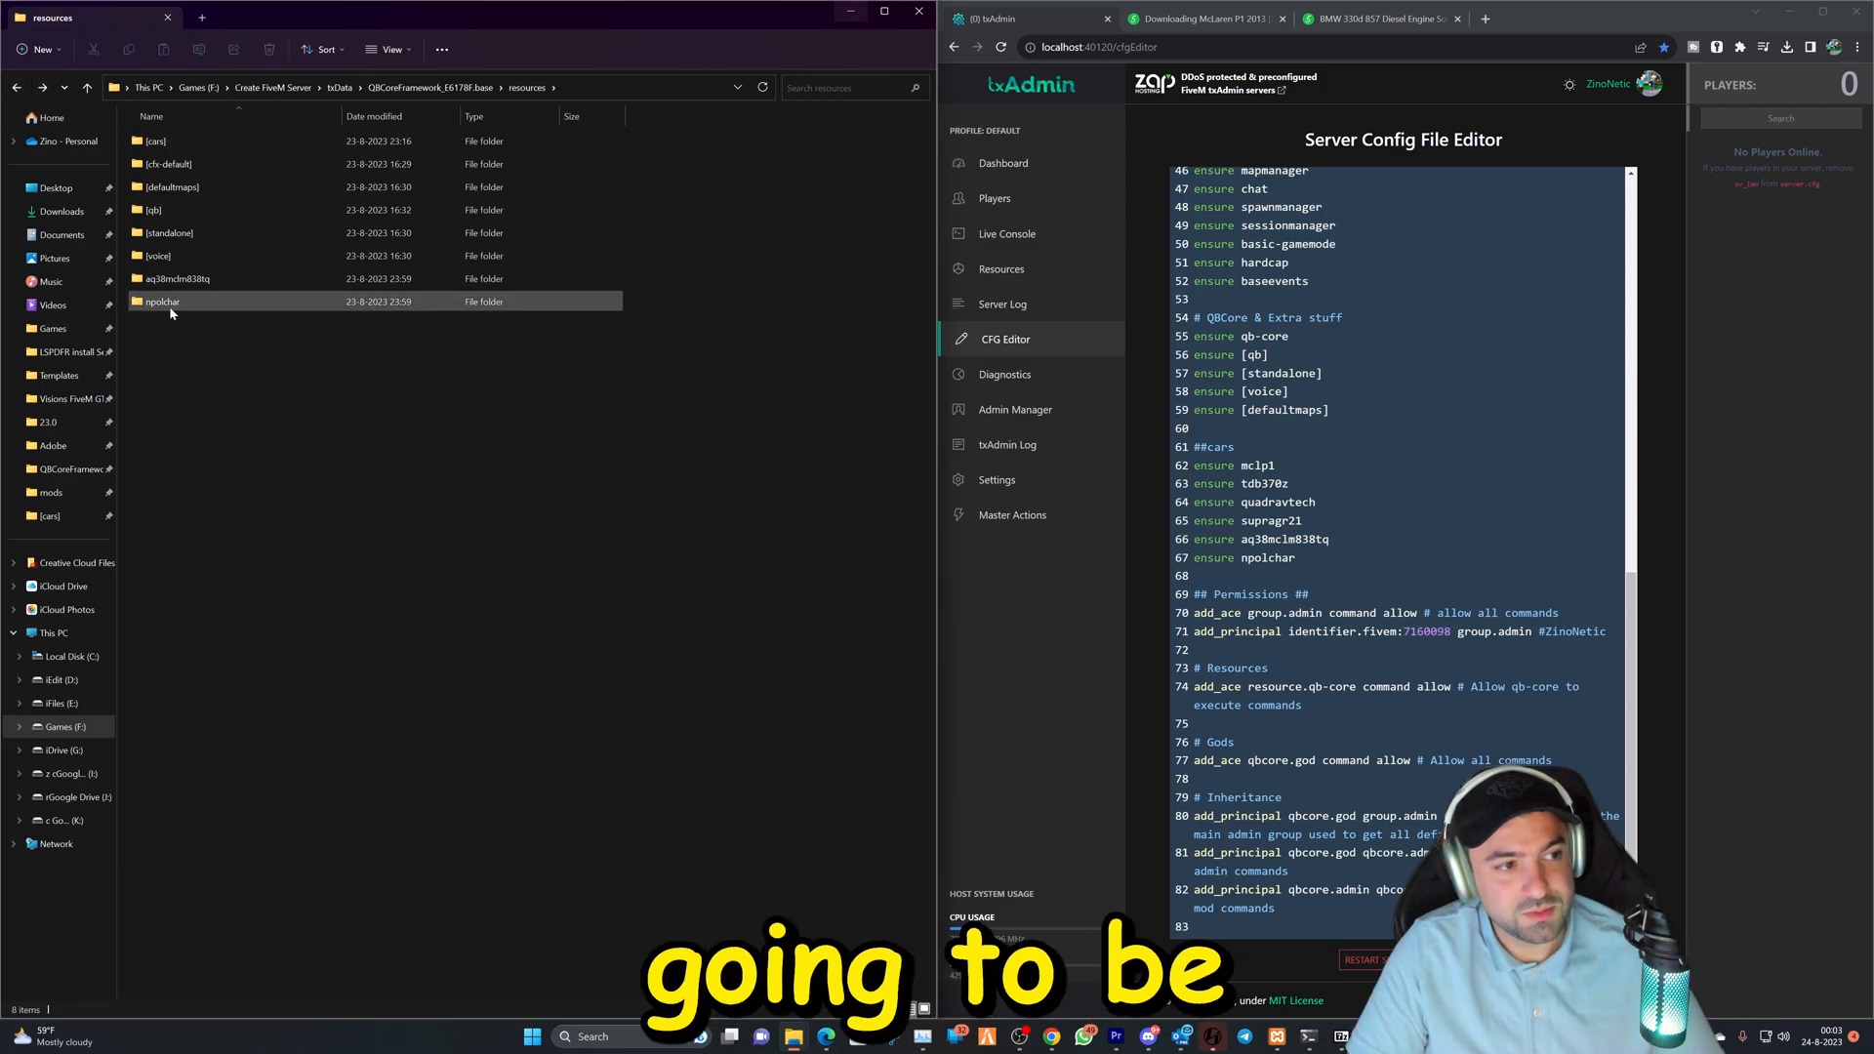
click(162, 302)
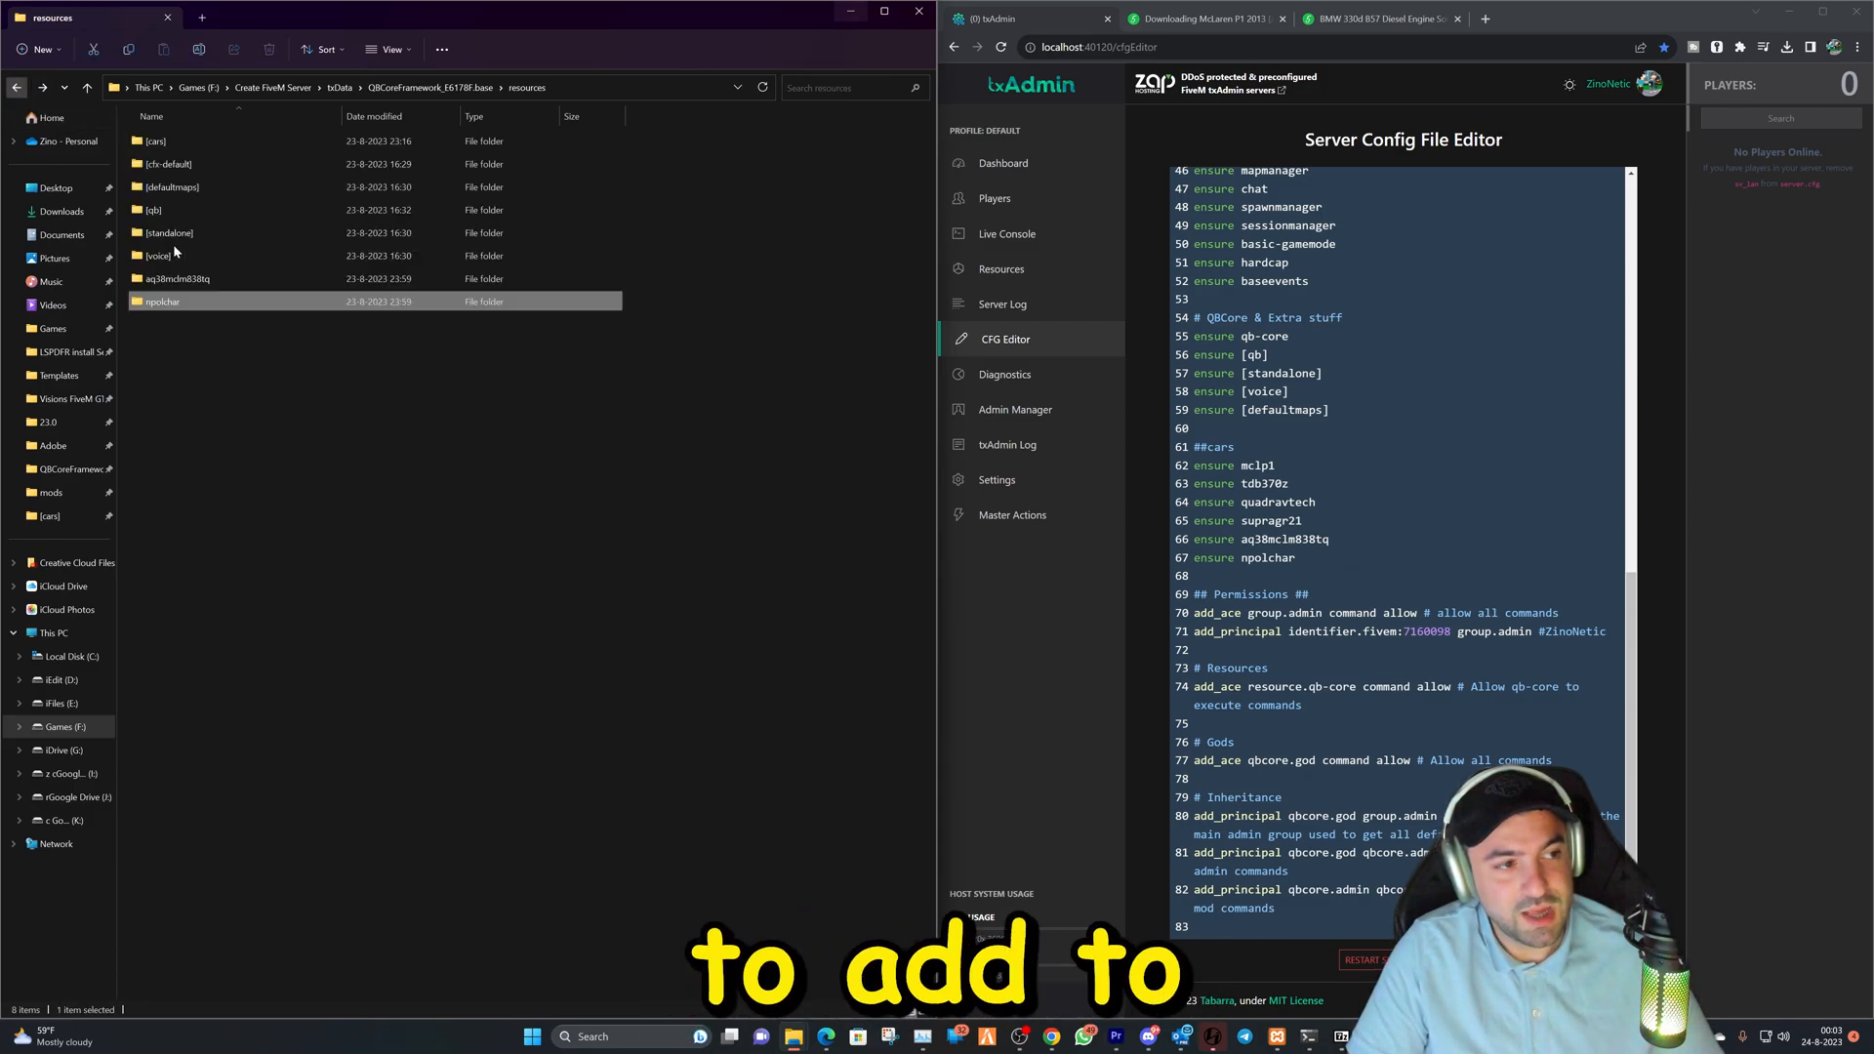
right_click(161, 299)
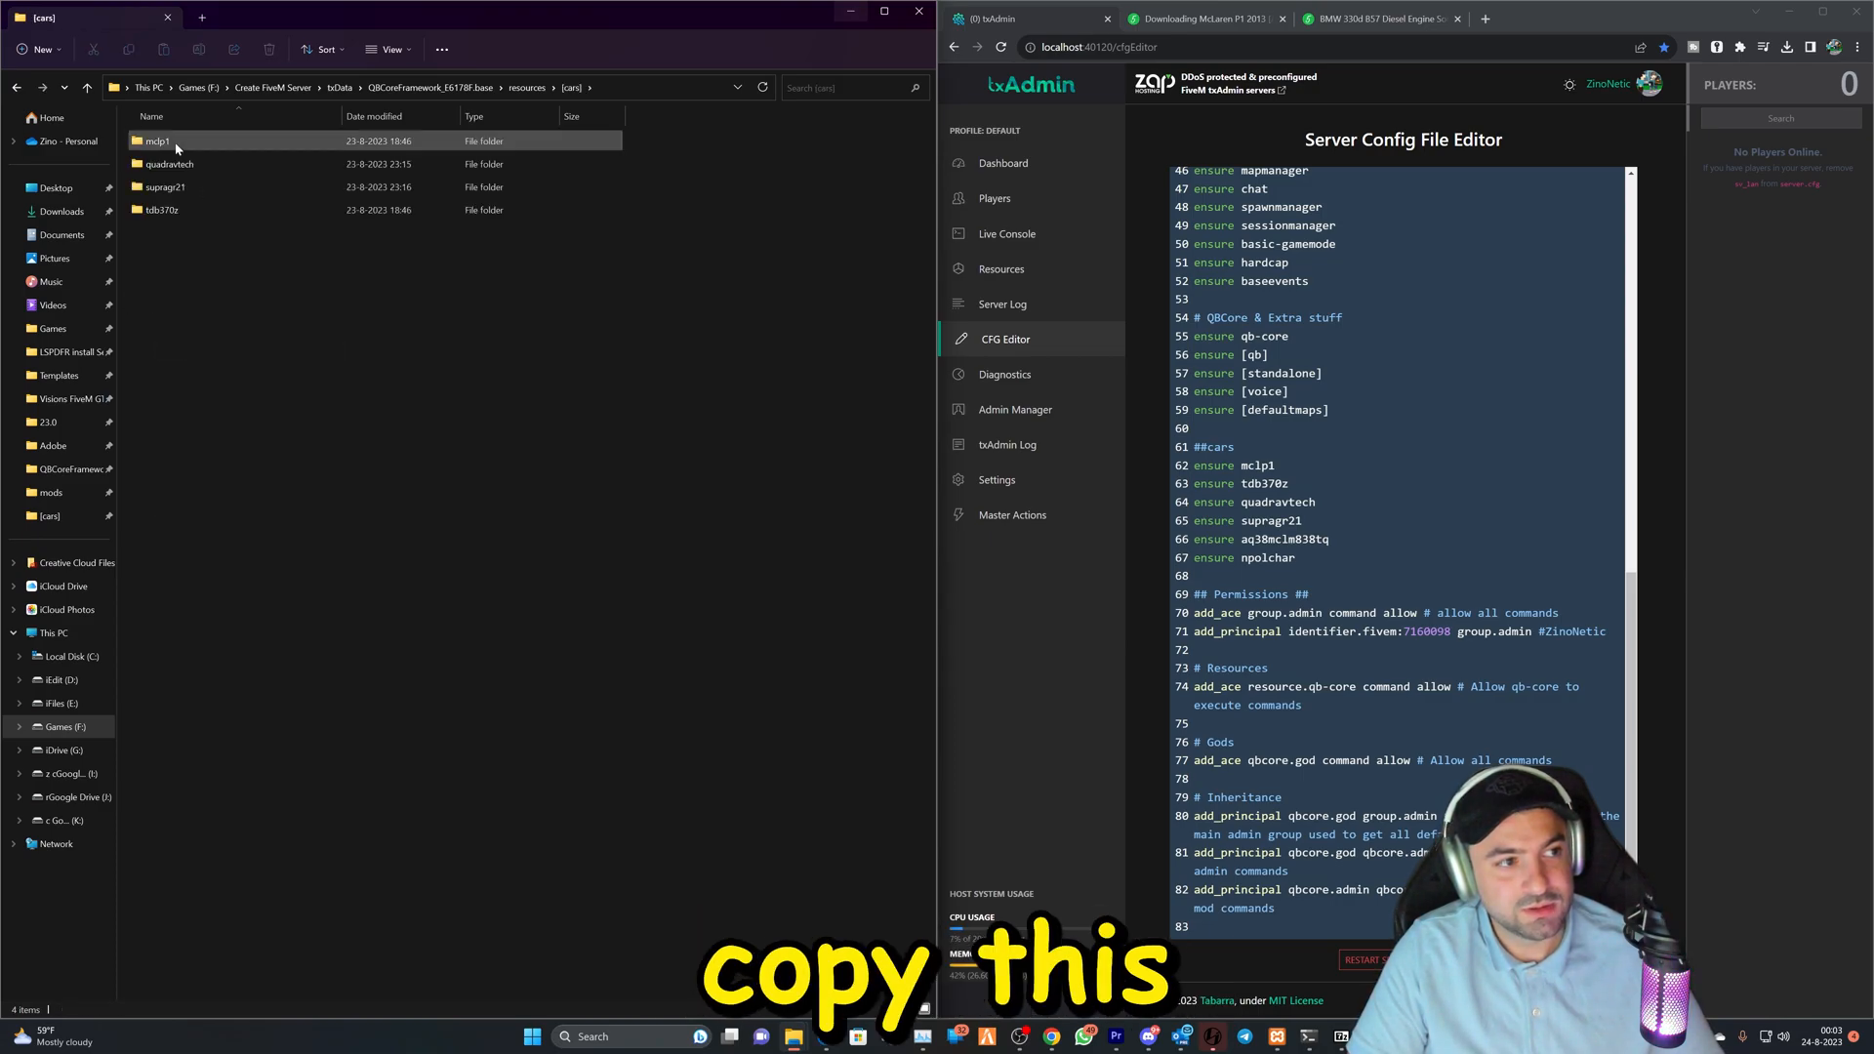
Open vehicles.meta from the tdb370z car's data folder.
click(161, 209)
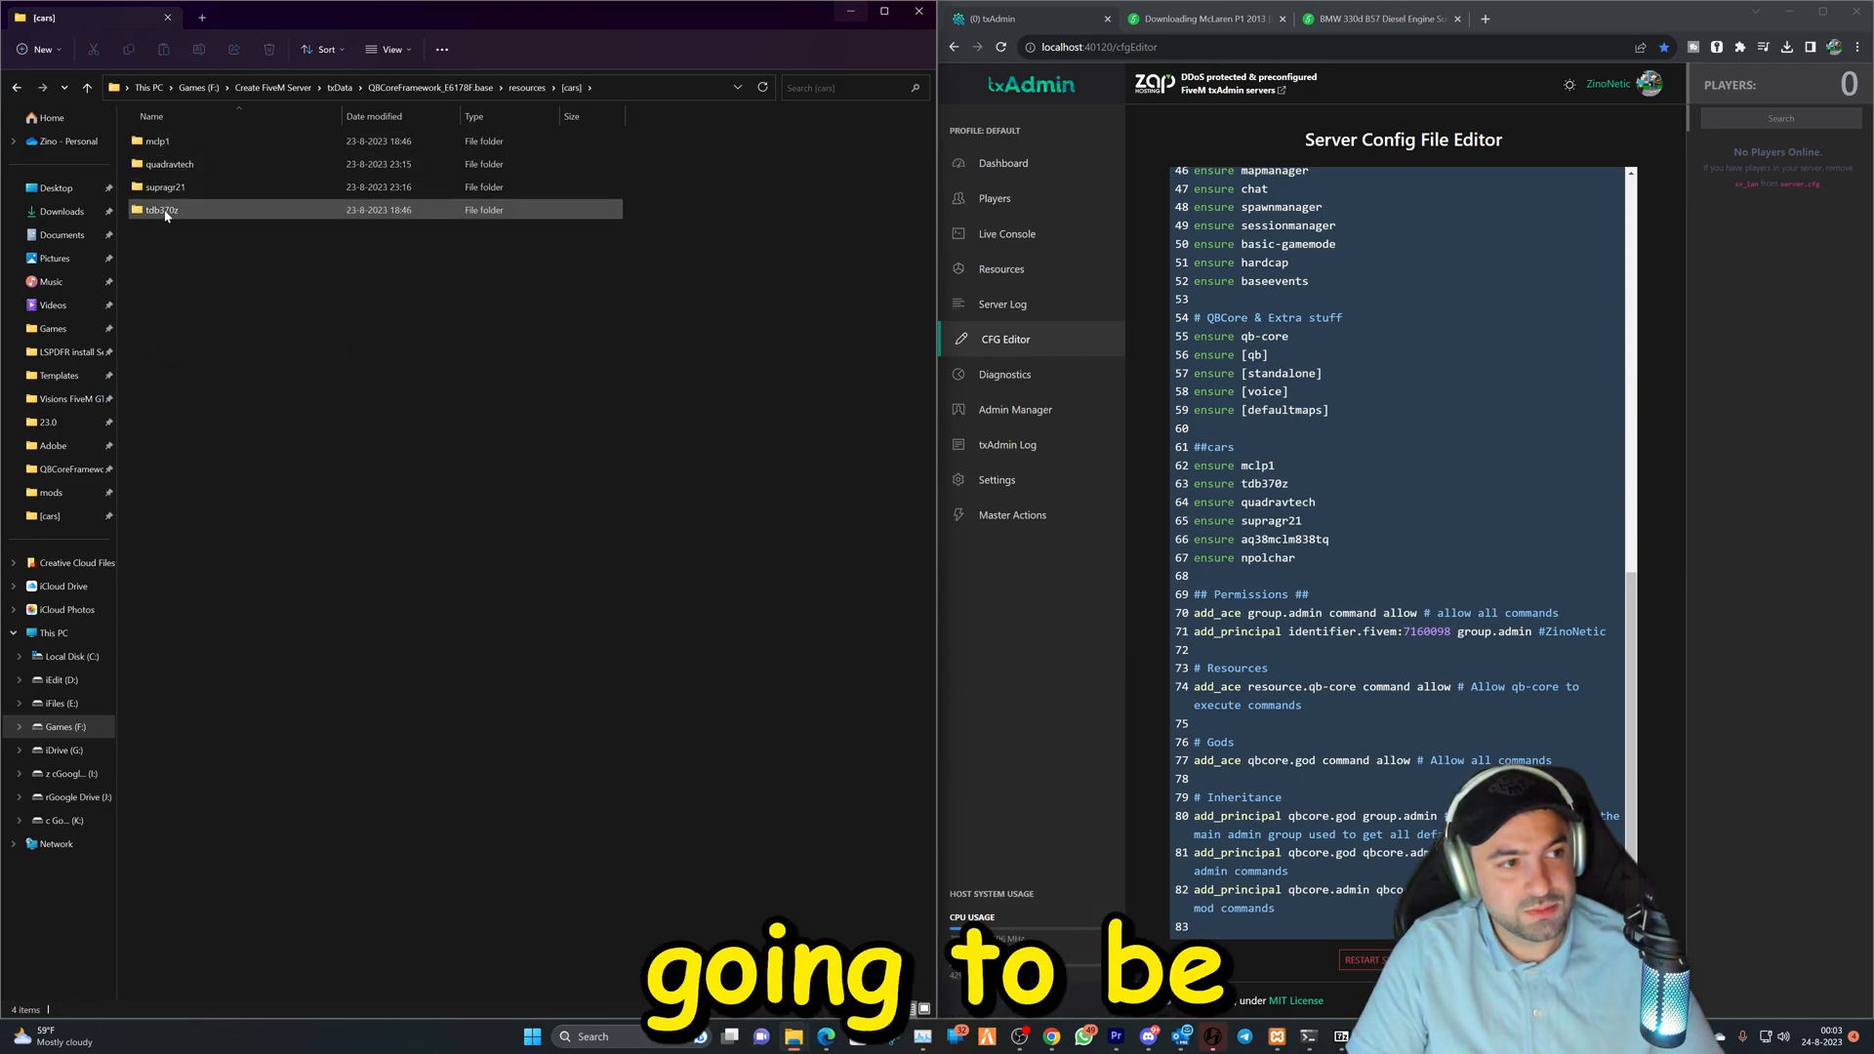
double_click(161, 209)
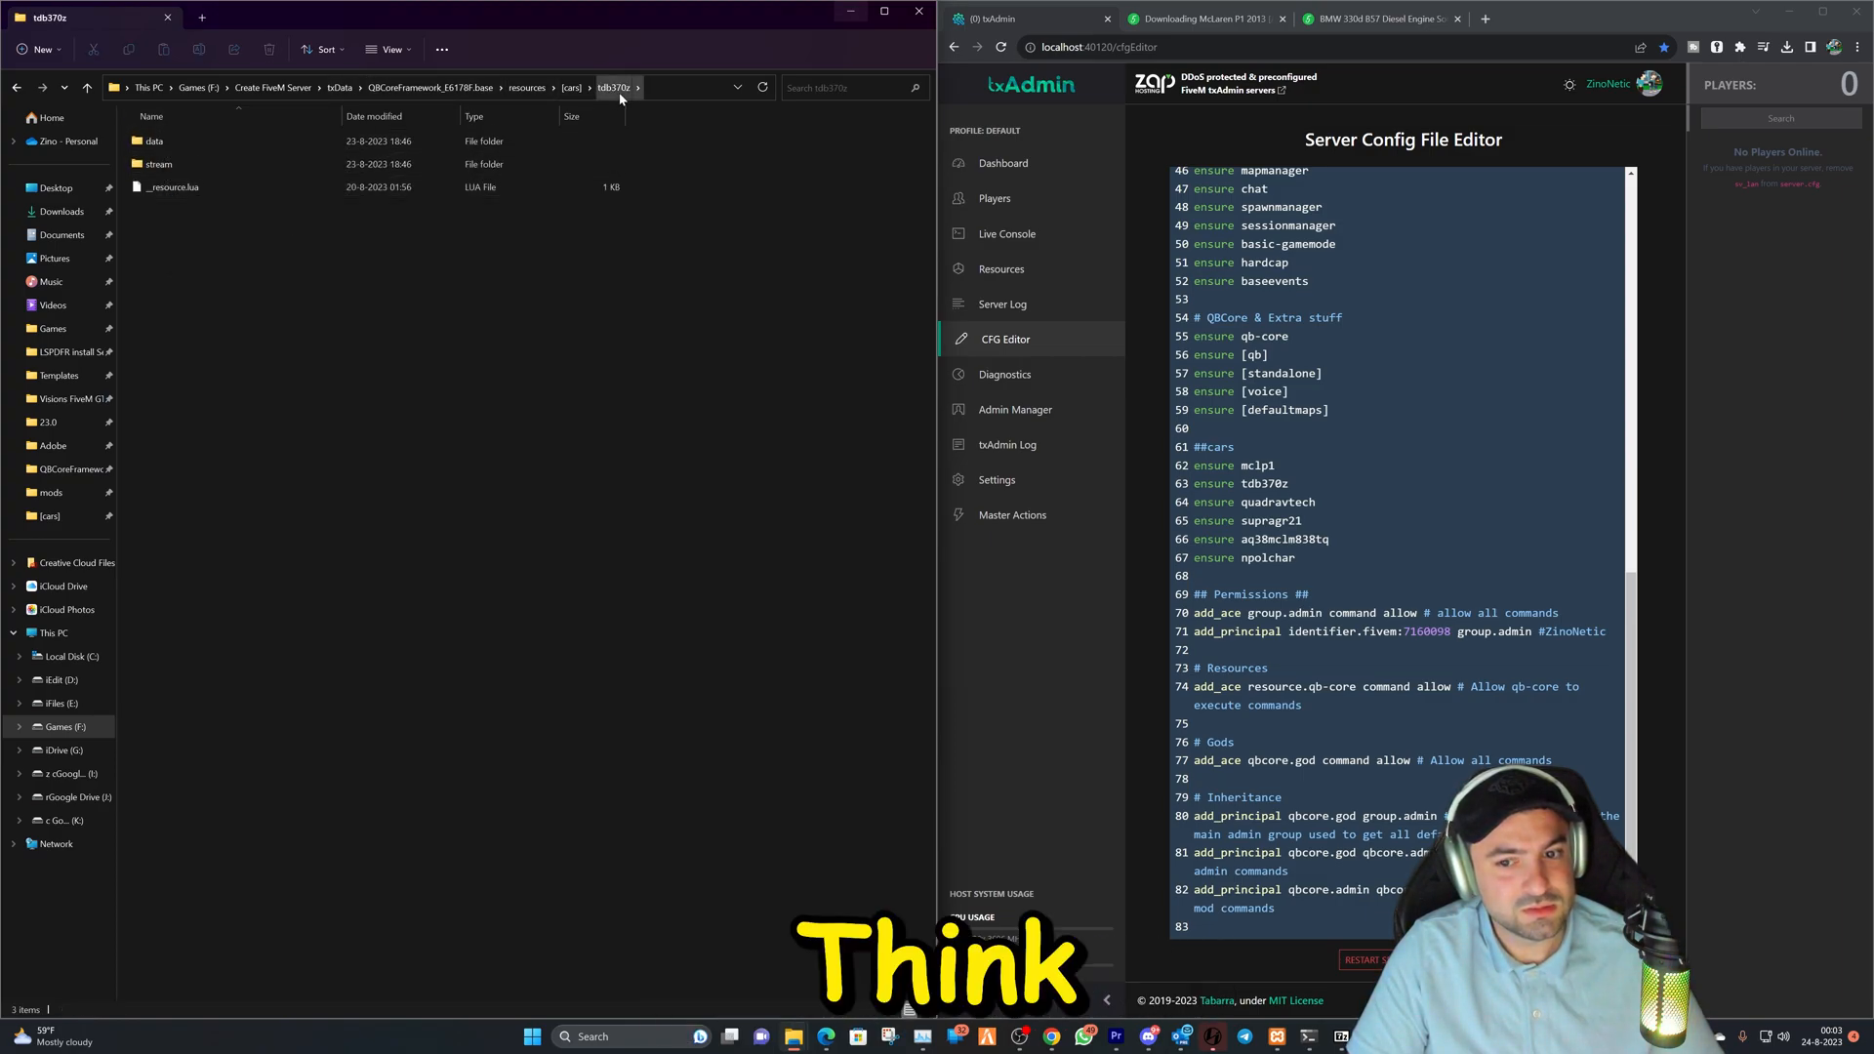
click(156, 164)
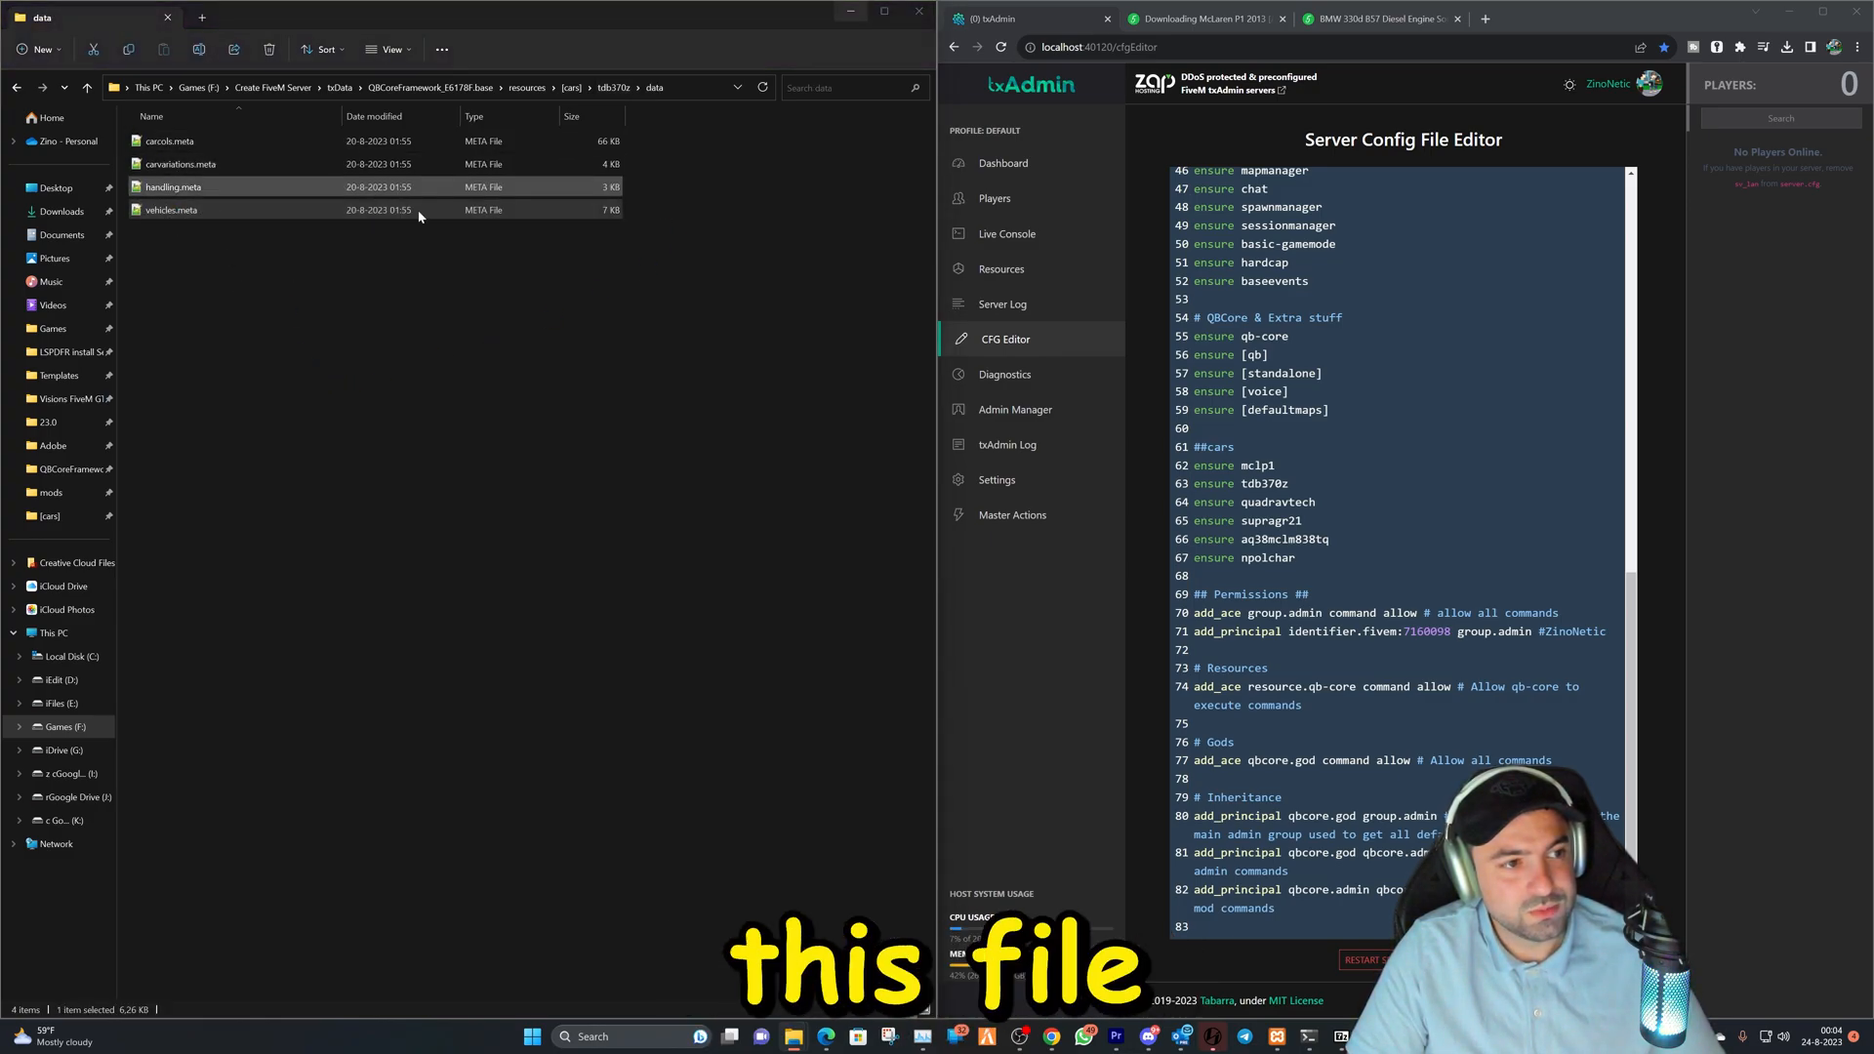
double_click(171, 209)
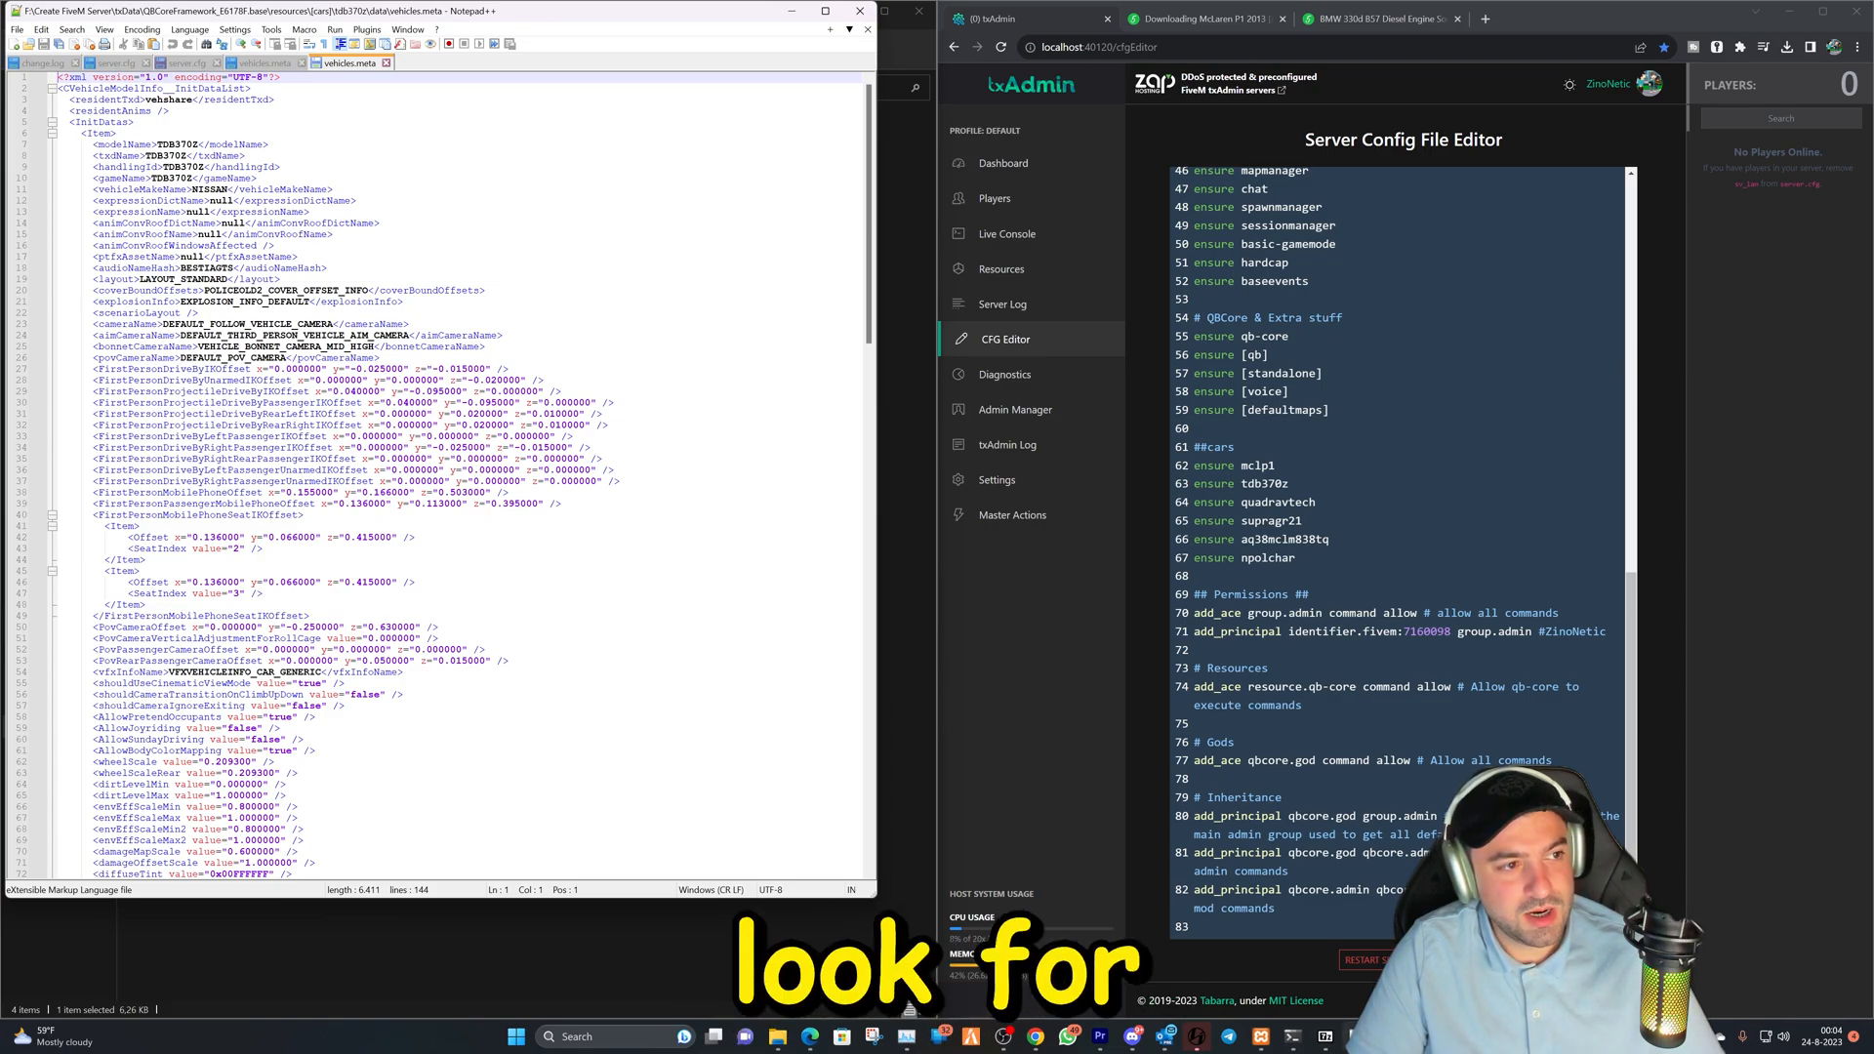
Replace BESTIAGTS in tdb370z's audioNameHash line with the pasted npolchar name.
double_click(205, 267)
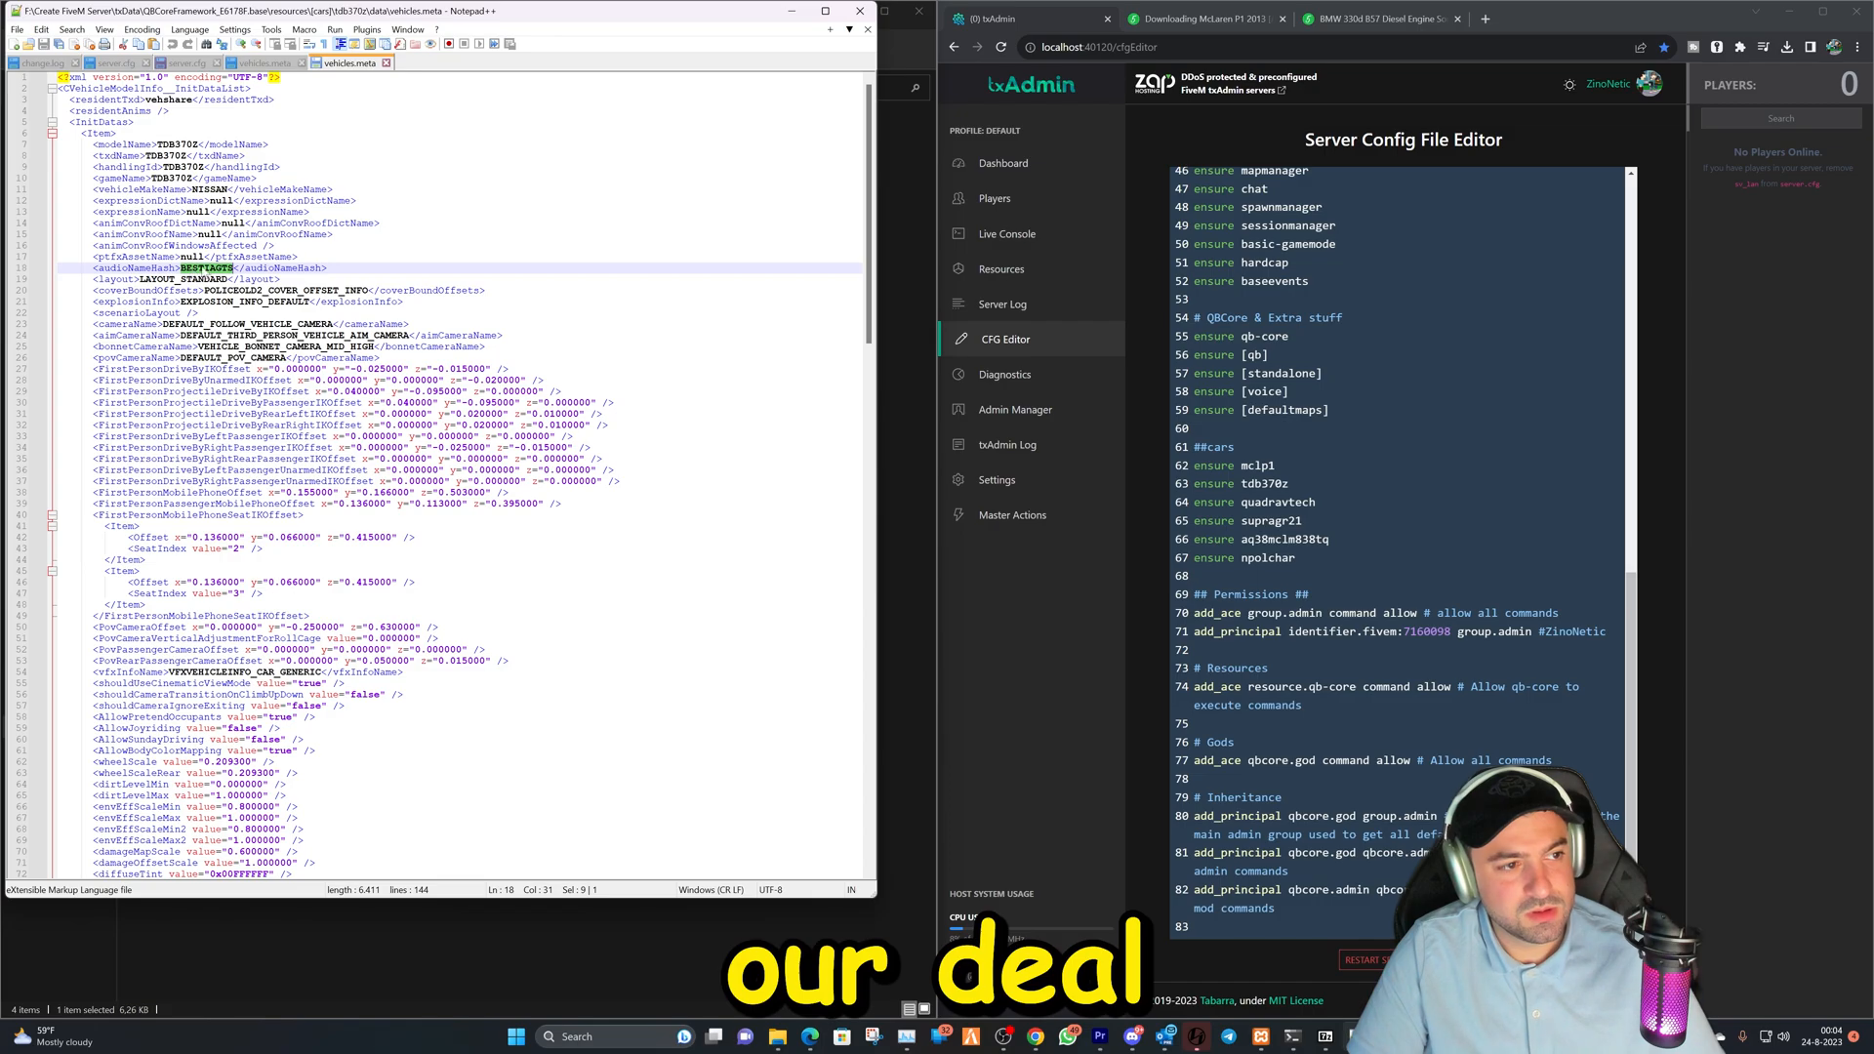
right_click(203, 267)
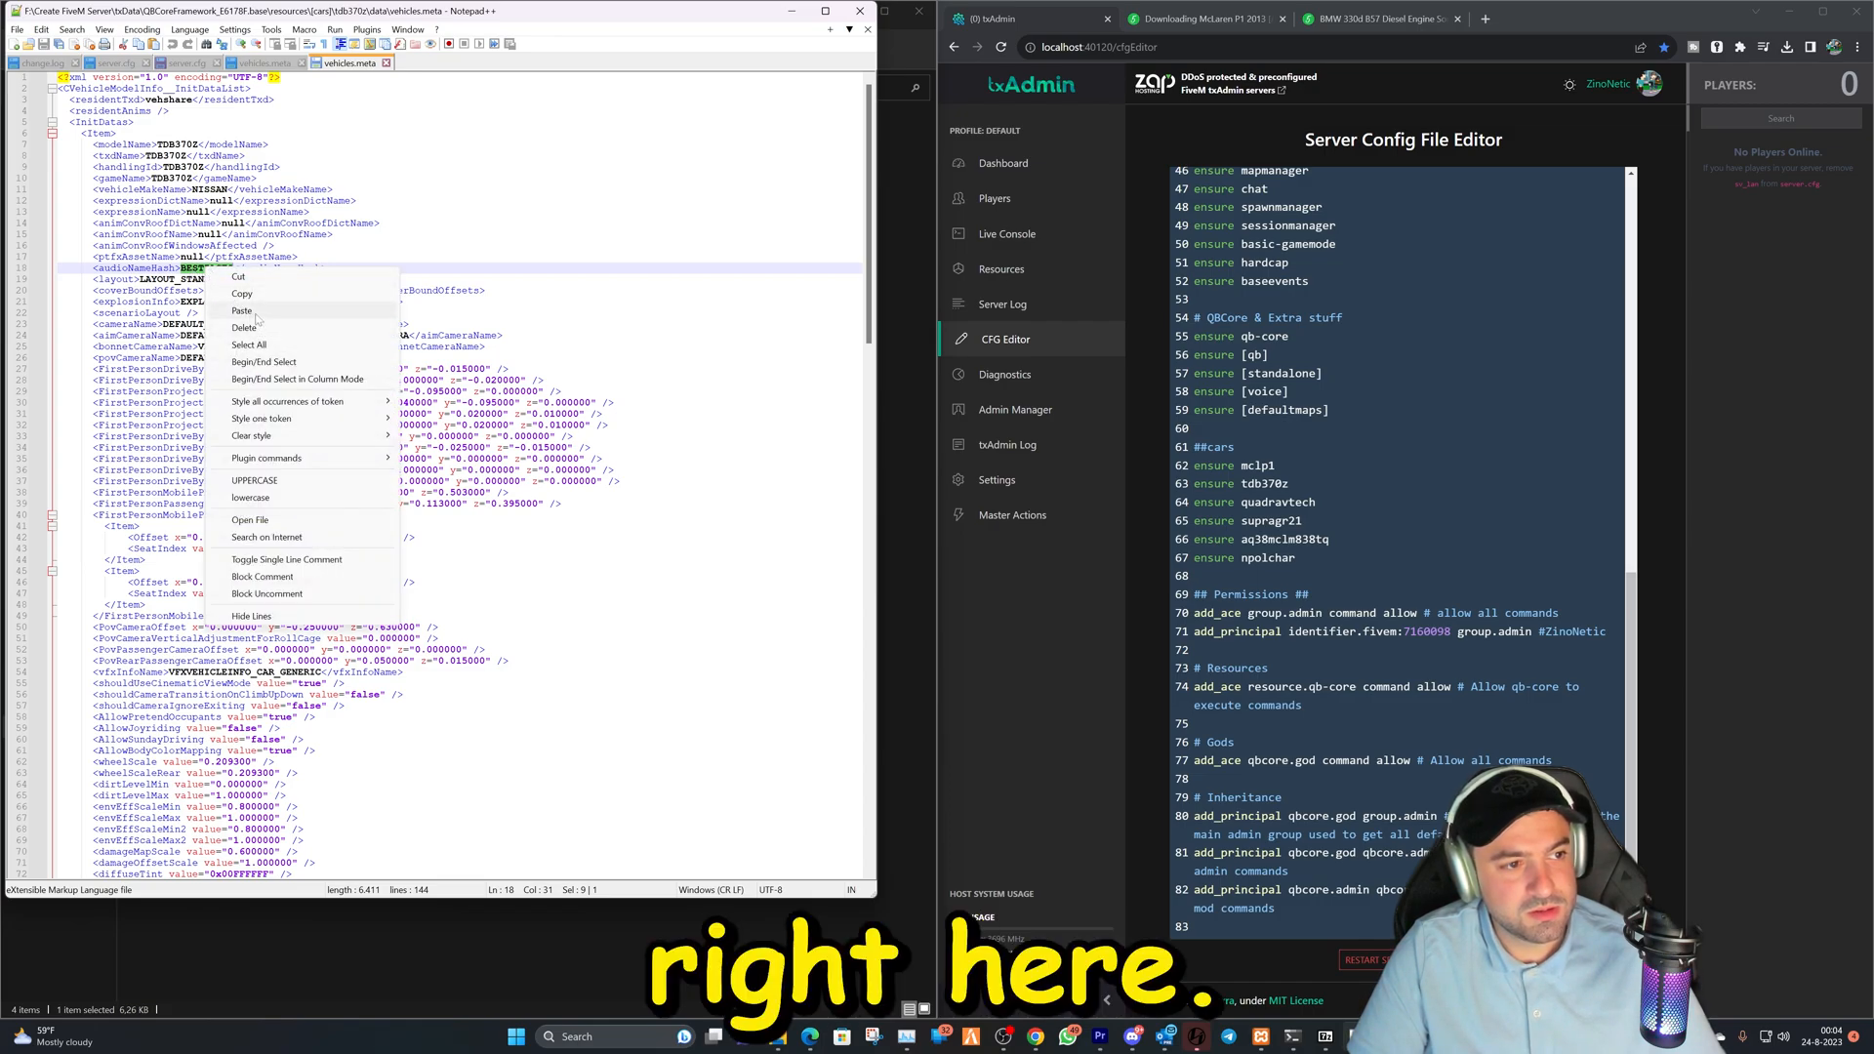
click(241, 310)
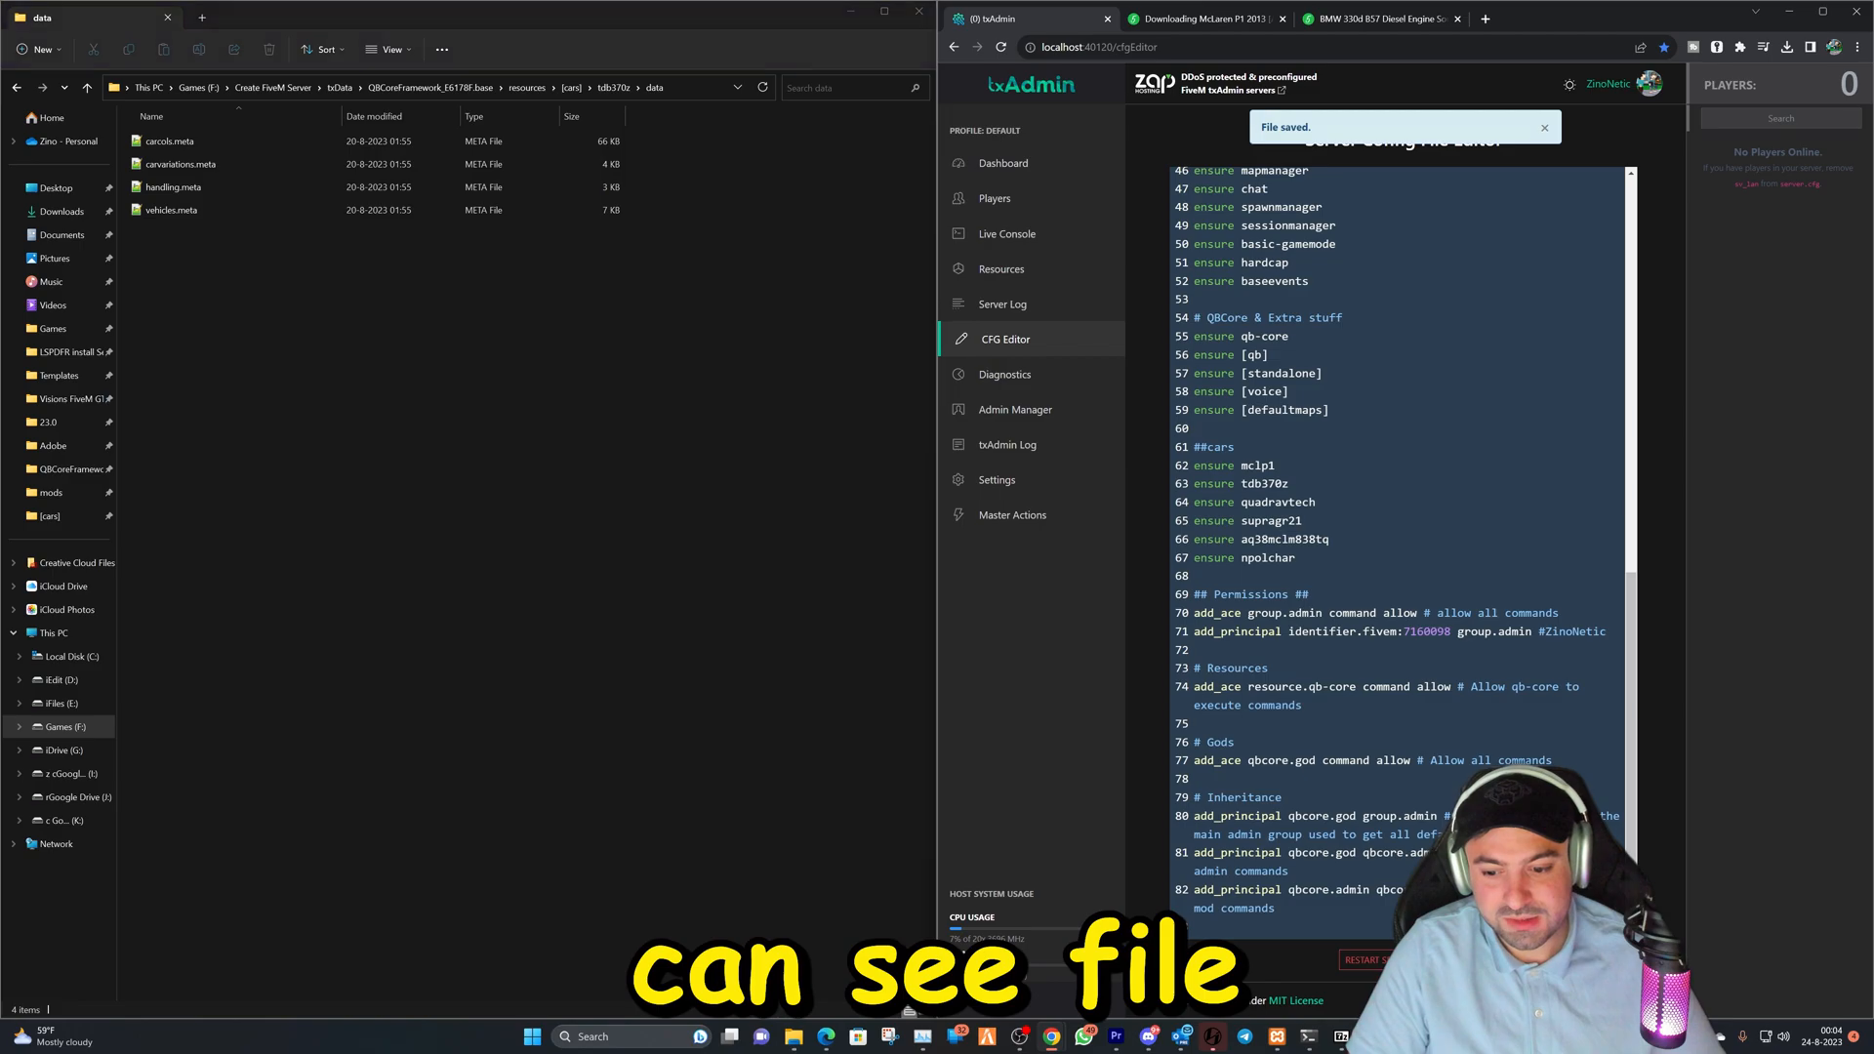
Save the CFG Editor file with both ensure lines and restart the server.
click(1362, 959)
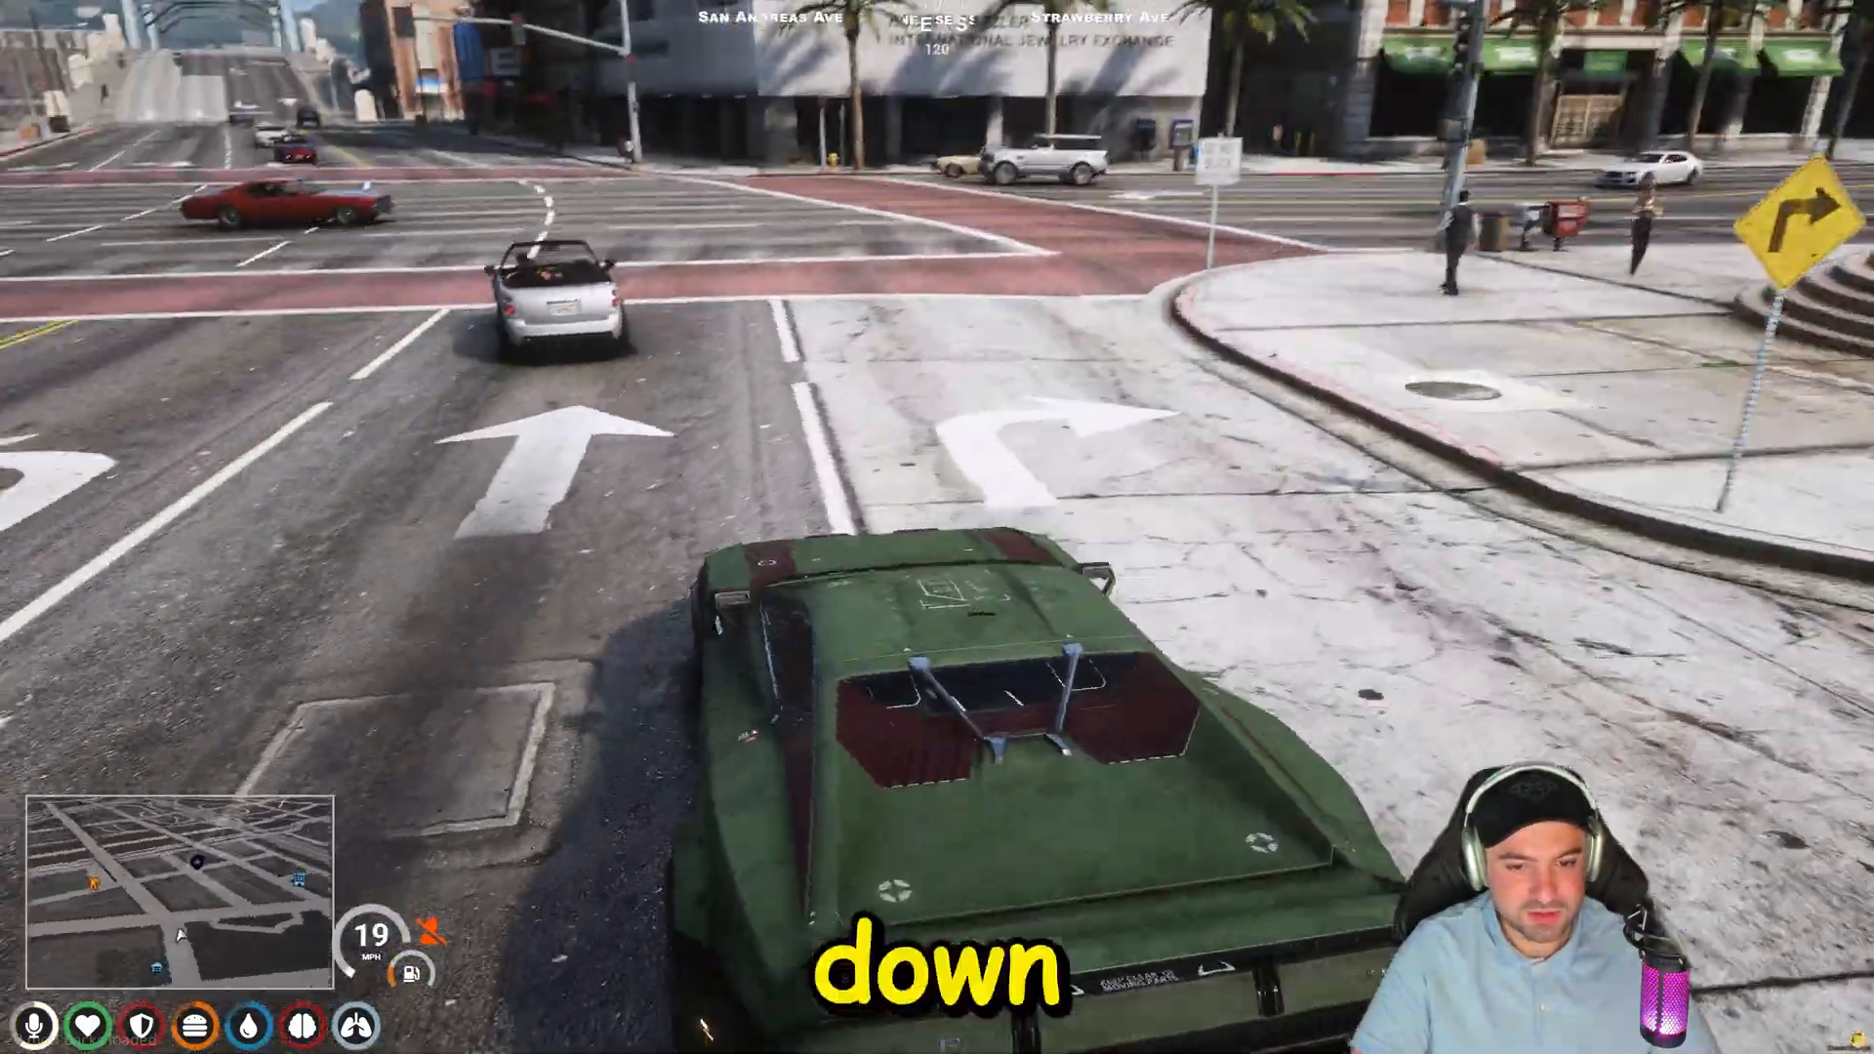
Start entering the /car spawn command in FiveM chat to replace the green car.
text(/ca)
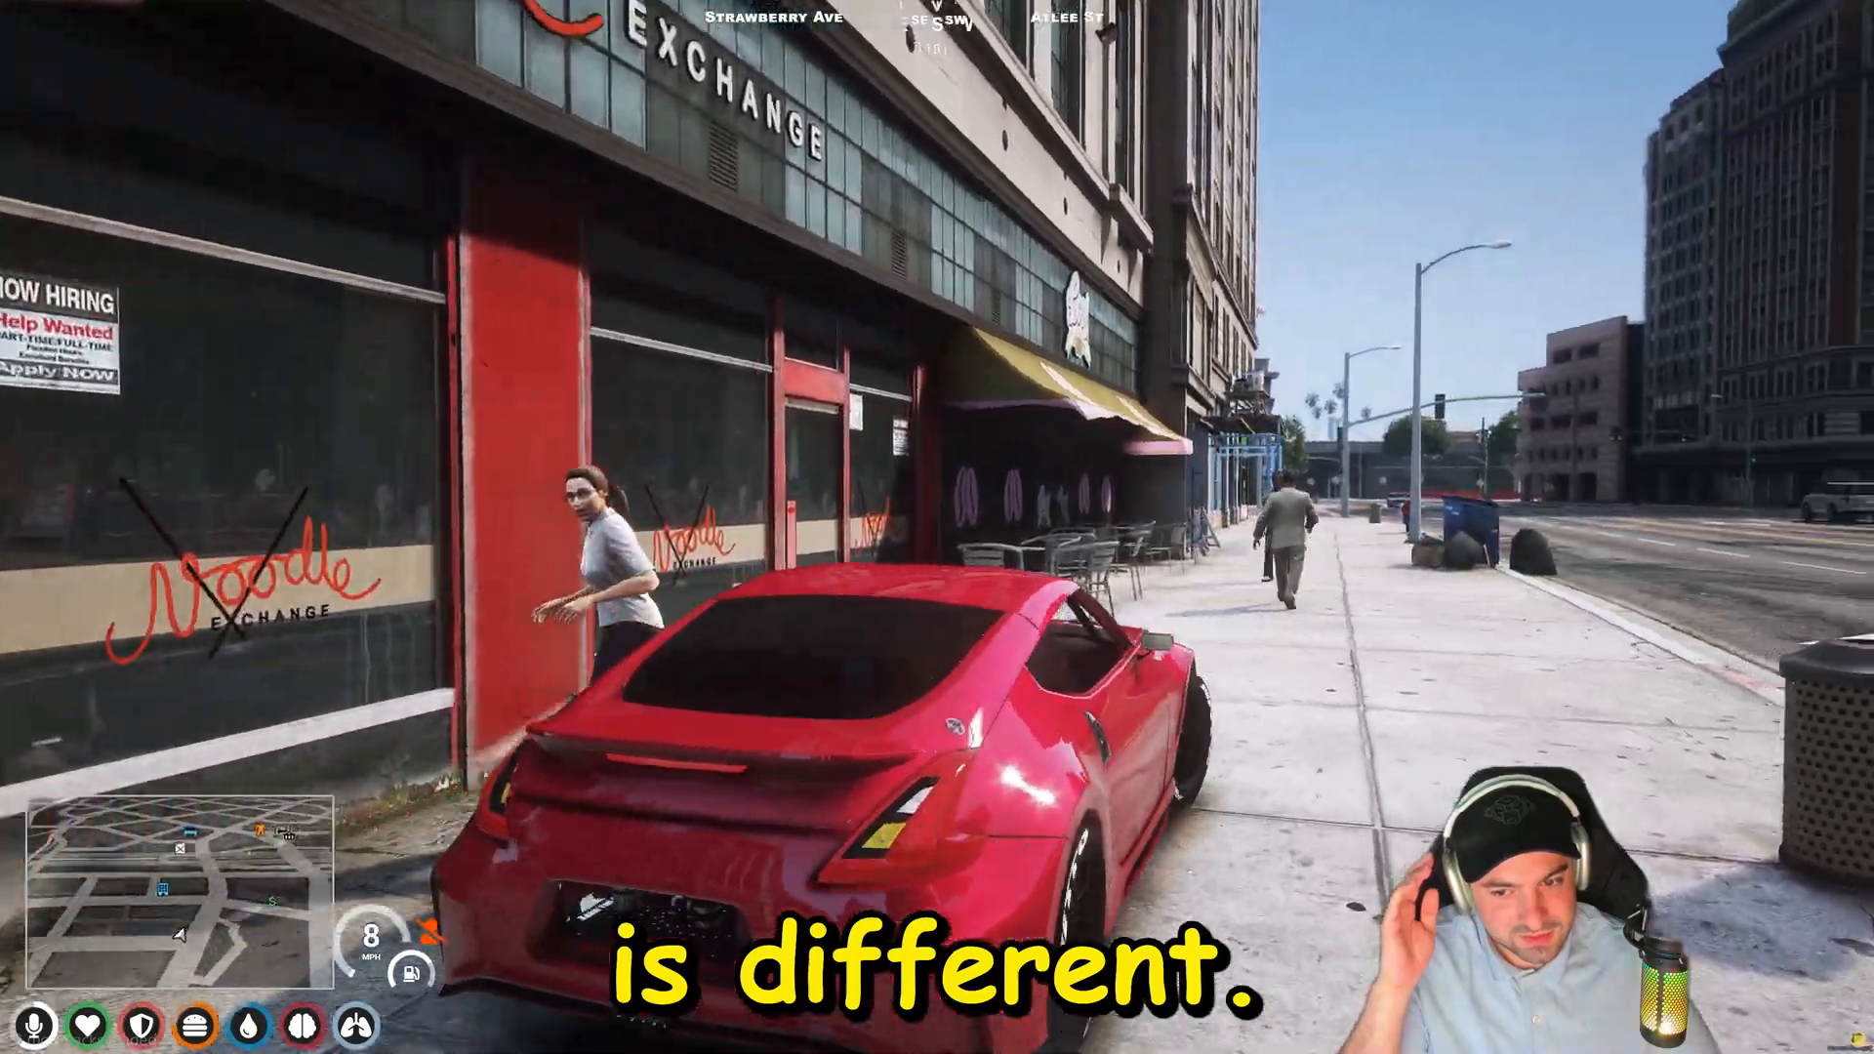
Drive the red tdb370z down Strawberry Ave, accelerating to hear its new engine sound.
key(w)
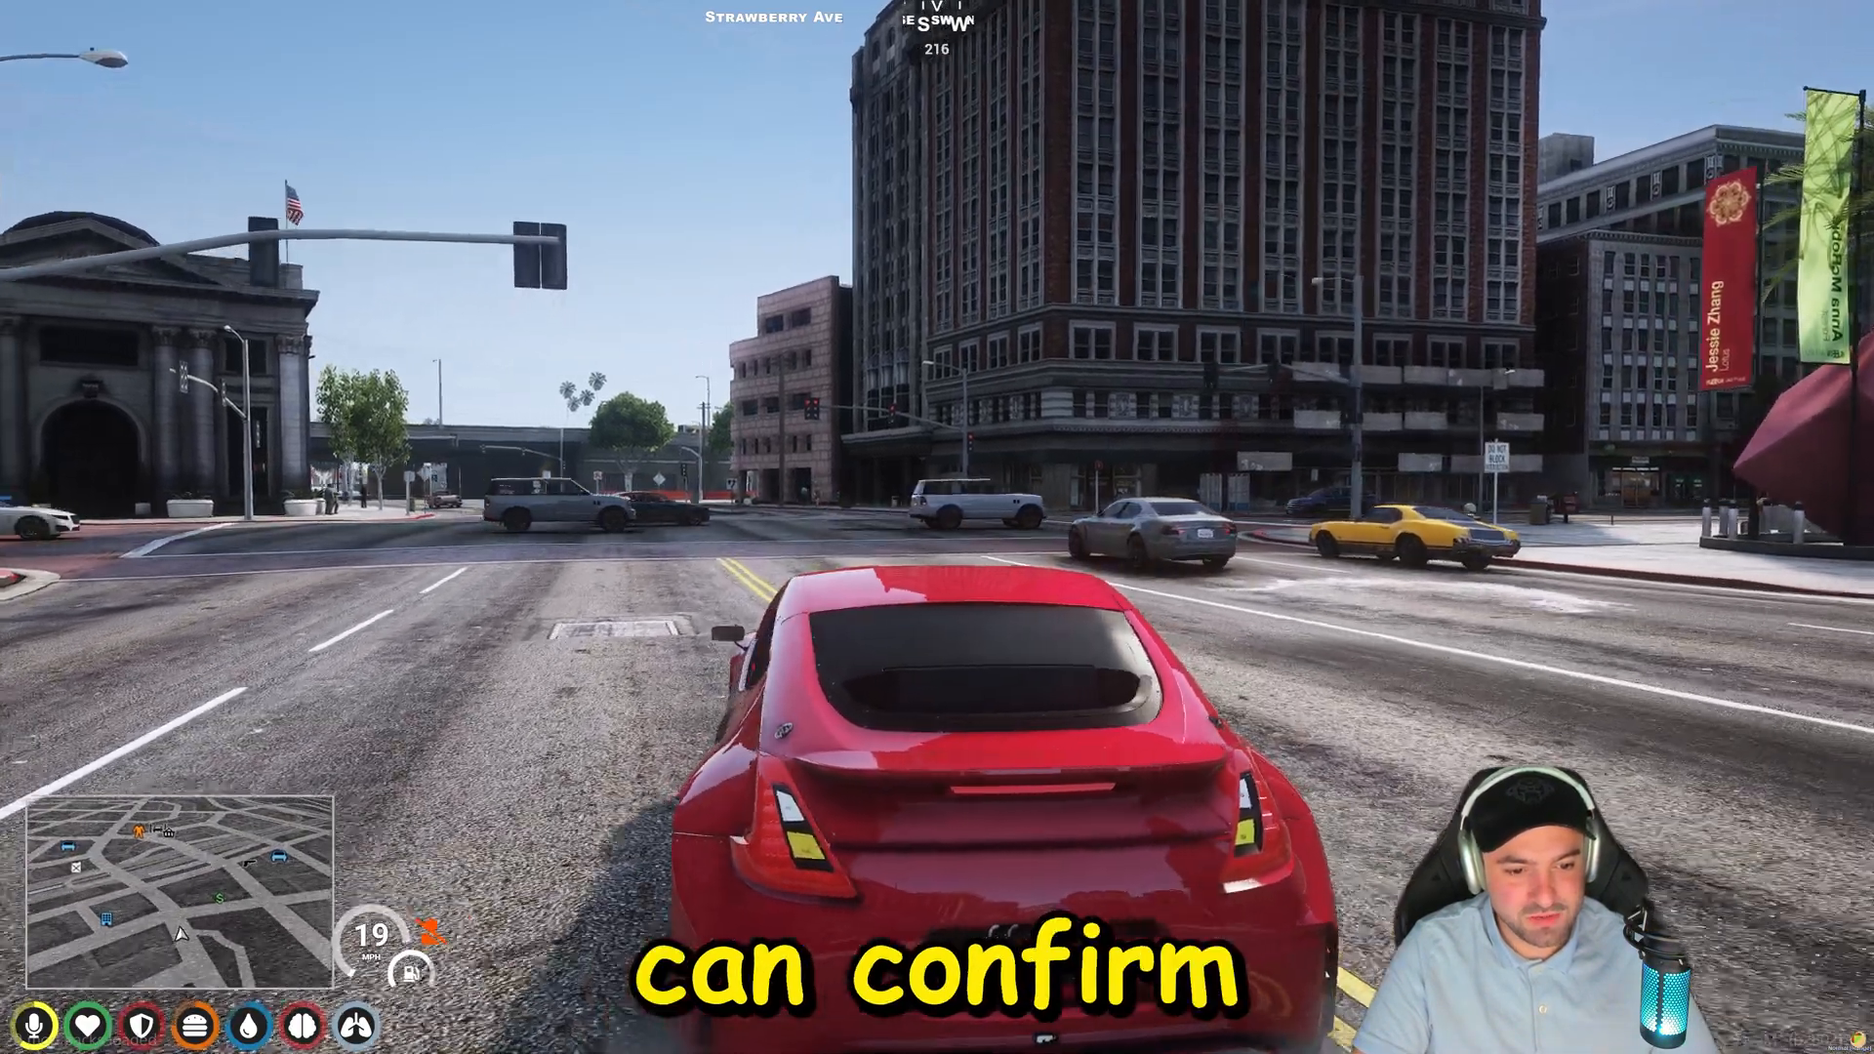
key(w)
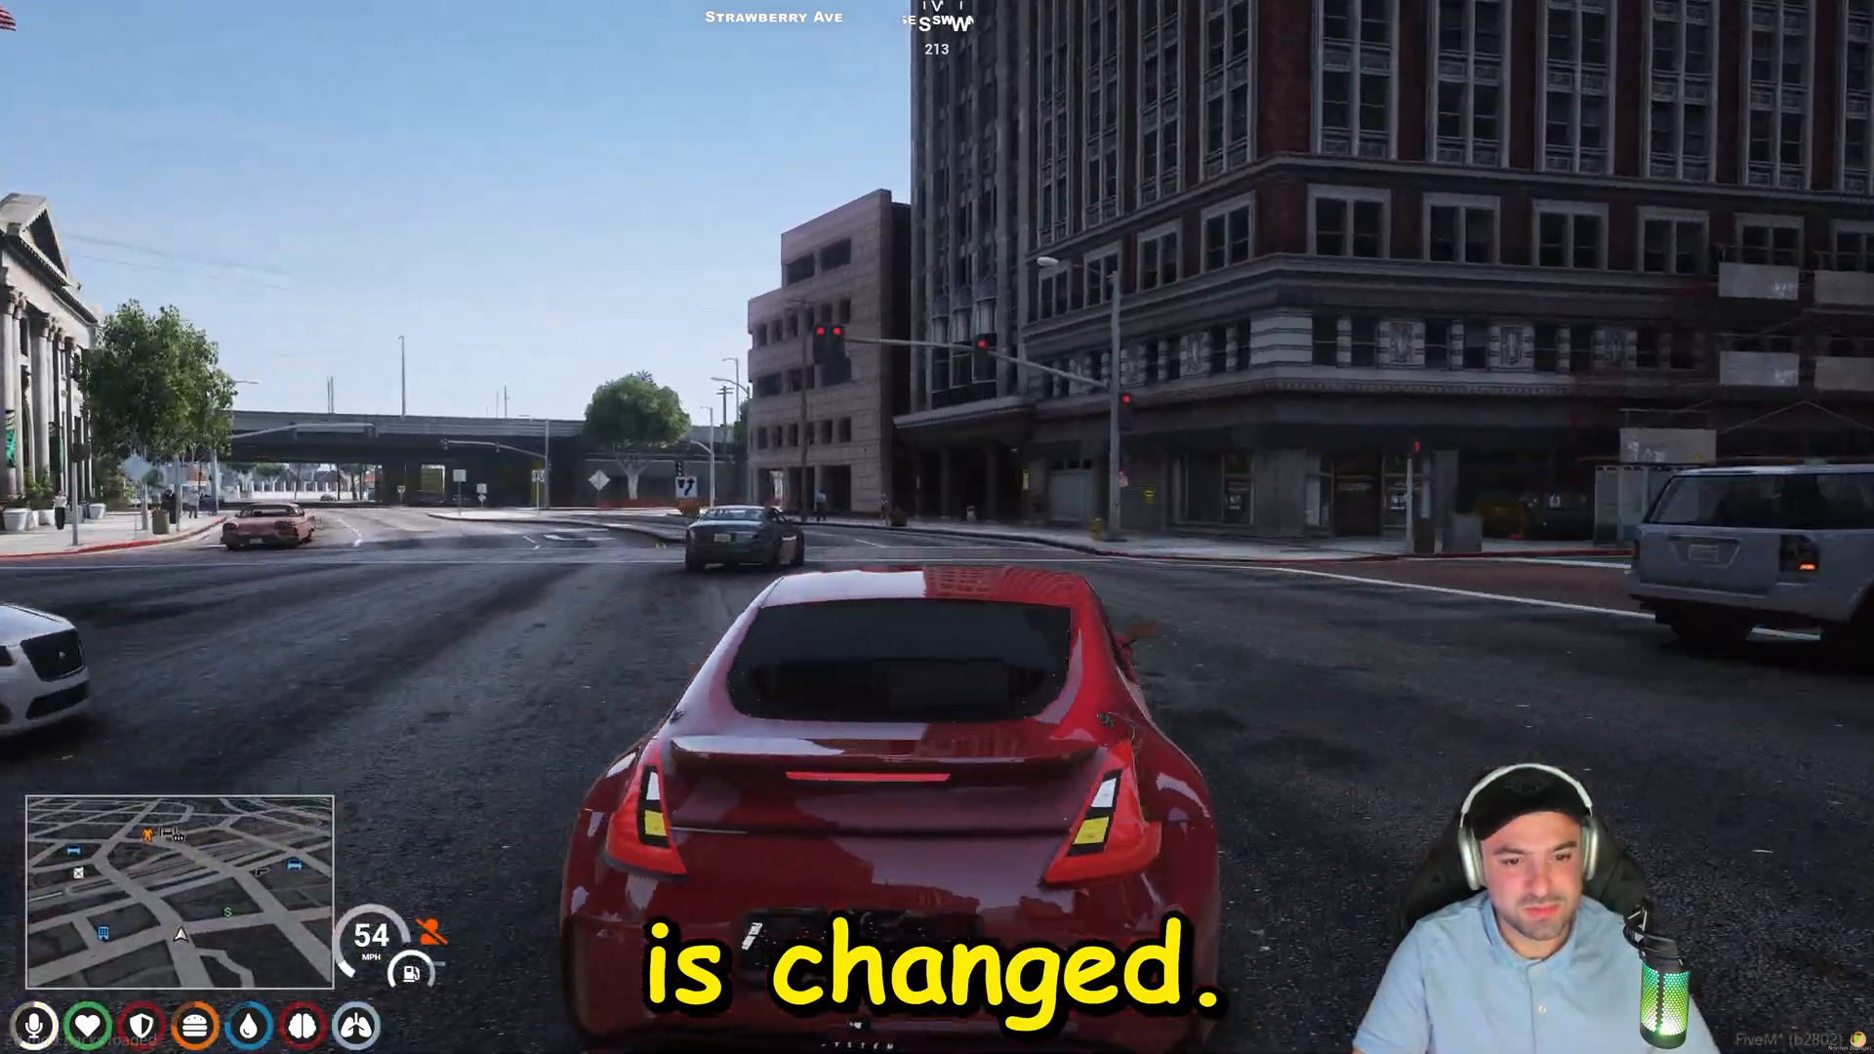